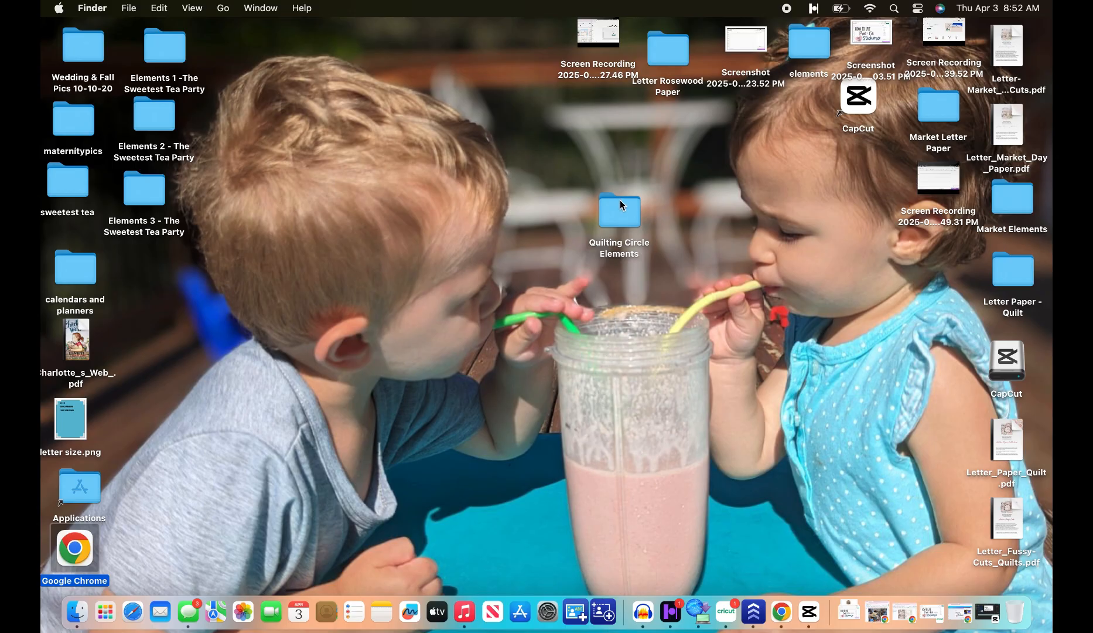
- Open the Quilting Circle Elements folder and browse its PNGs down to the word patches
double_click(617, 211)
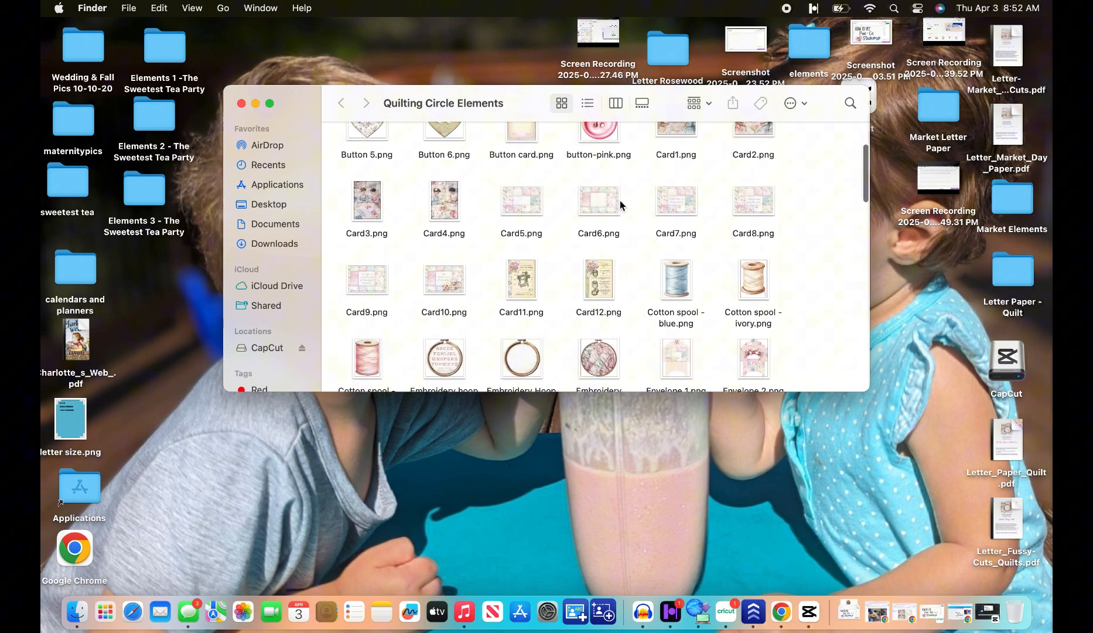
scroll("down", 3)
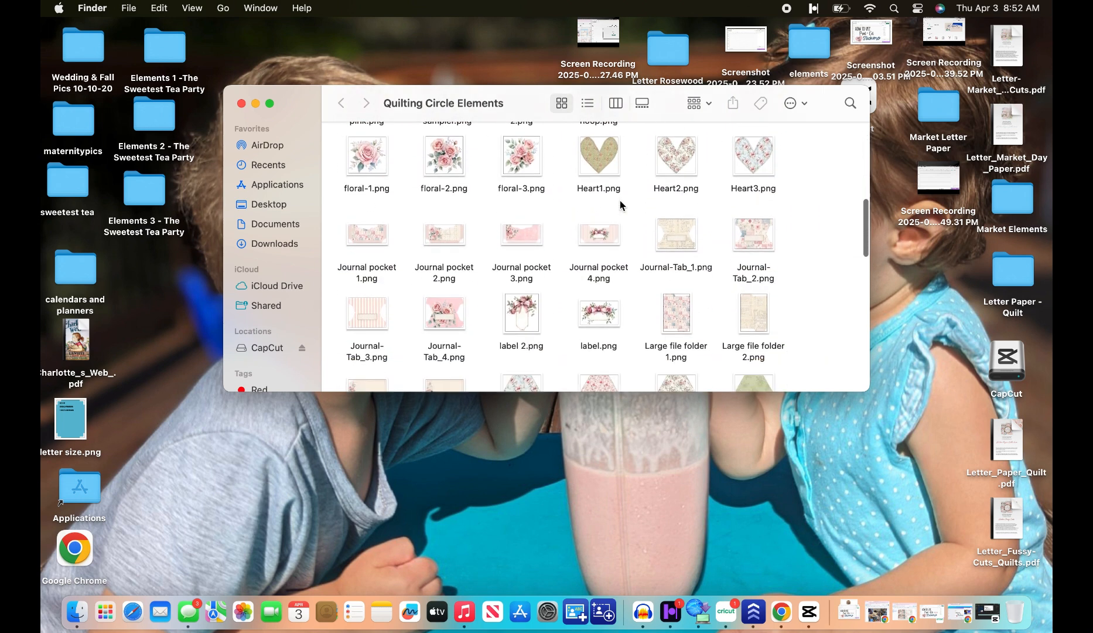
scroll("down", 3)
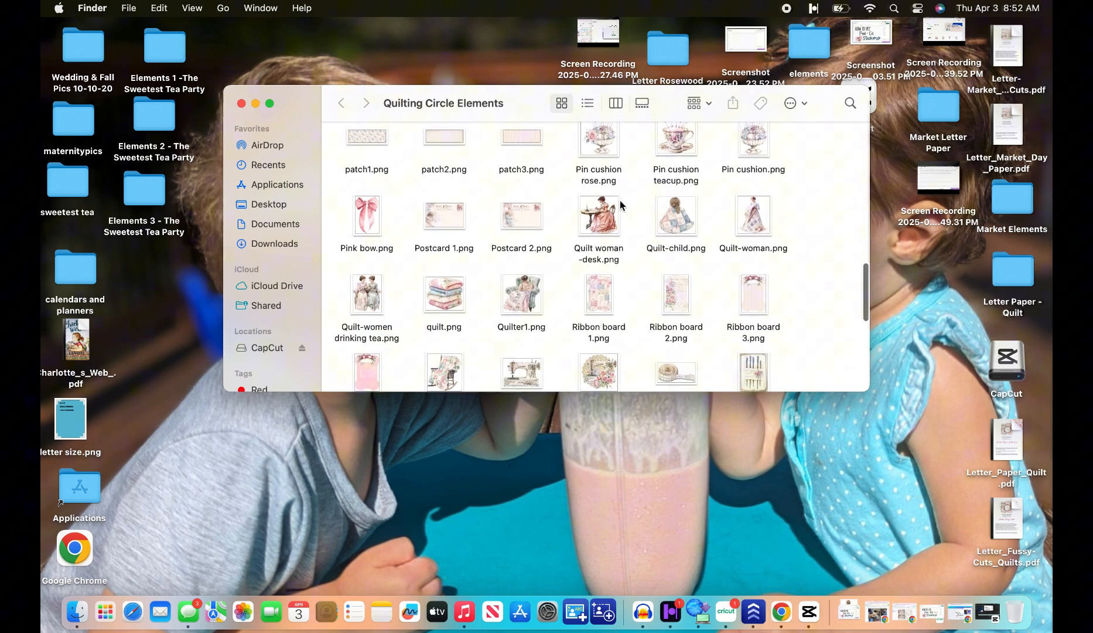
scroll("down", 3)
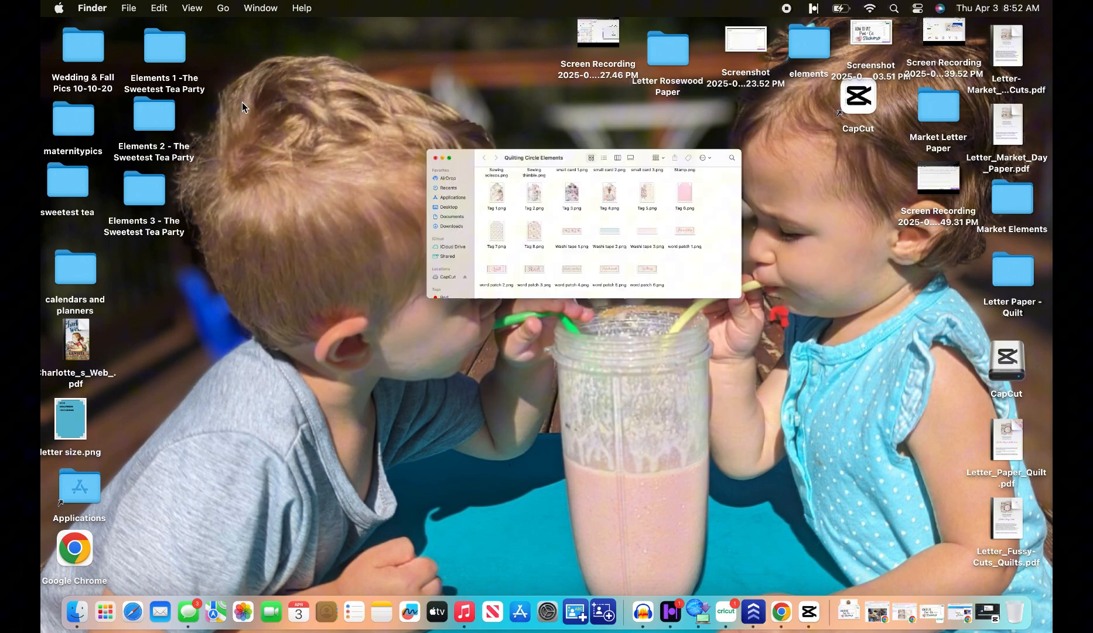
- Start an image upload on the quilts canvas and choose Stamp.png from Downloads
left_click(725, 612)
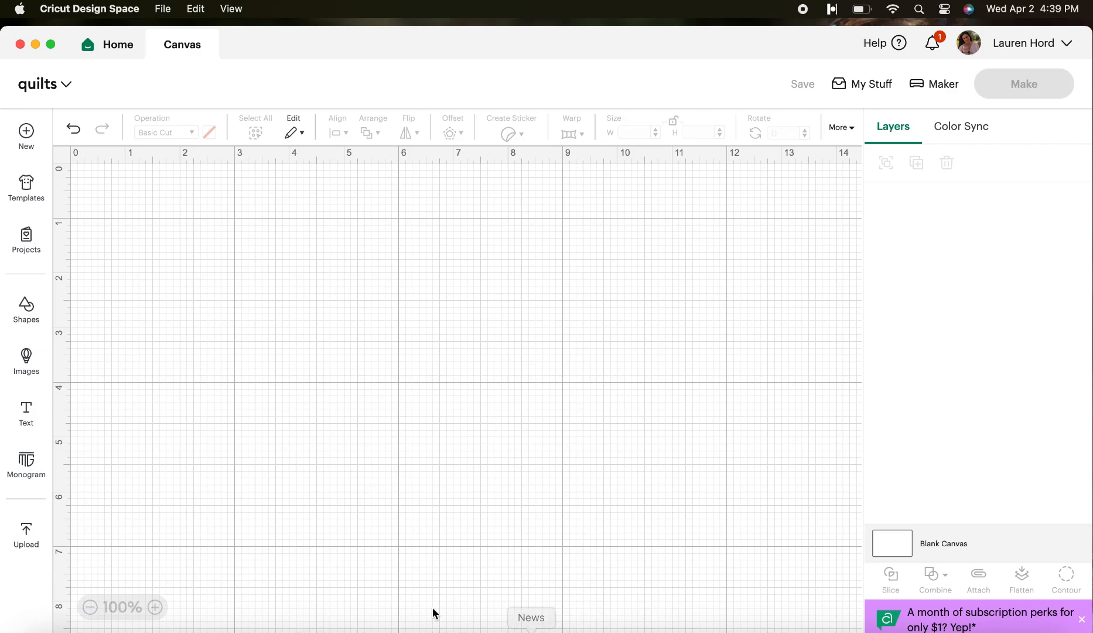
mouse_move(111, 525)
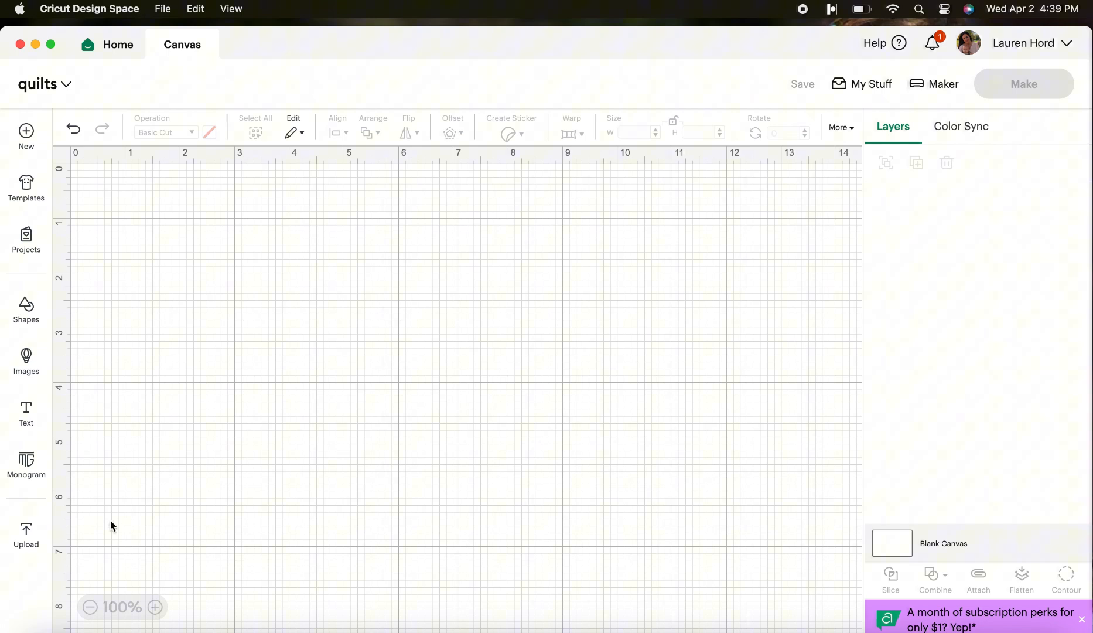
mouse_move(26, 533)
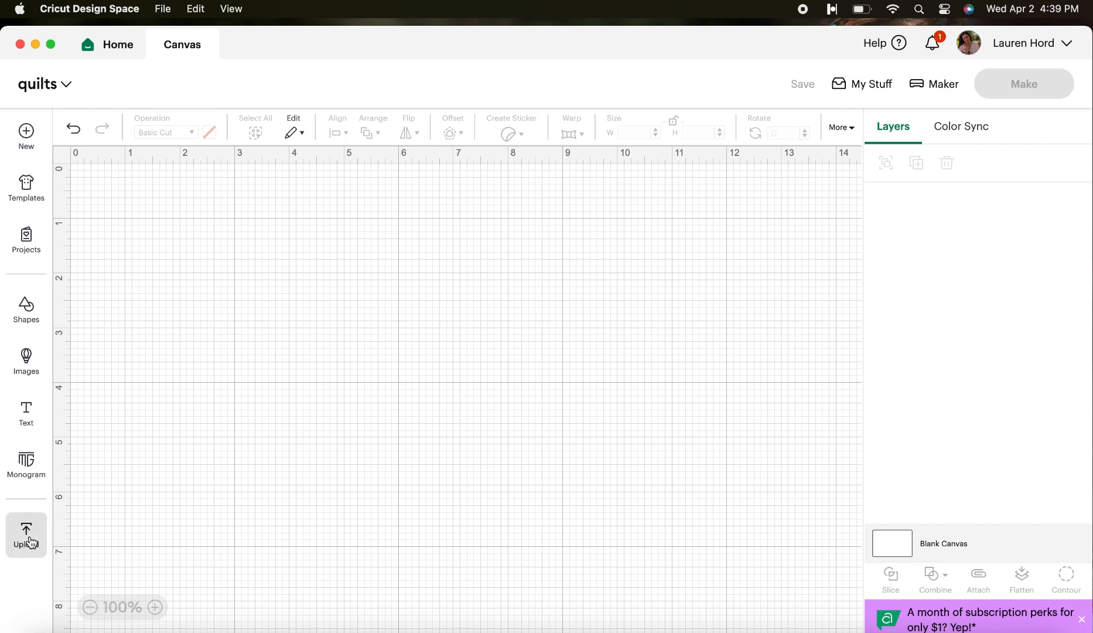
left_click(26, 533)
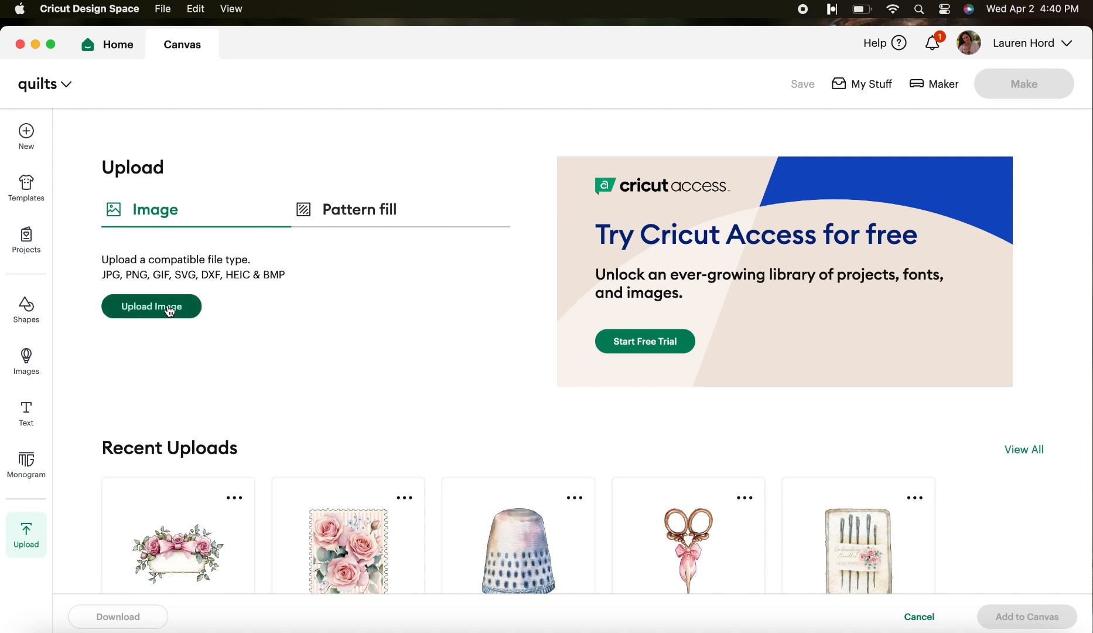
left_click(150, 306)
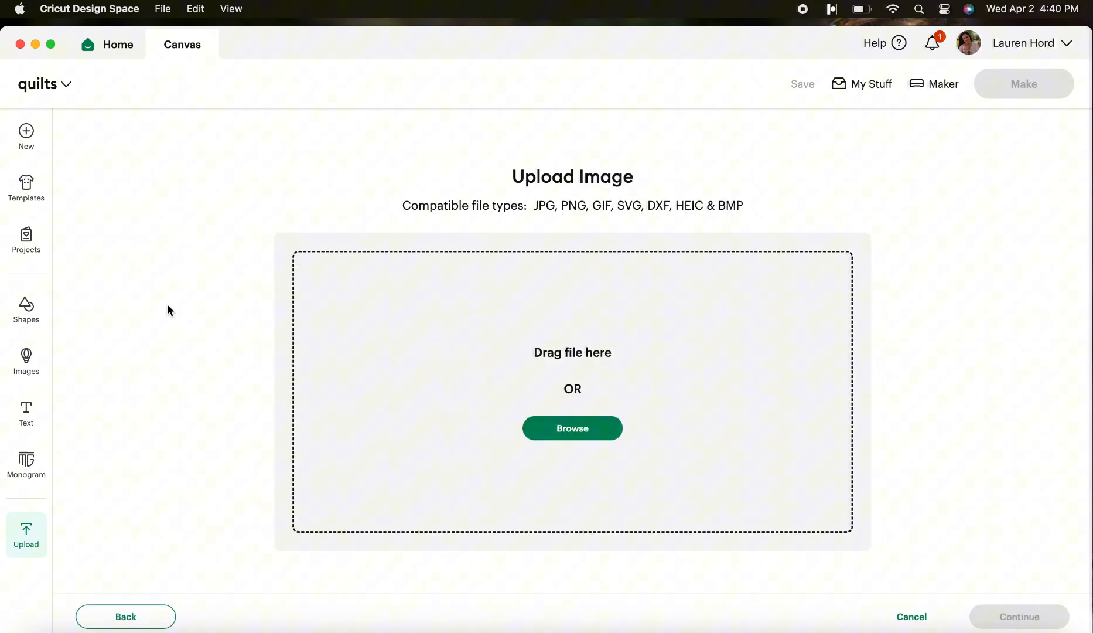
mouse_move(572, 428)
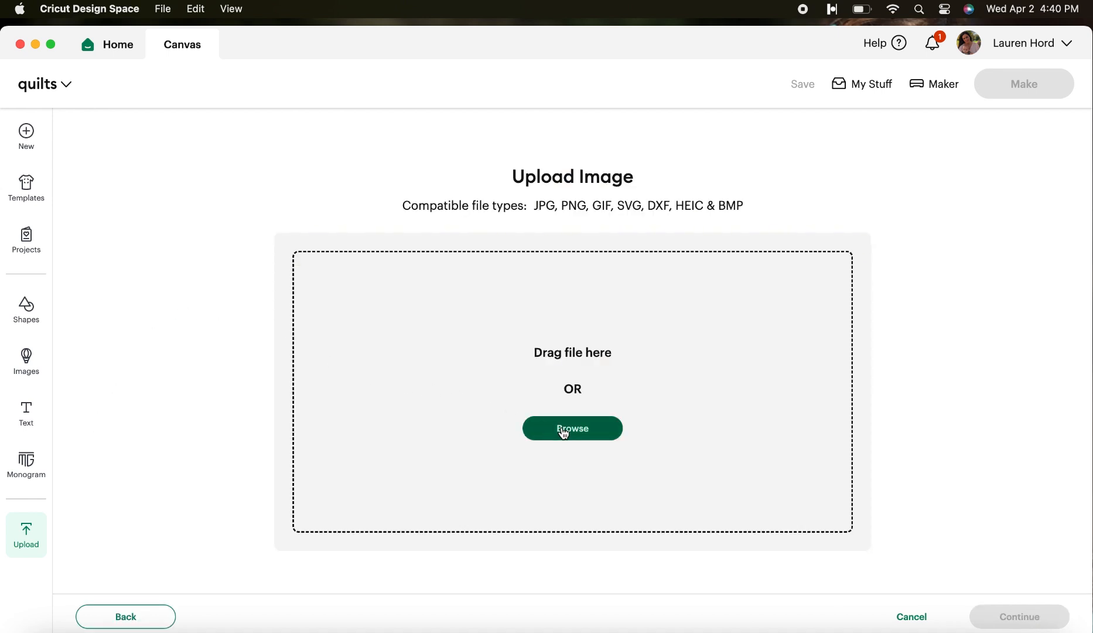
left_click(572, 428)
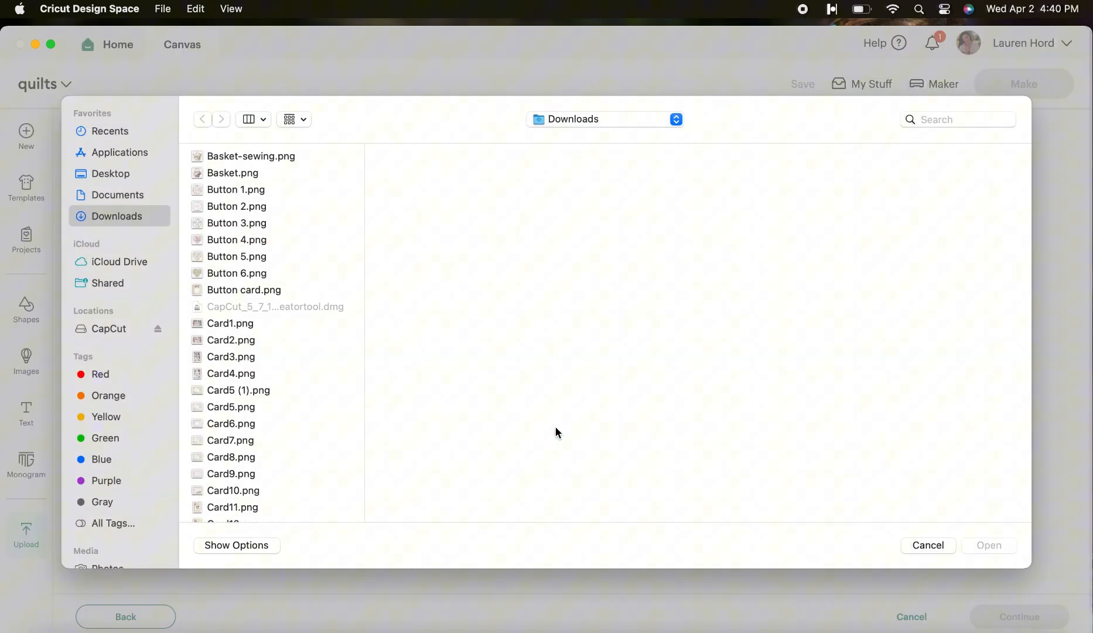
scroll("down", 3)
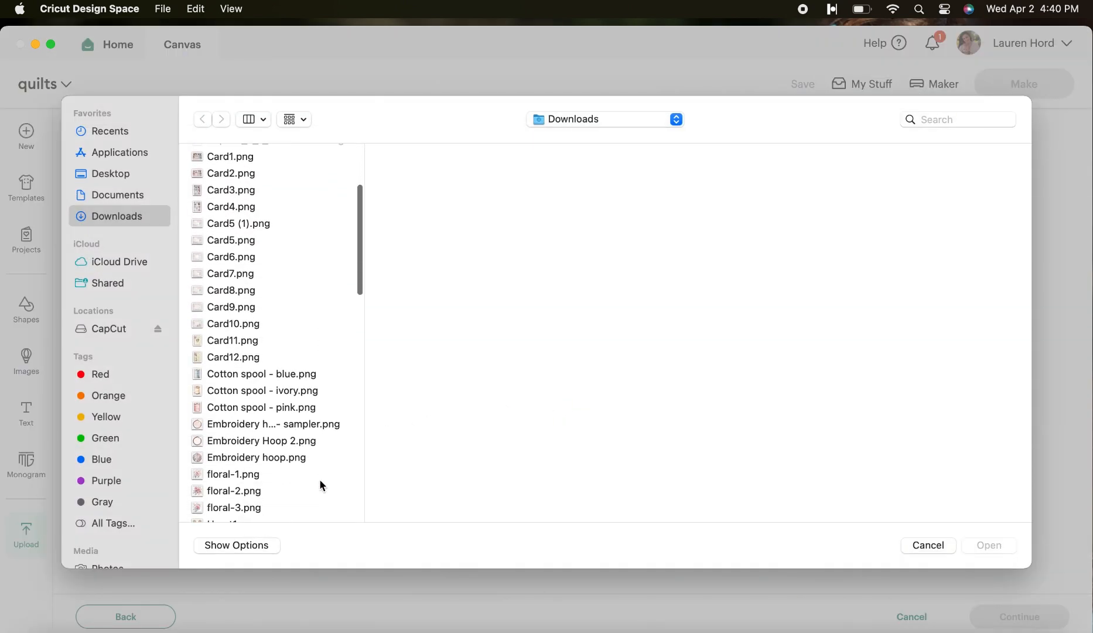
scroll("down", 3)
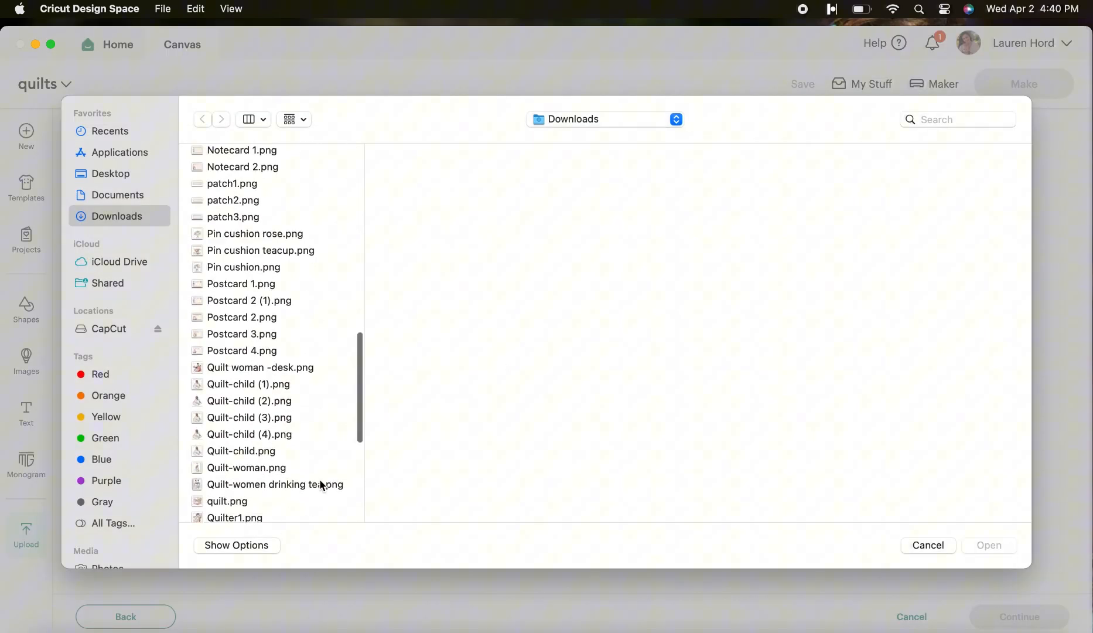
left_click(232, 455)
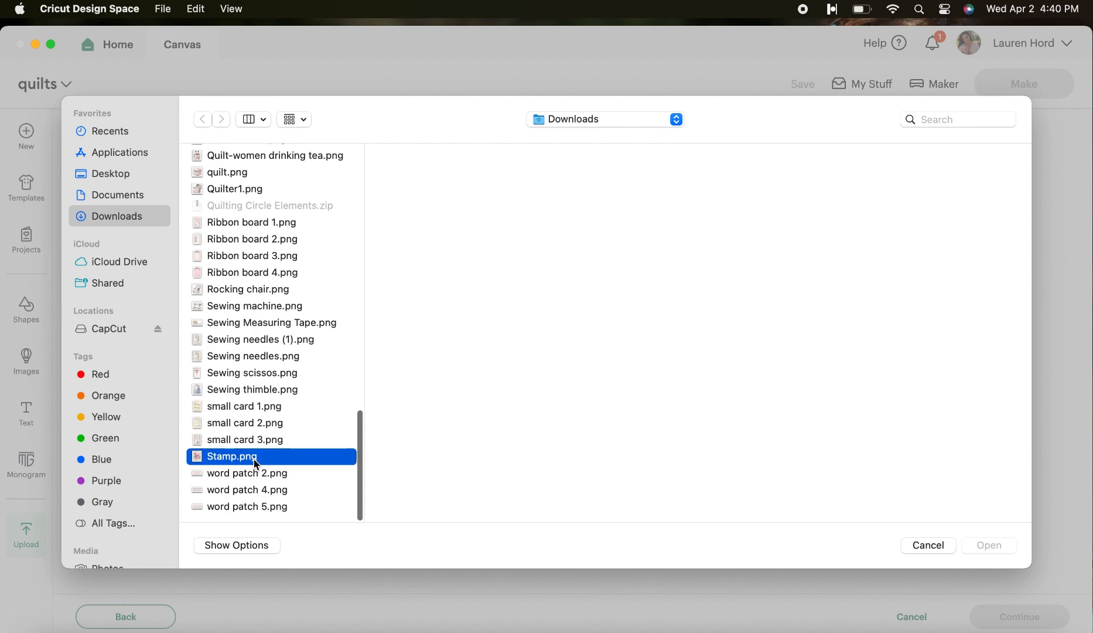
left_click(254, 456)
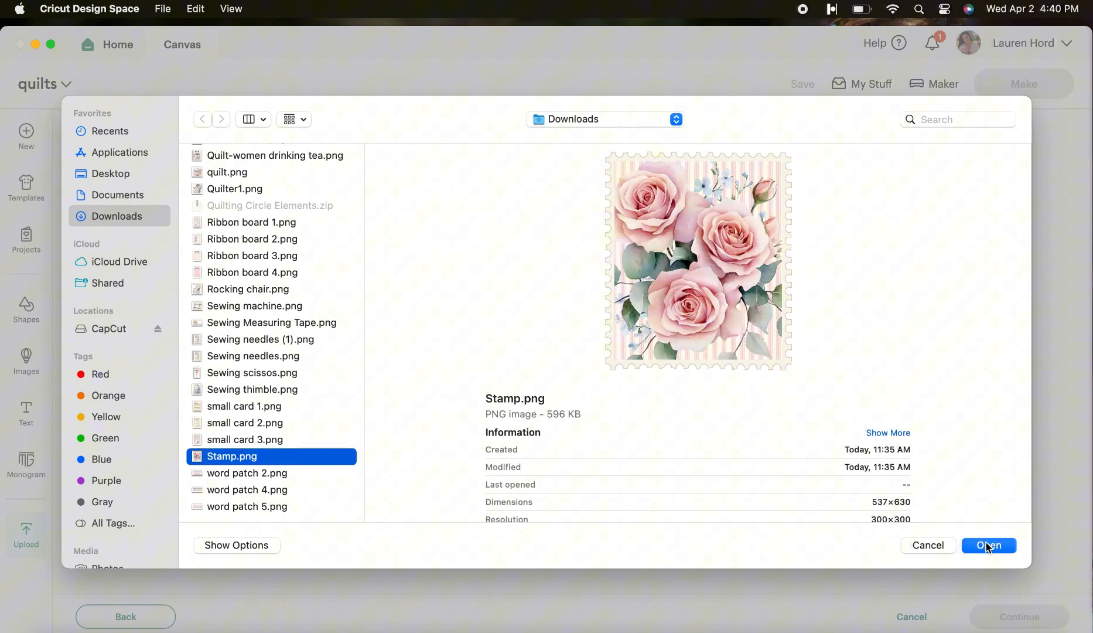
- Upload Stamp.png to the quilts canvas as a full-colour Flat Graphic
left_click(988, 544)
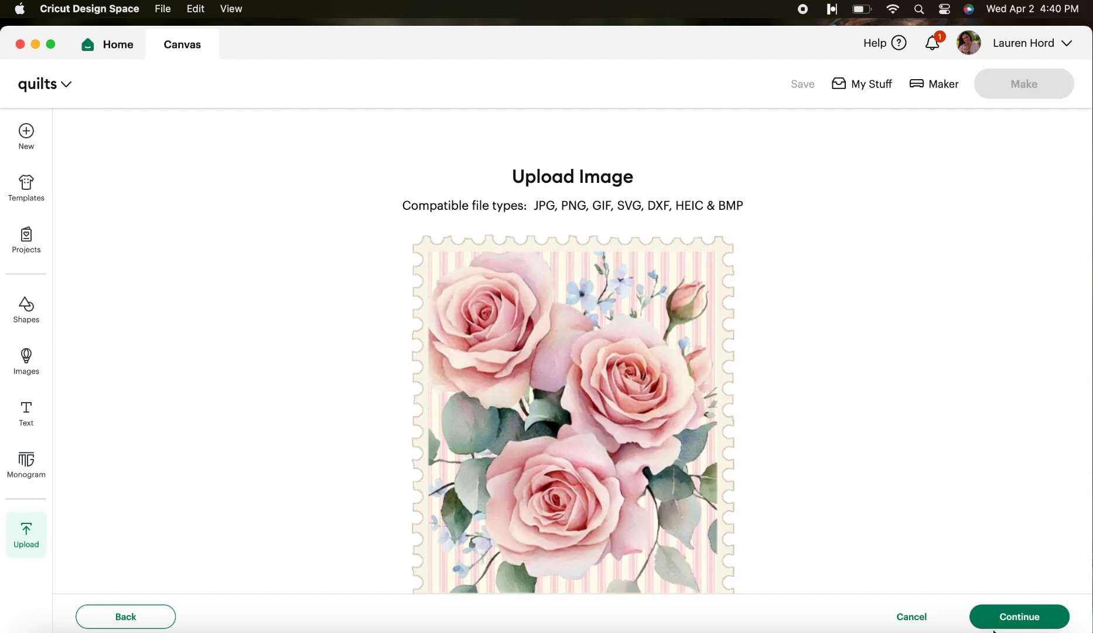
left_click(1018, 615)
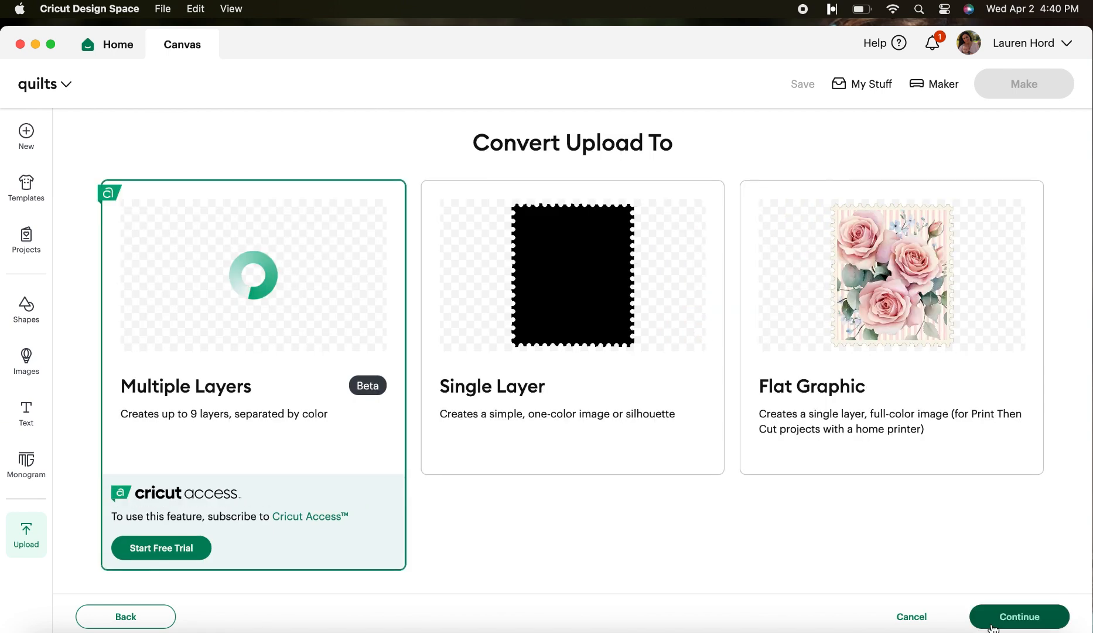
left_click(890, 327)
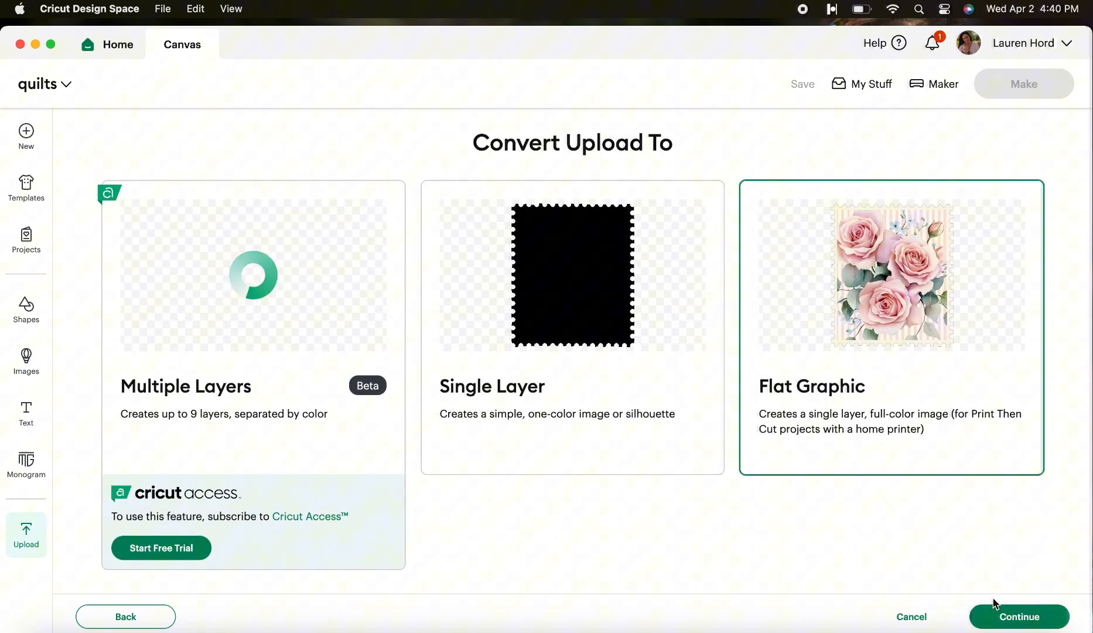
left_click(1018, 616)
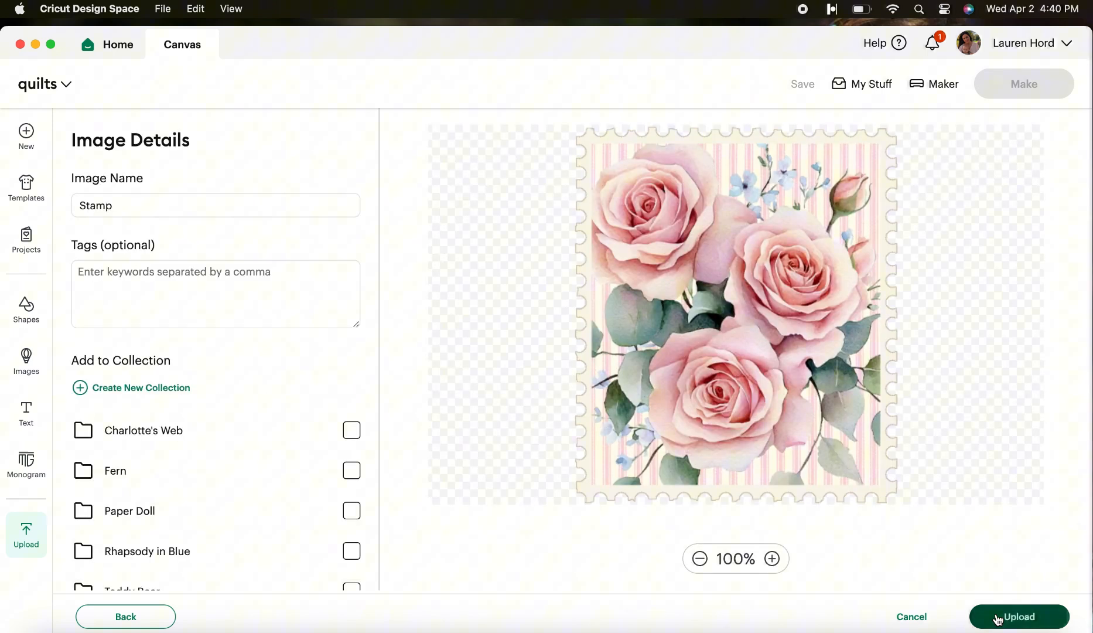
left_click(1019, 616)
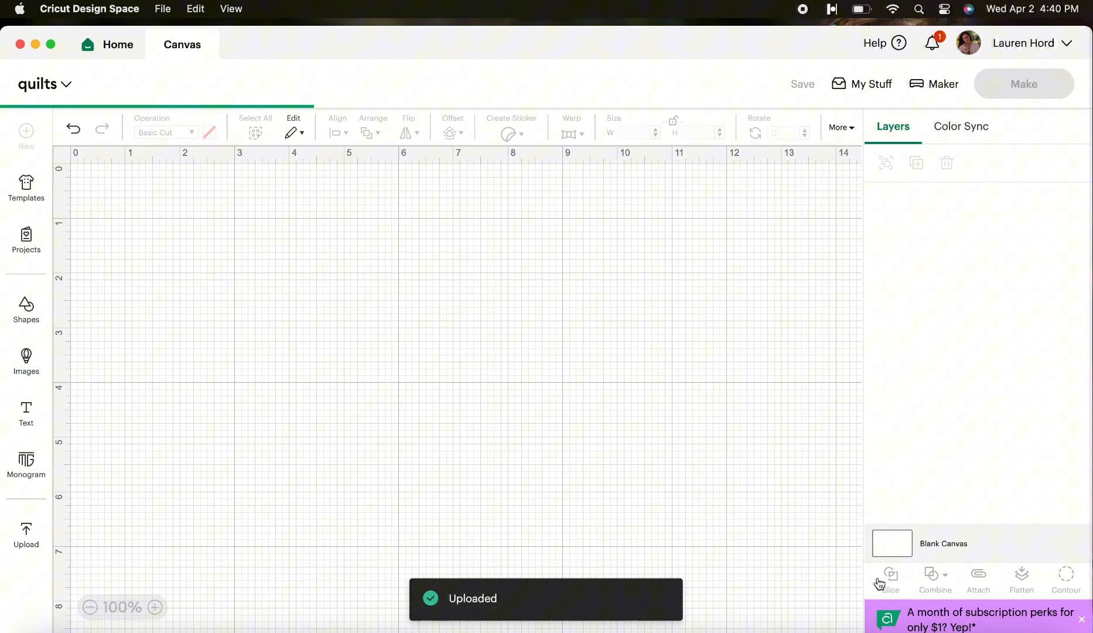
mouse_move(521, 291)
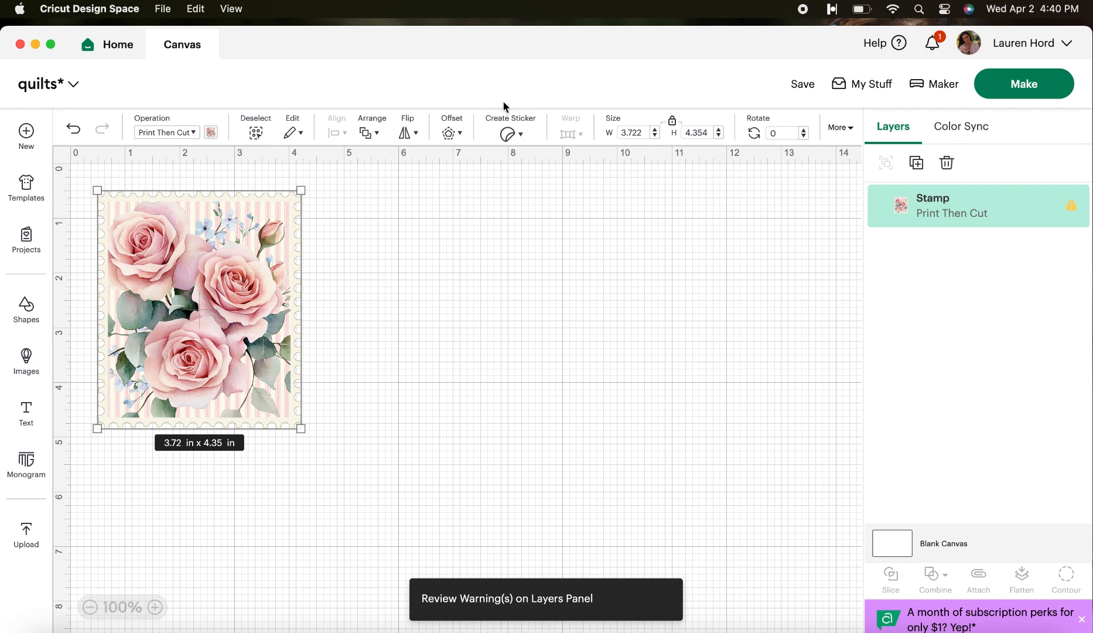
mouse_move(458, 138)
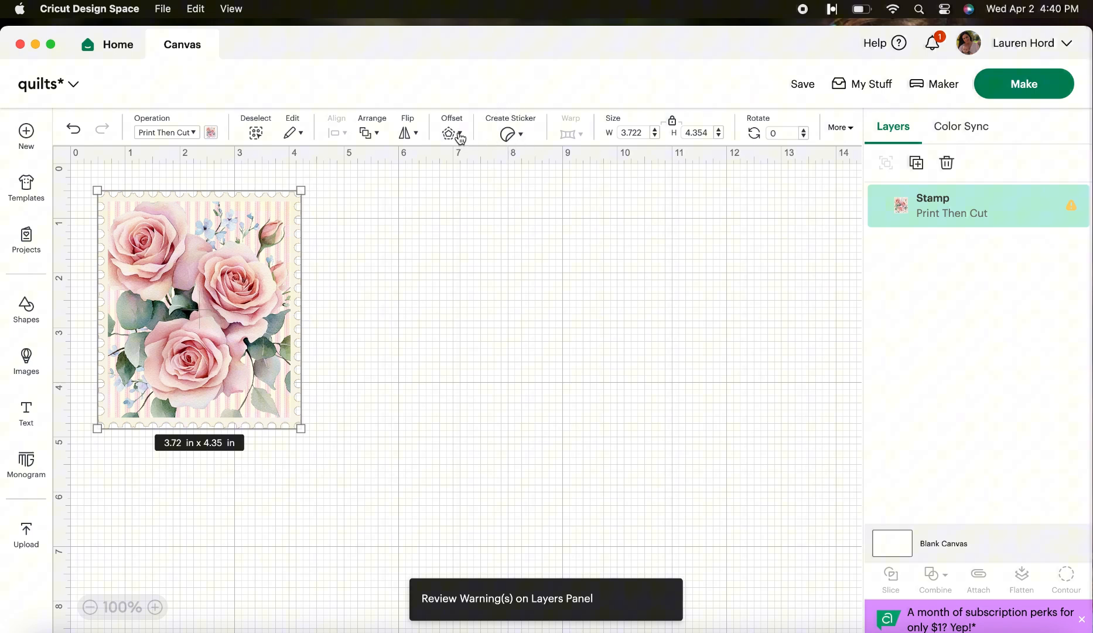
- Add a 0.025 in rounded-corner offset outline around the rose stamp
left_click(448, 134)
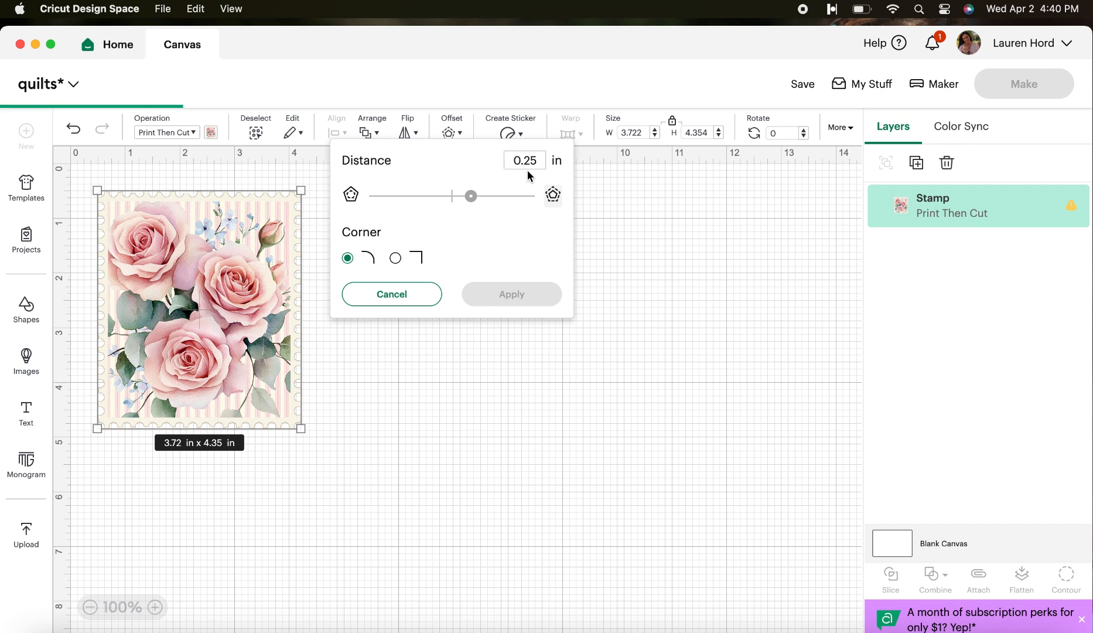
mouse_move(471, 196)
type("0.025")
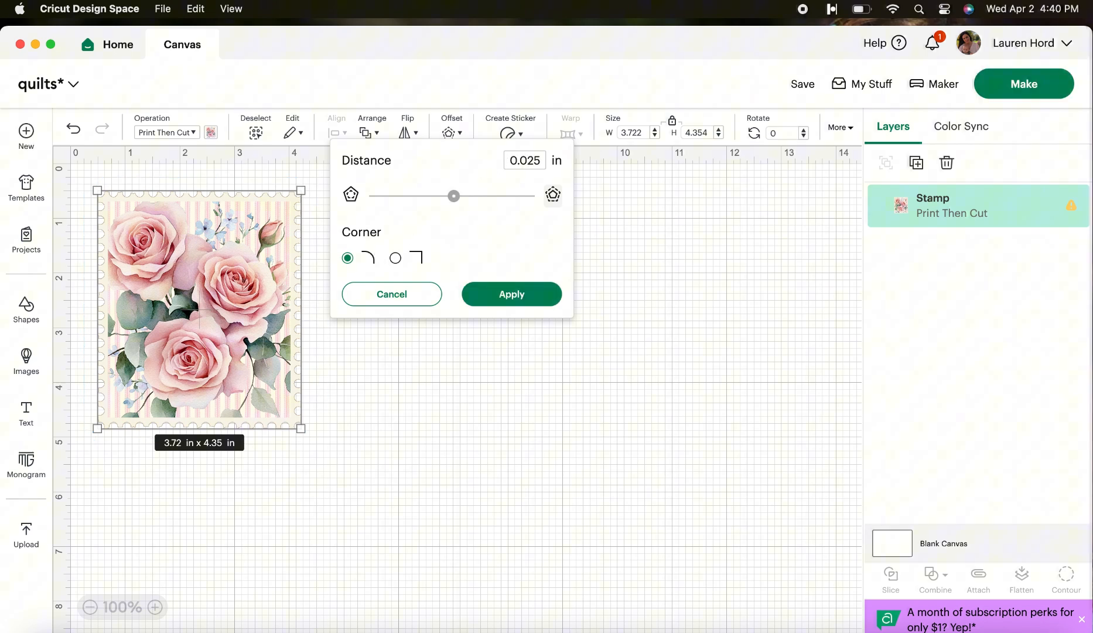
left_click(511, 293)
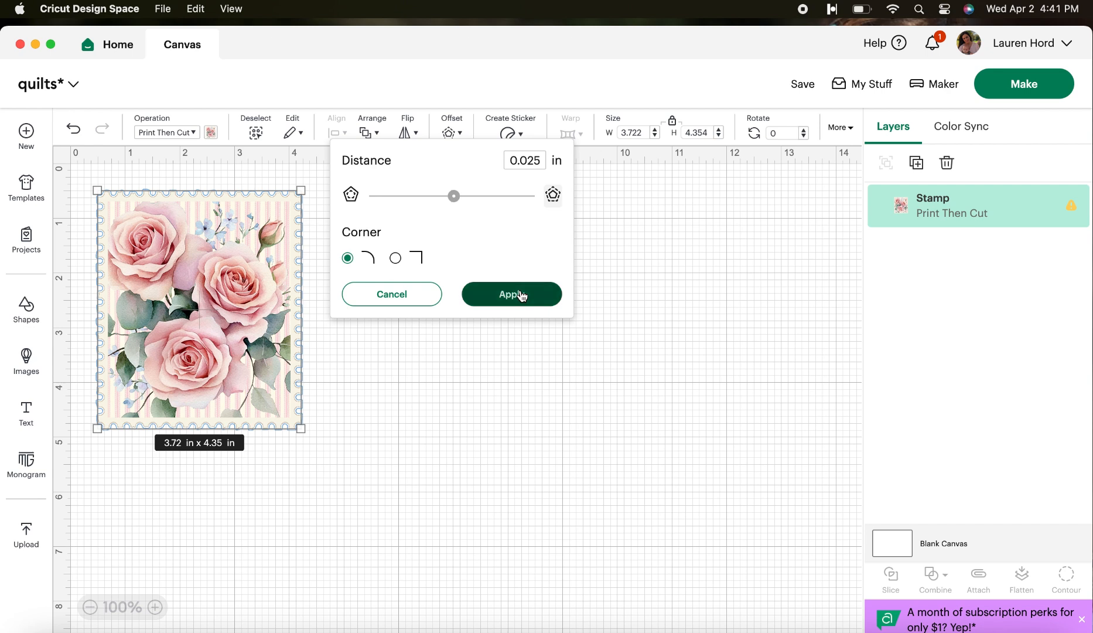
left_click(511, 293)
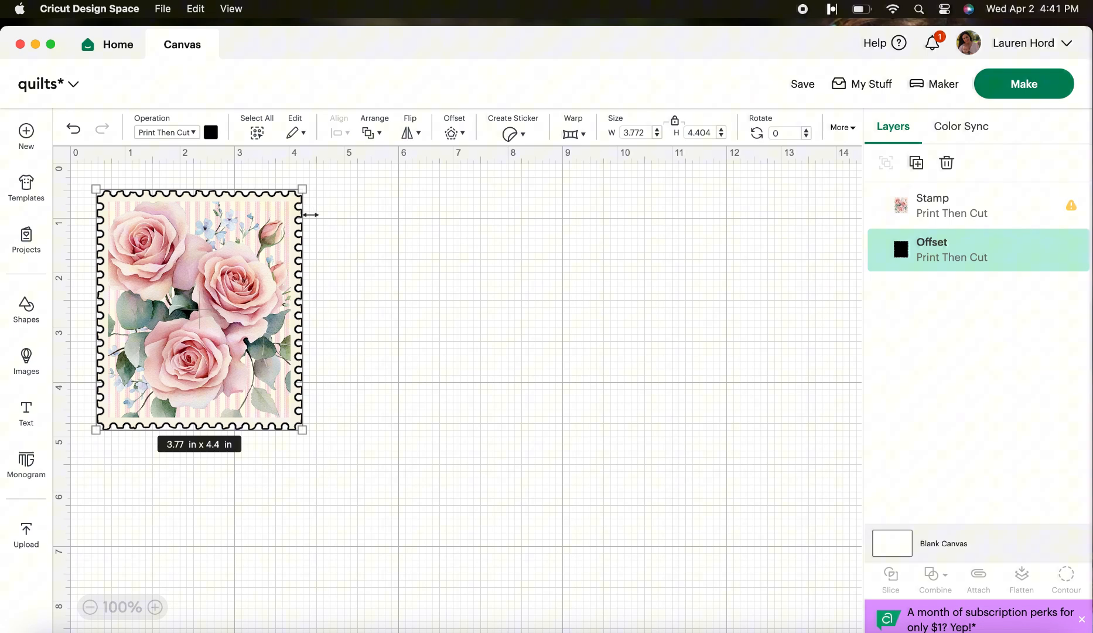
mouse_move(319, 226)
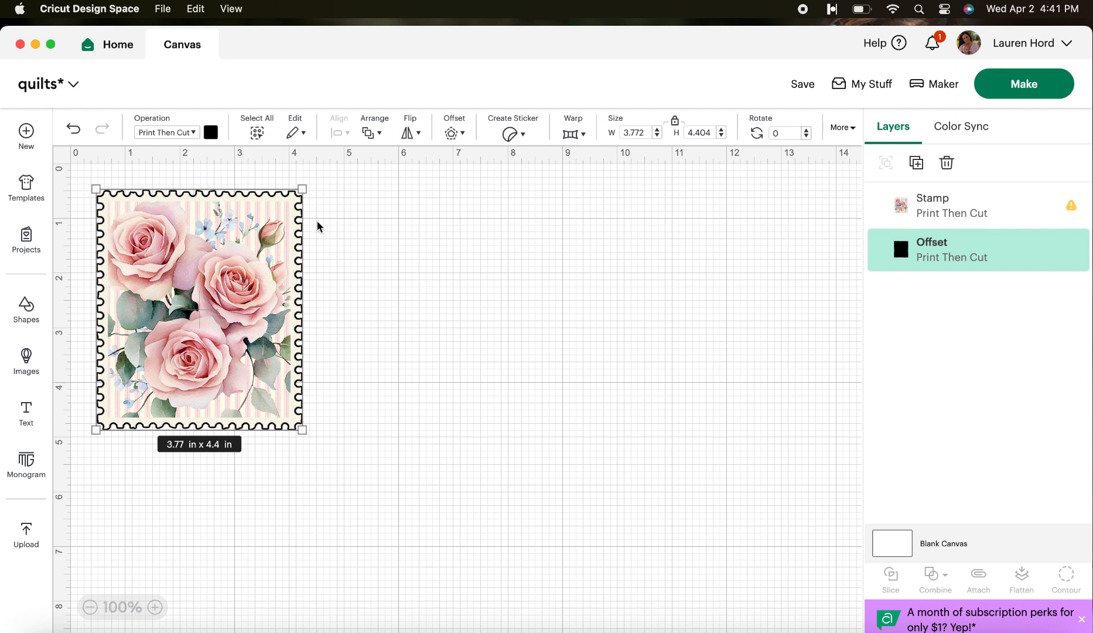
mouse_move(319, 240)
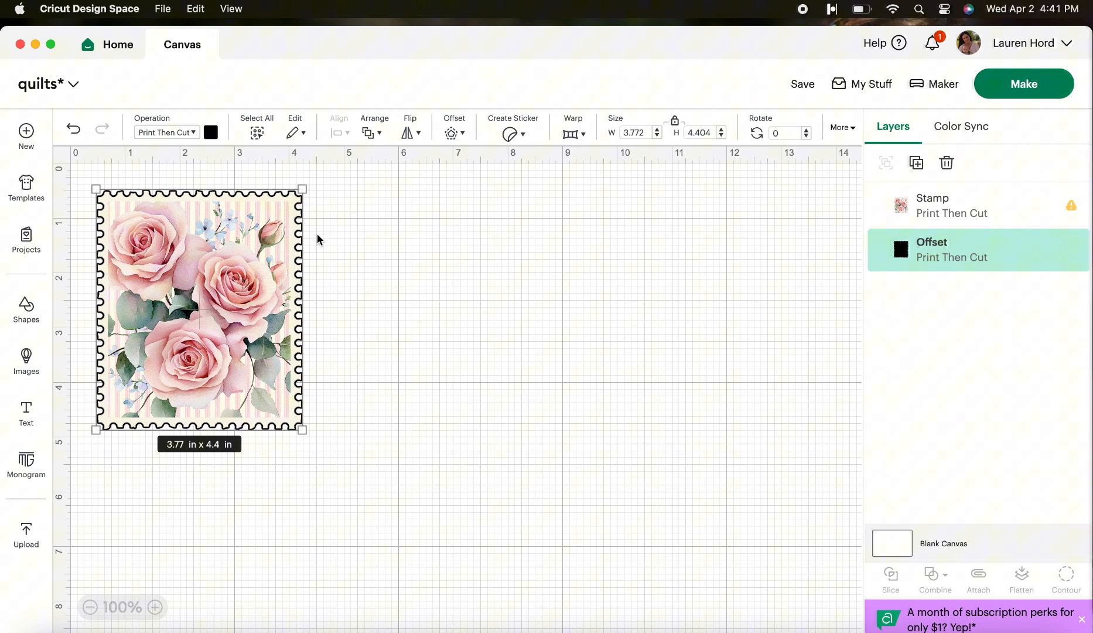
mouse_move(318, 271)
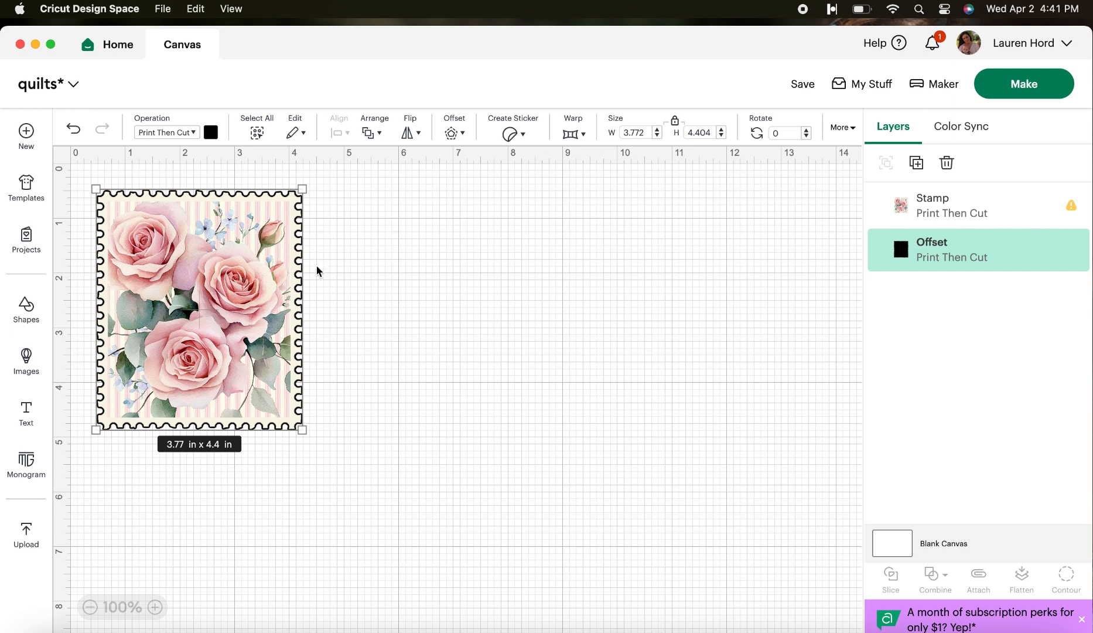
mouse_move(318, 294)
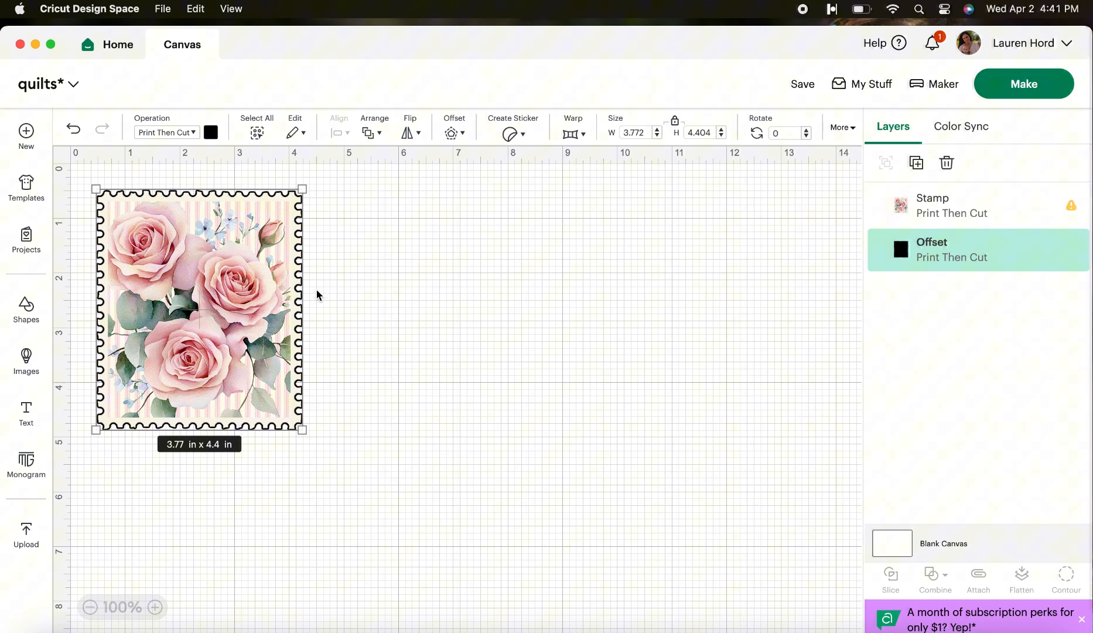
mouse_move(279, 302)
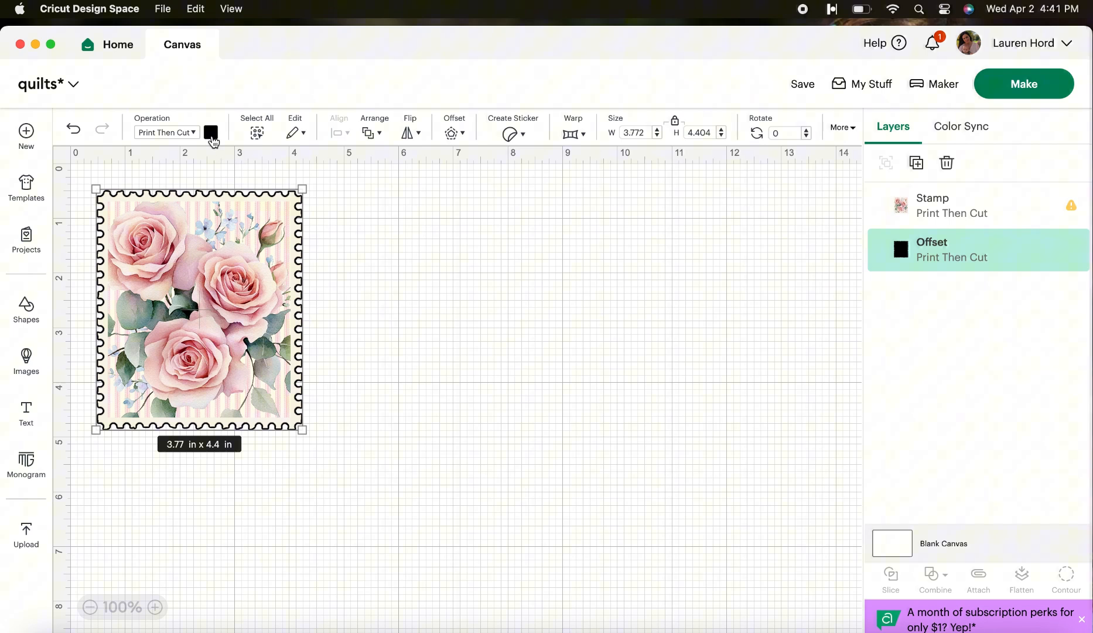
- Set the stamp's offset layer colour to white
left_click(211, 133)
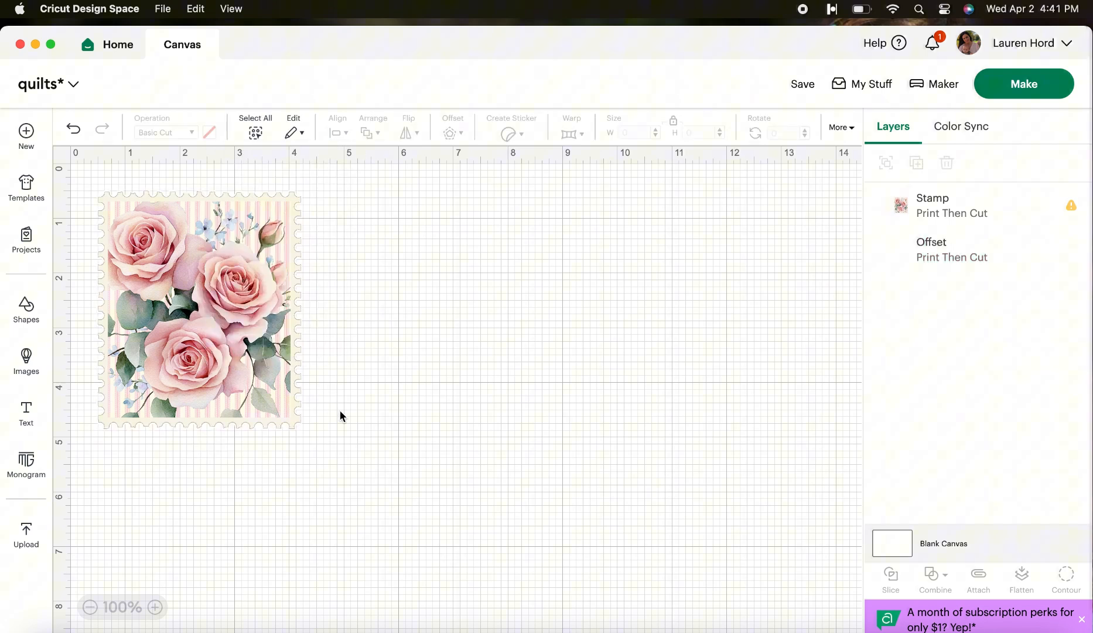
- Flatten the Stamp and Offset layers into one Print Then Cut layer, then deselect
left_click(198, 310)
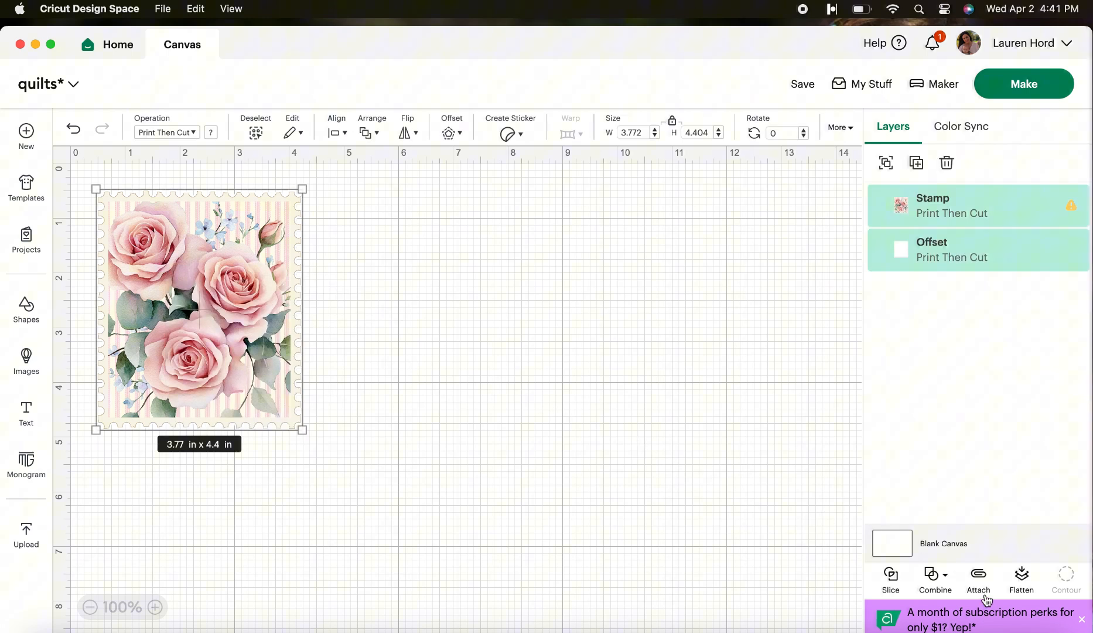
mouse_move(1029, 585)
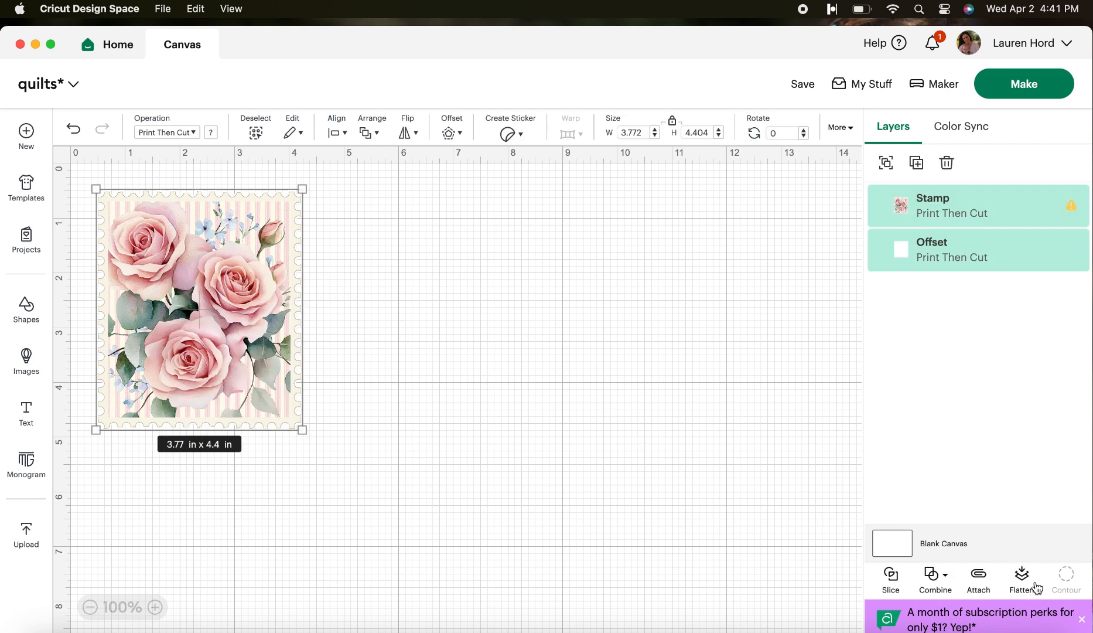
left_click(1020, 579)
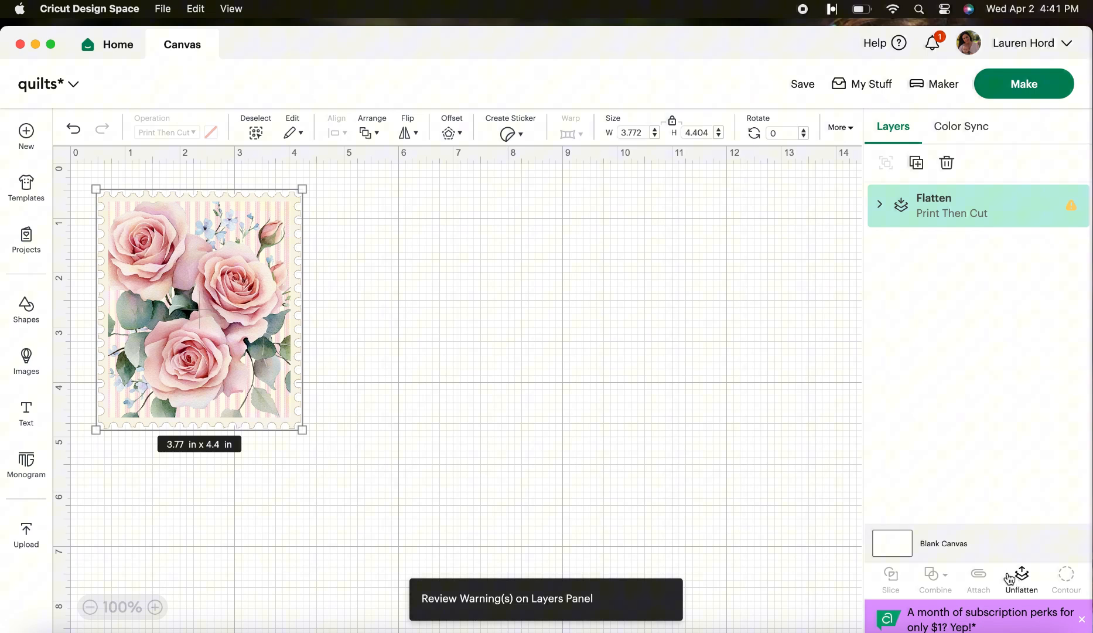
left_click(465, 391)
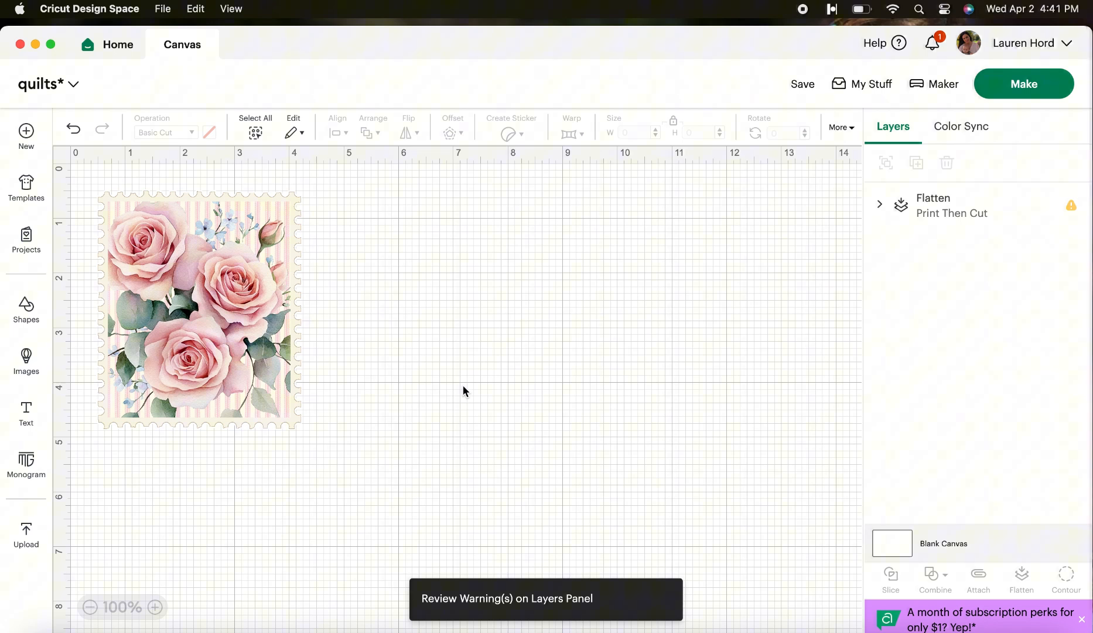
mouse_move(214, 476)
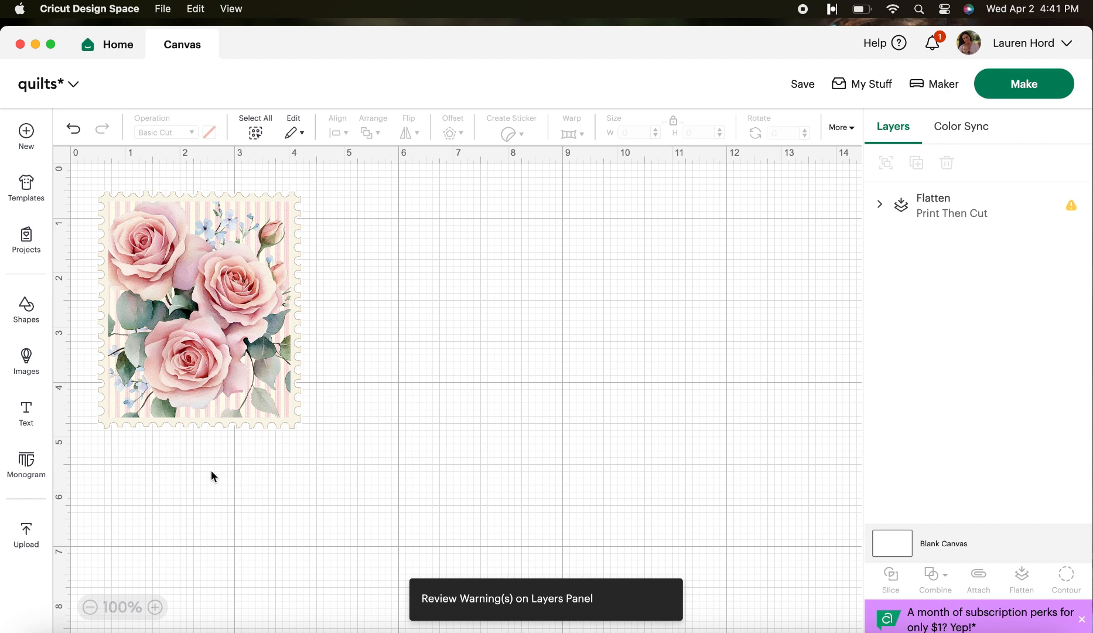
- Reach the Upload Image screen and switch to the browser for the next image
left_click(26, 533)
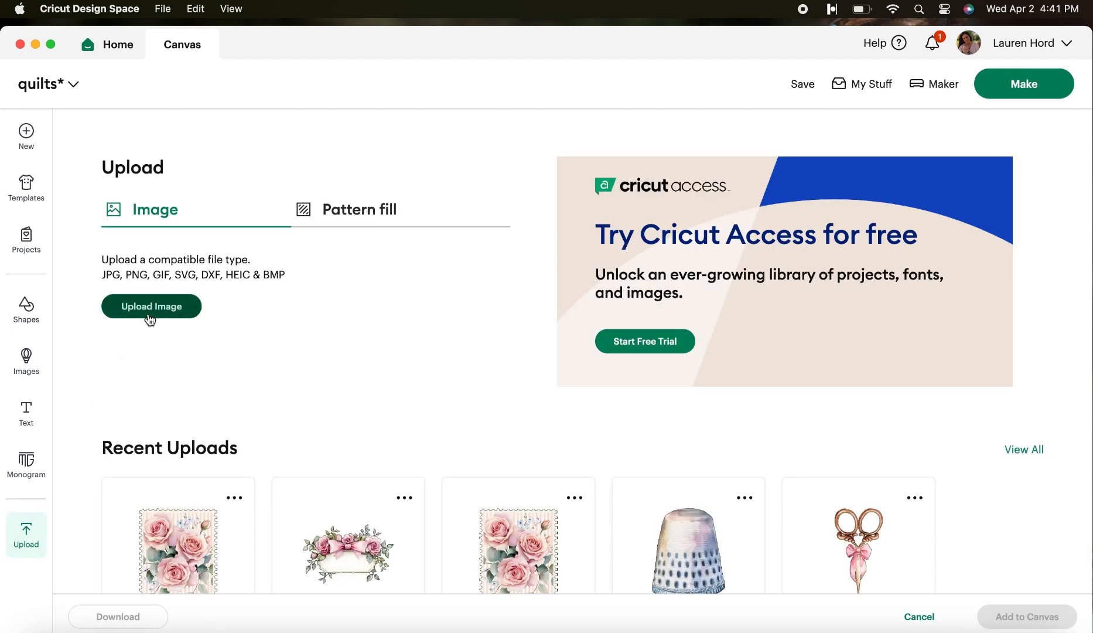
left_click(151, 306)
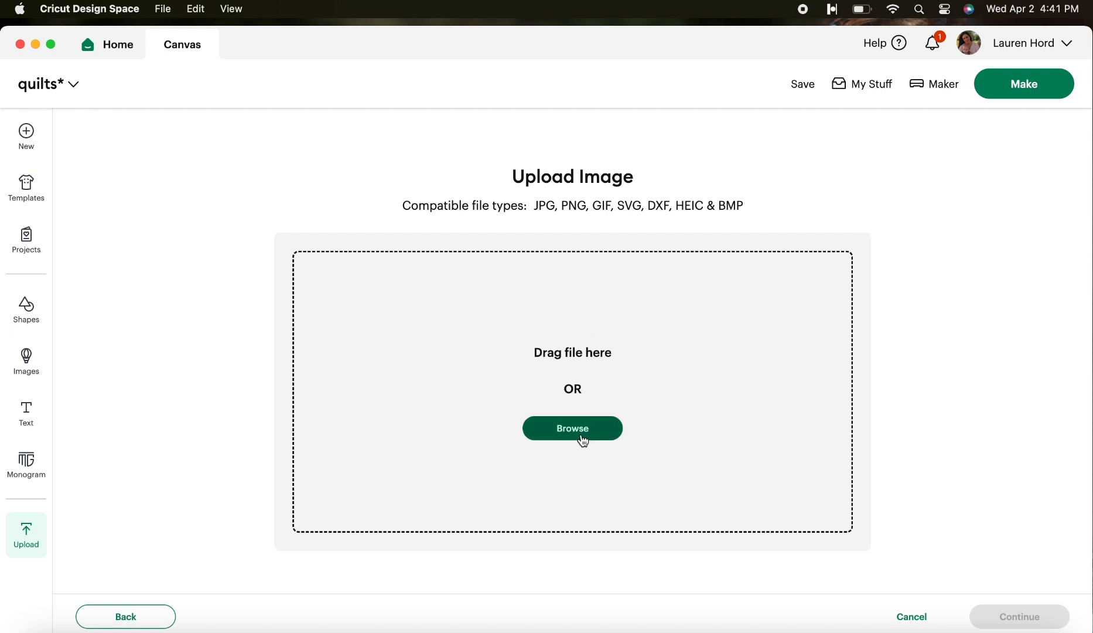
mouse_move(491, 49)
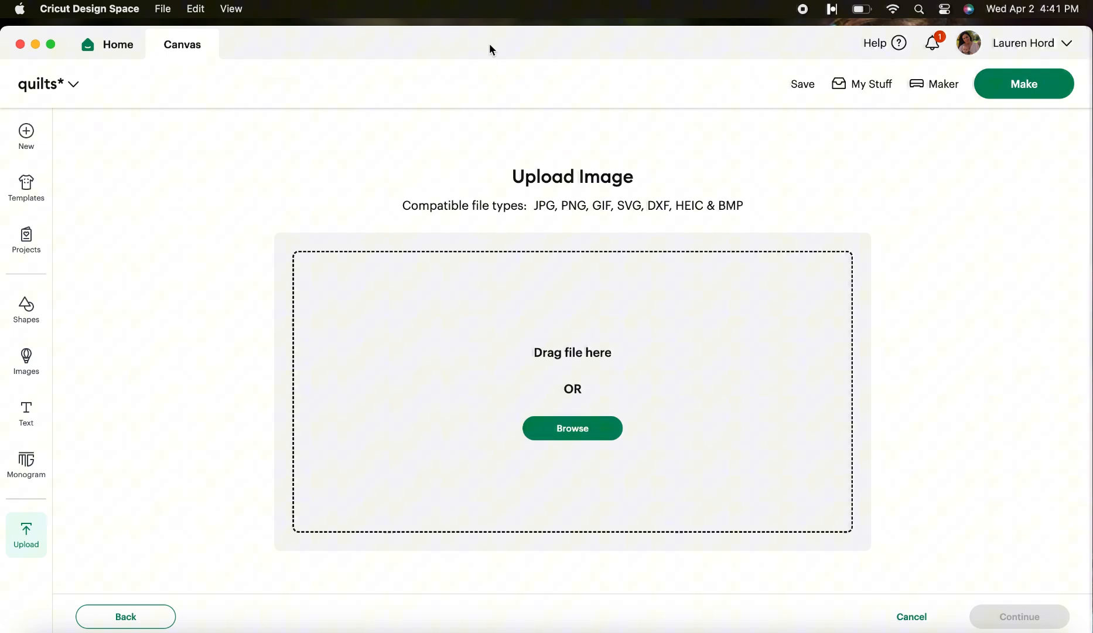
left_click(571, 427)
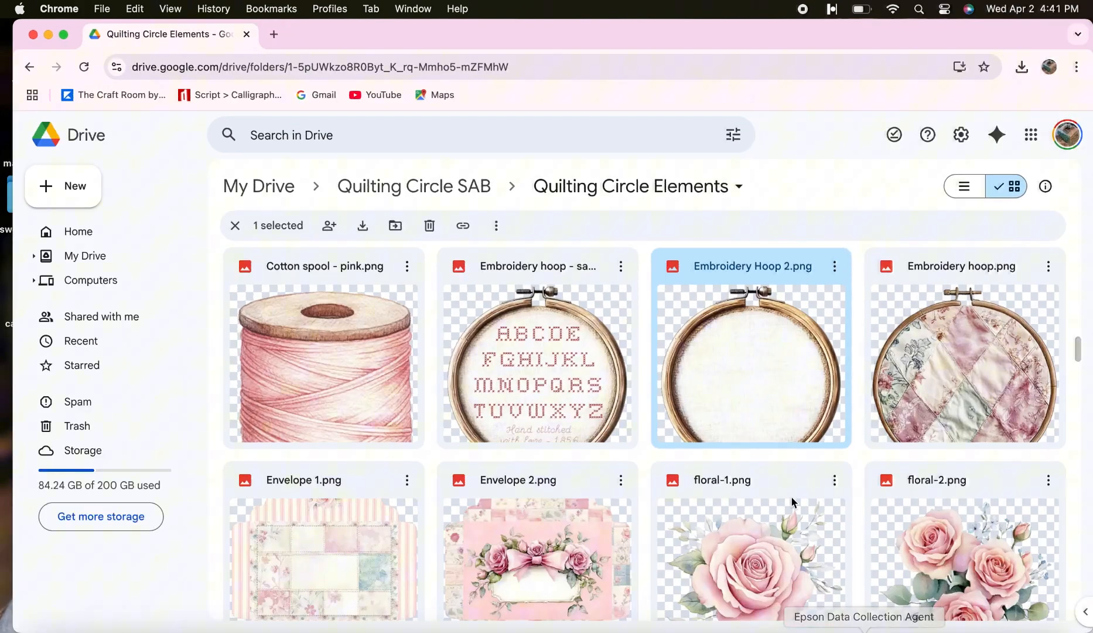
- Scroll the Google Drive Quilting Circle Elements grid down to Quilt-child.png
scroll("down", 3)
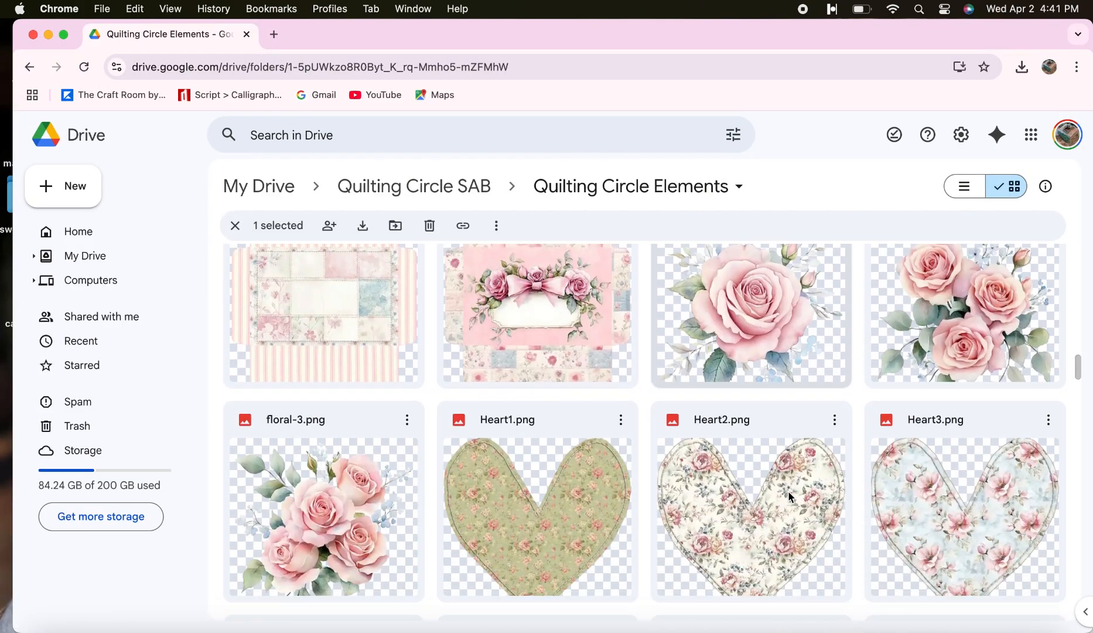
scroll("down", 3)
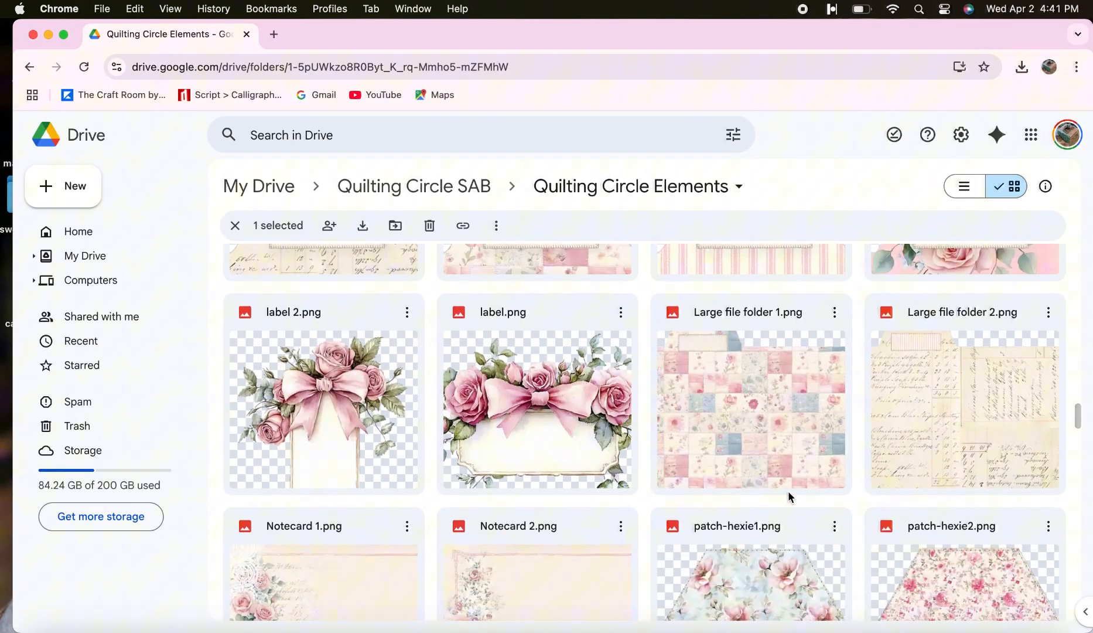
scroll("down", 3)
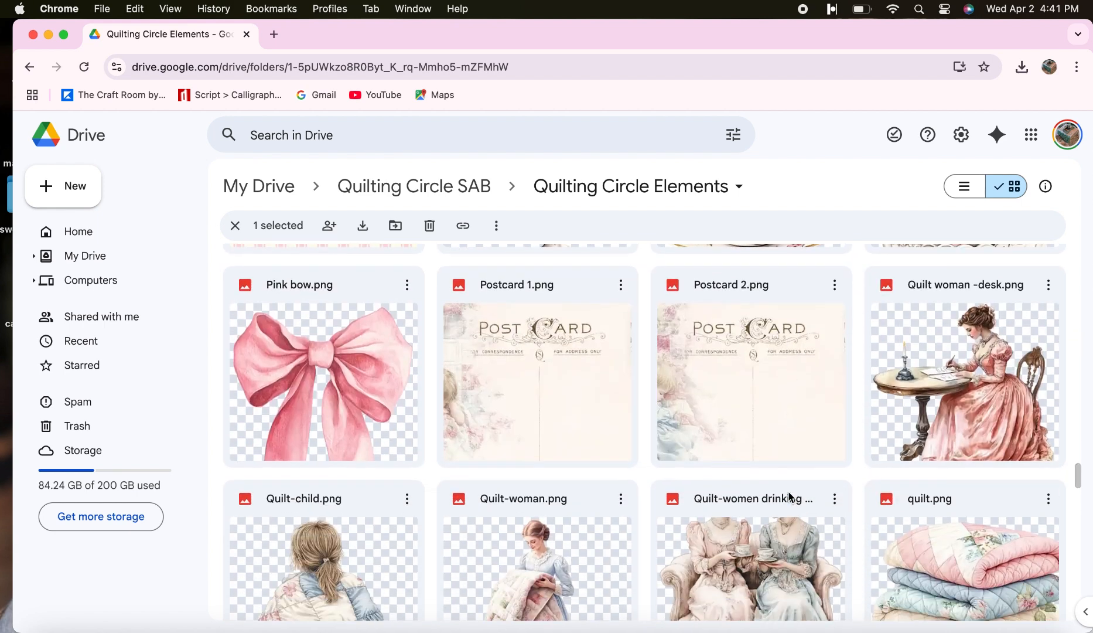
scroll("down", 3)
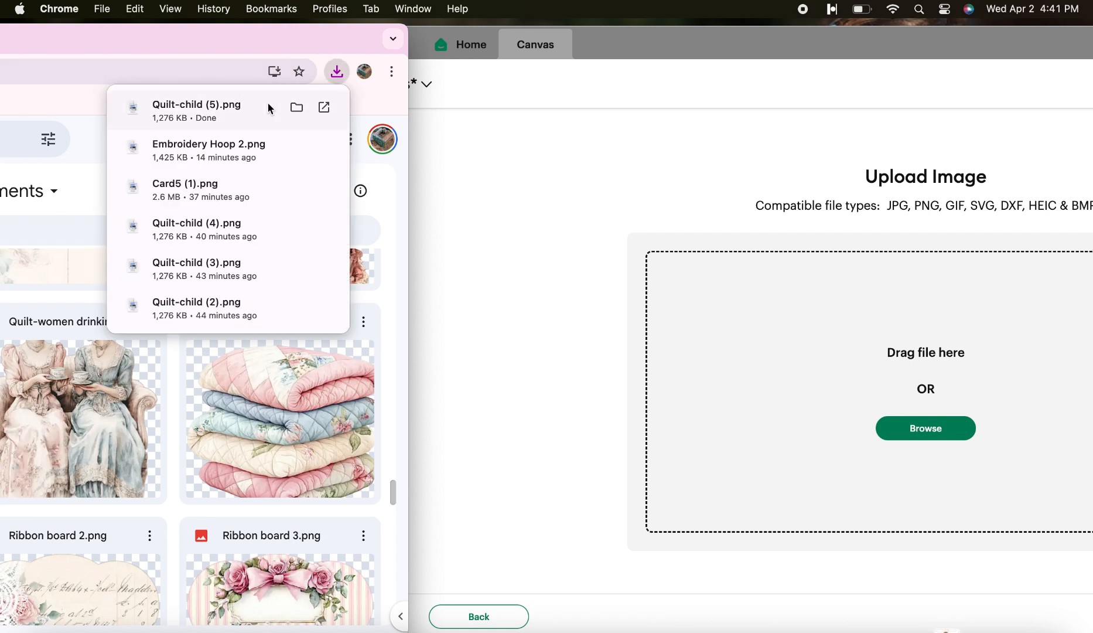
mouse_move(330, 61)
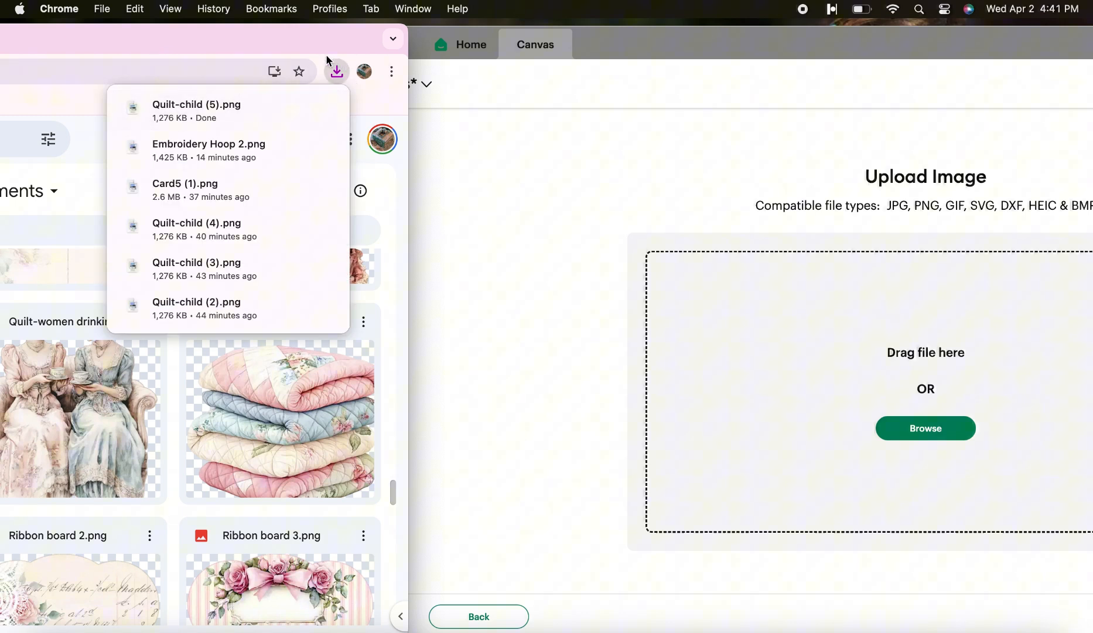
mouse_move(346, 57)
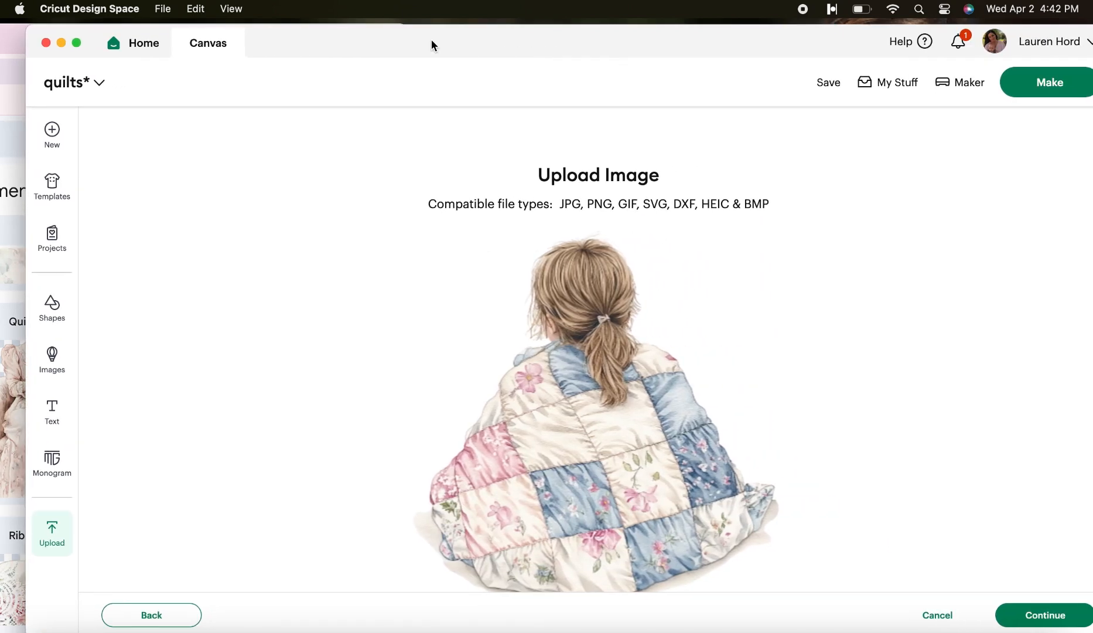
mouse_move(1012, 574)
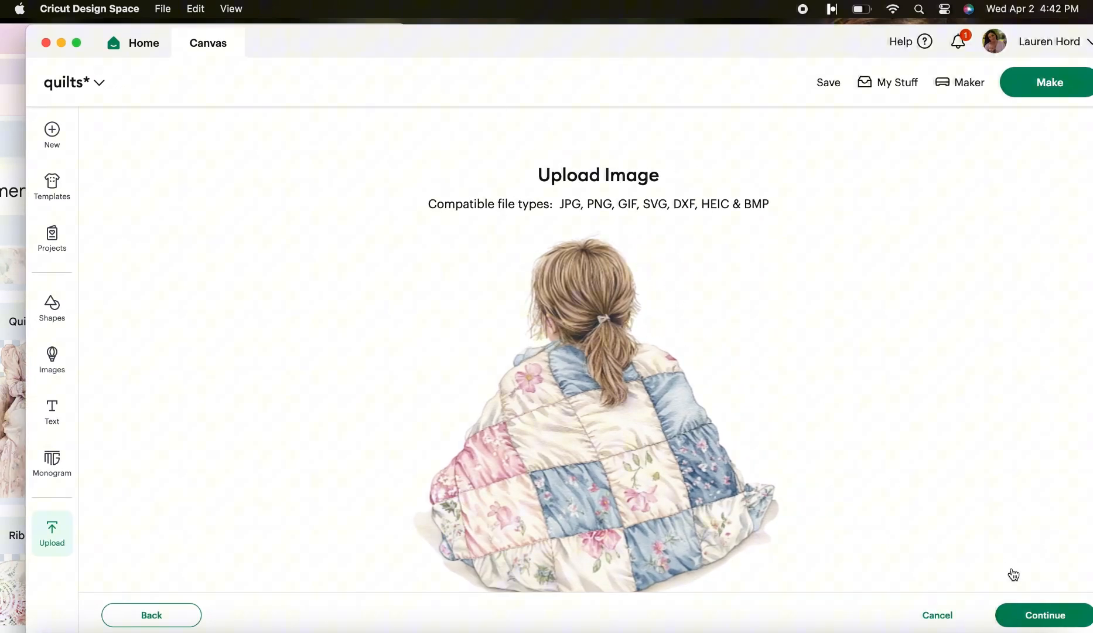
- Upload the dropped Quilt-child image as a full-colour Flat Graphic
left_click(1044, 614)
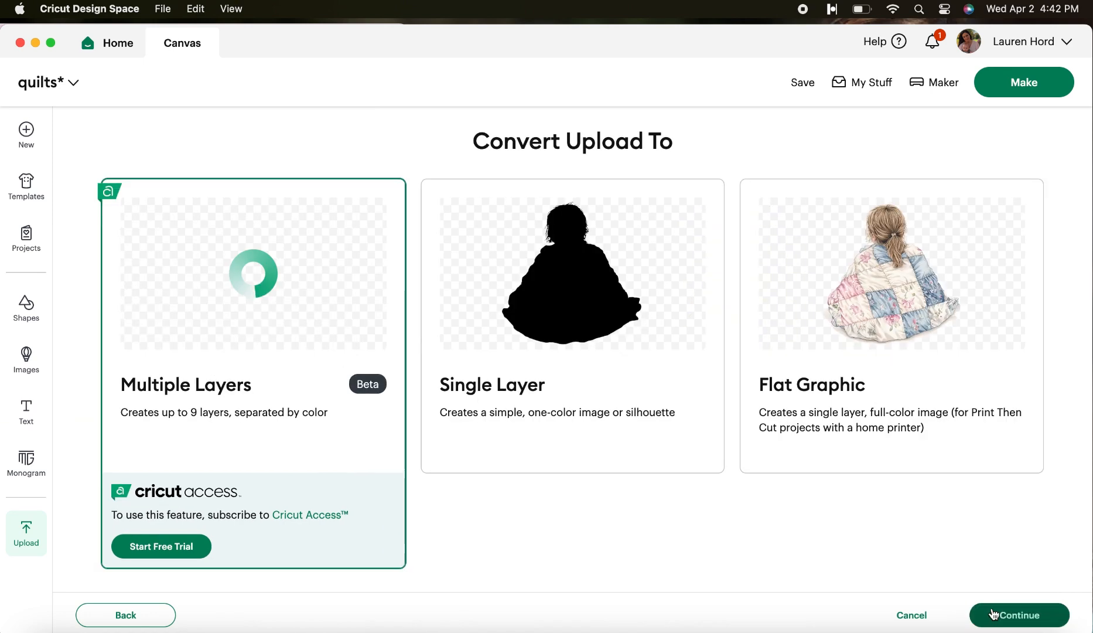
left_click(891, 325)
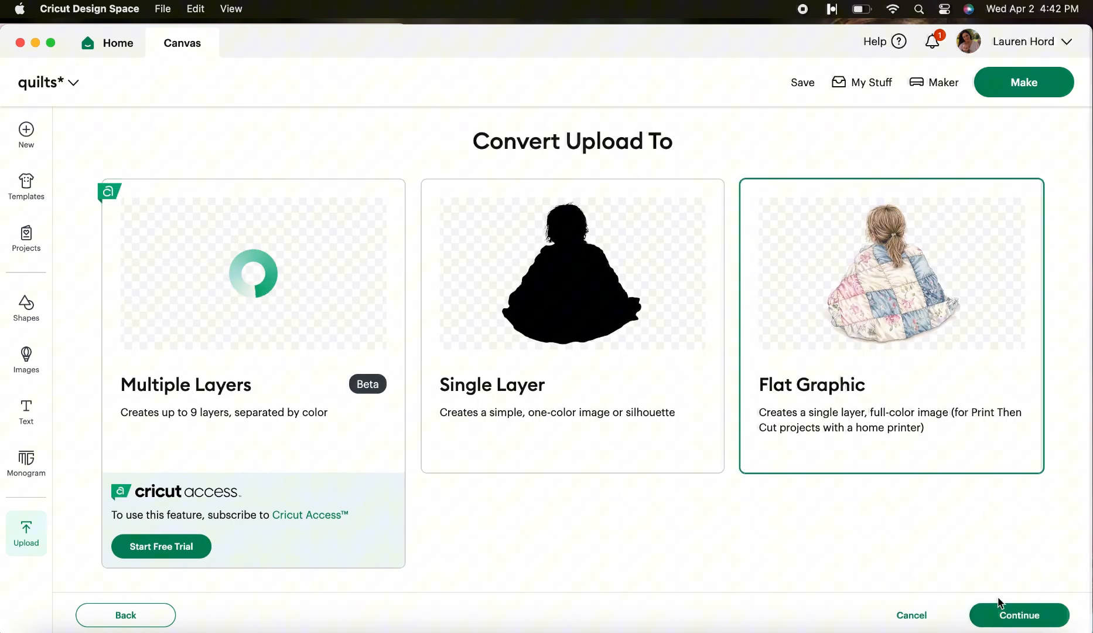
left_click(1019, 614)
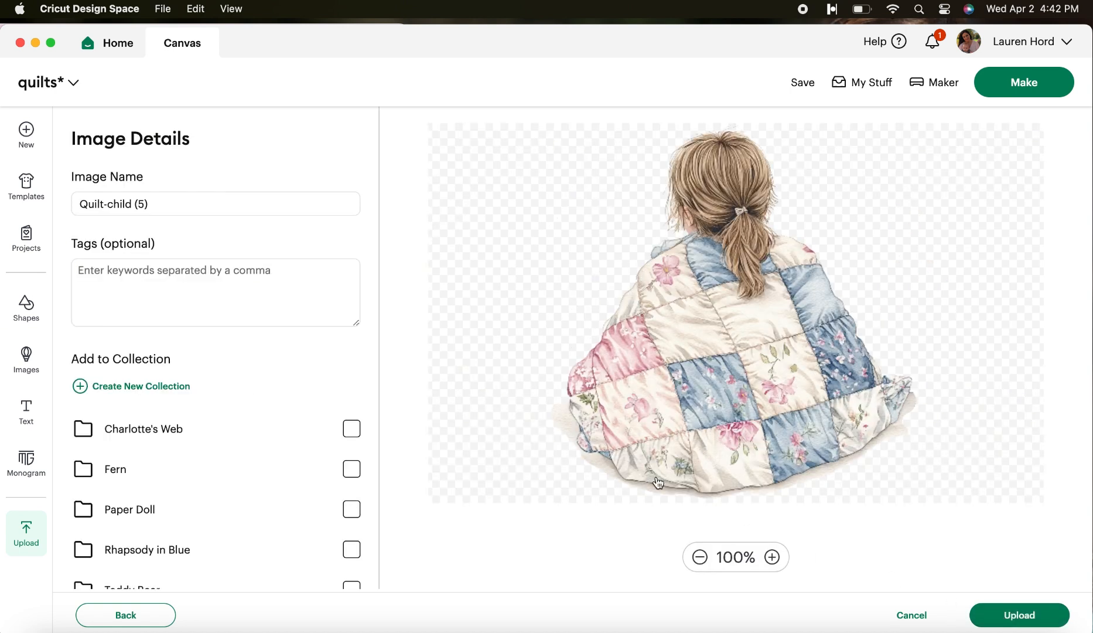
mouse_move(66, 195)
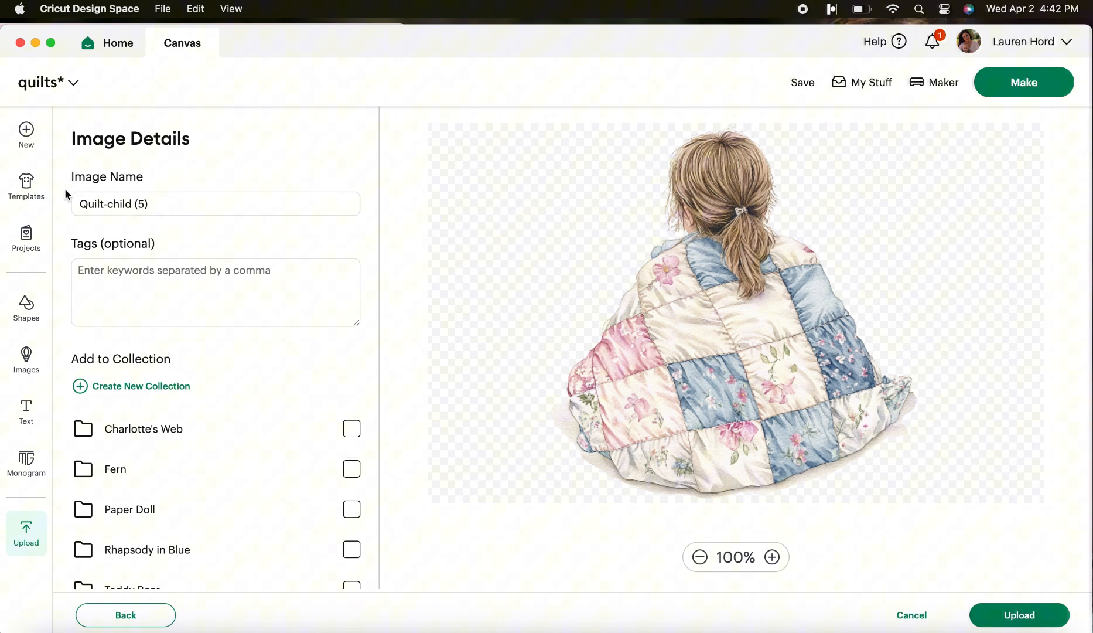
mouse_move(348, 354)
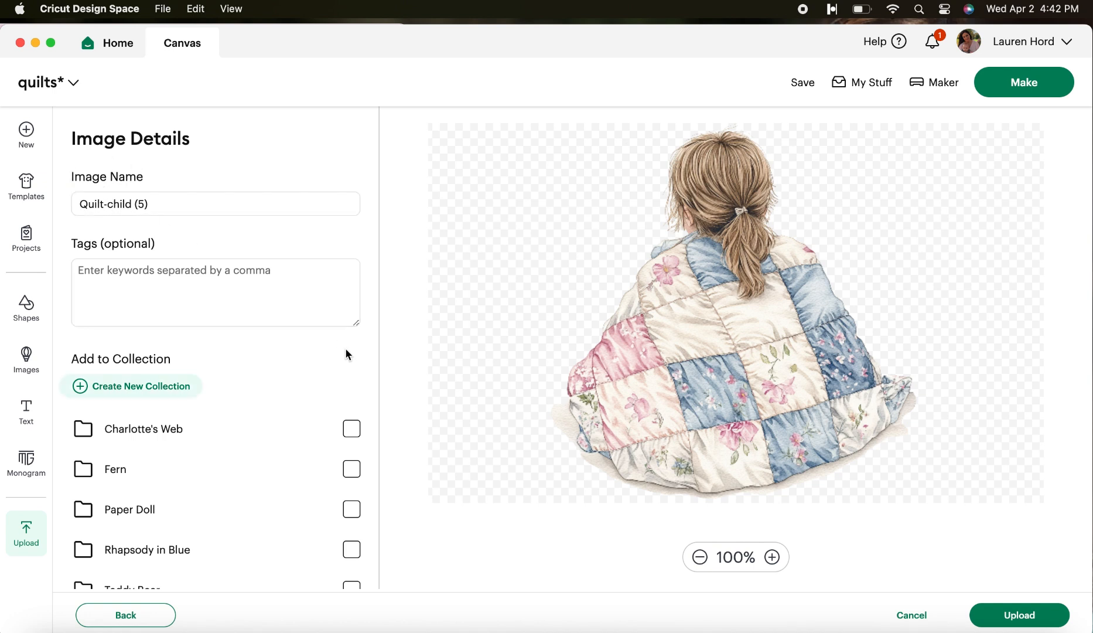
mouse_move(176, 566)
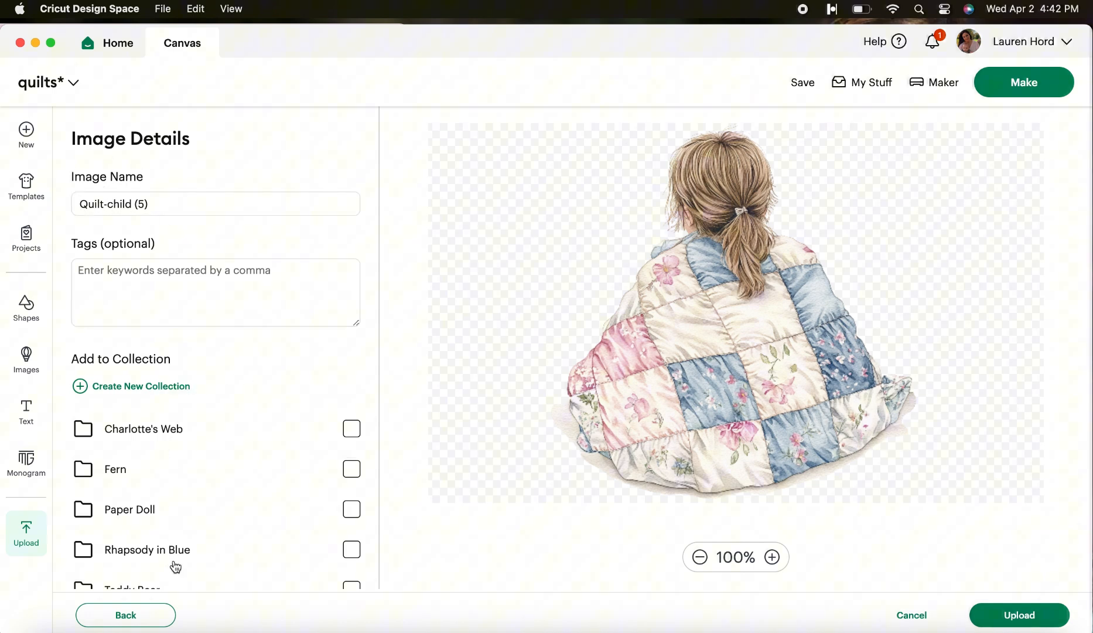
mouse_move(1018, 615)
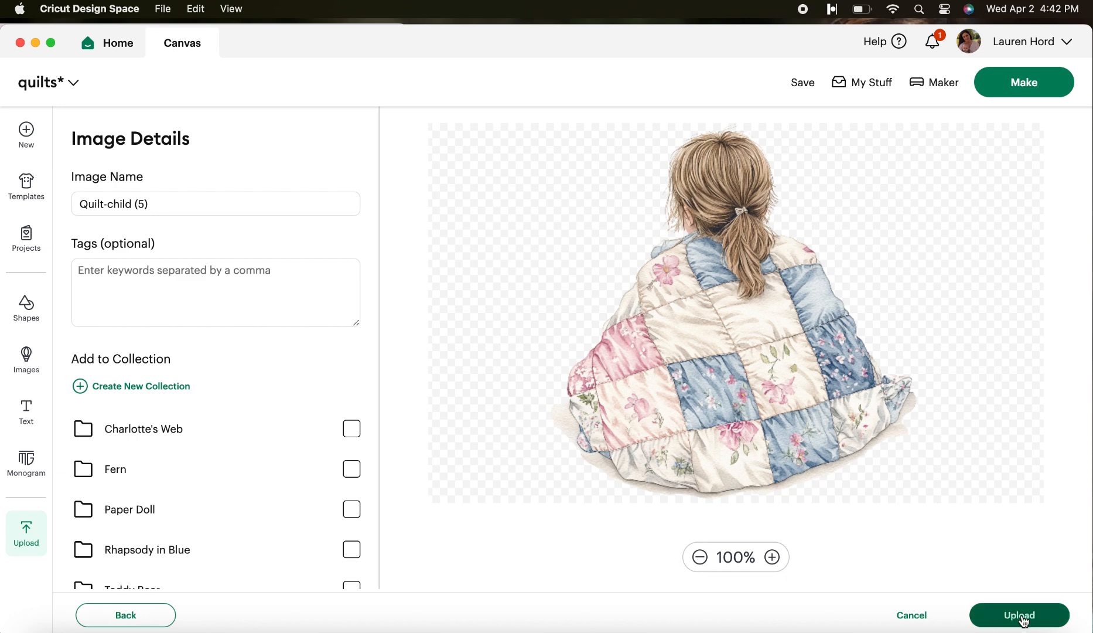
left_click(1019, 614)
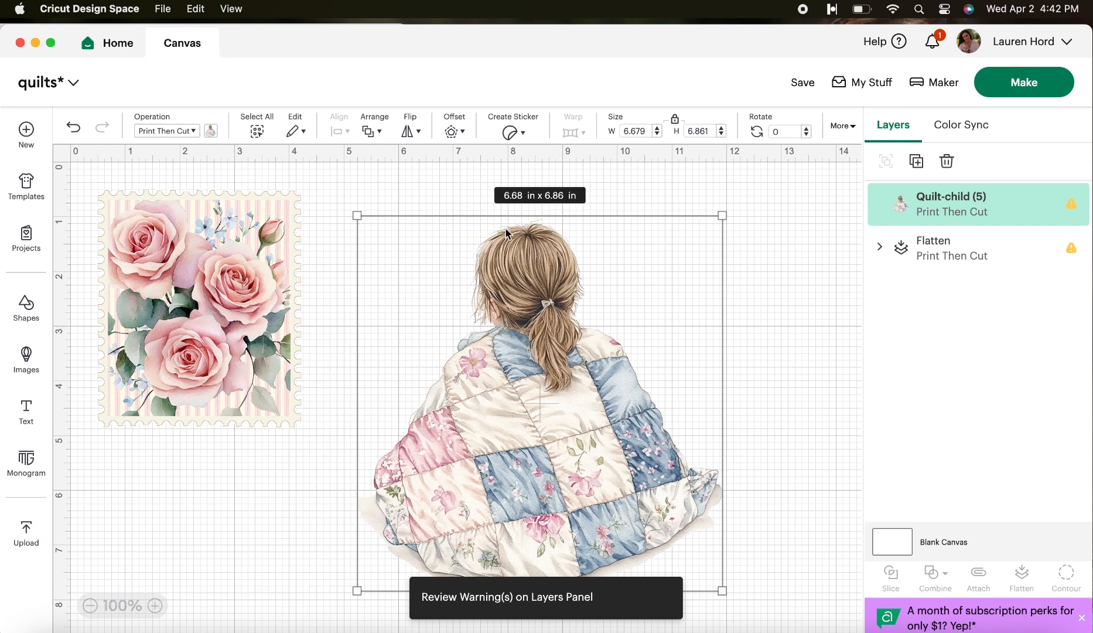
- Outline the Quilt-child image with a 0.167 in rounded offset, then deselect
left_click(454, 124)
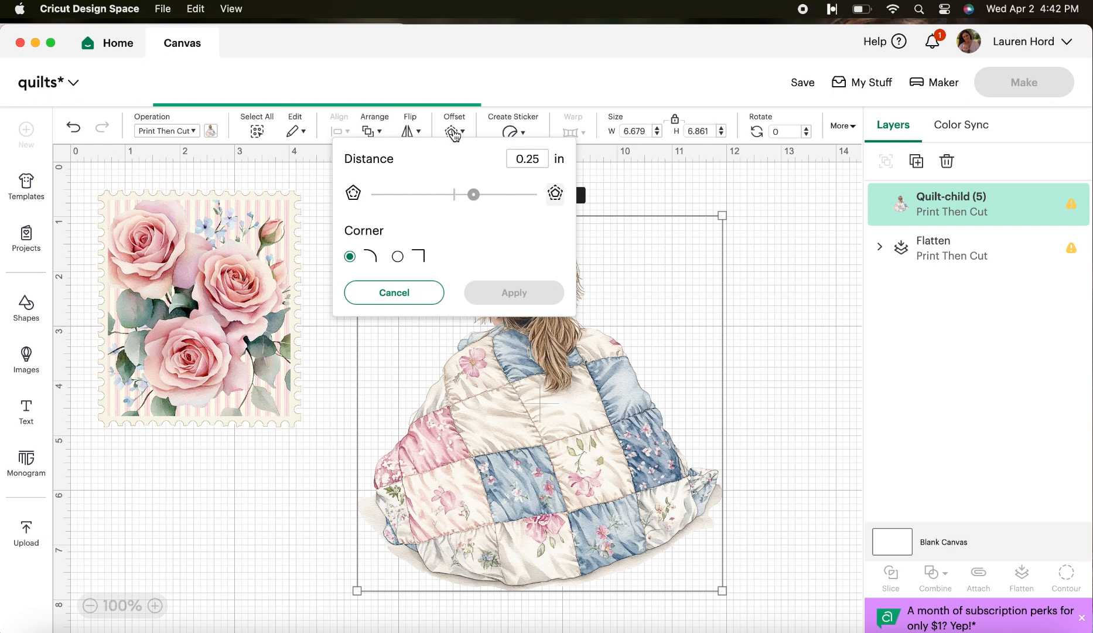
left_click(473, 195)
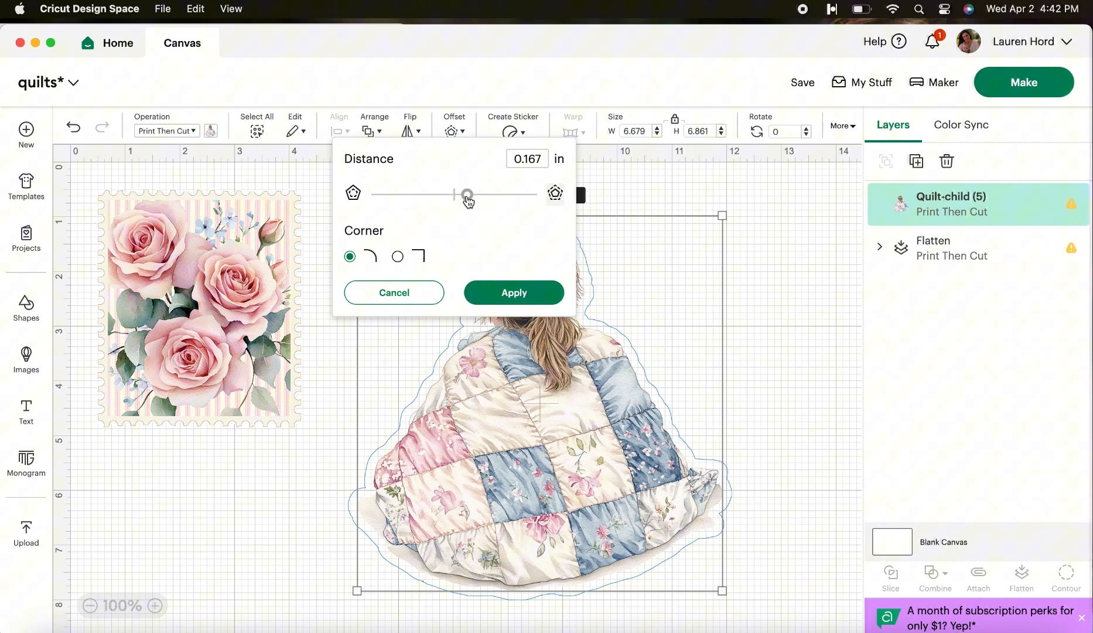
mouse_move(514, 291)
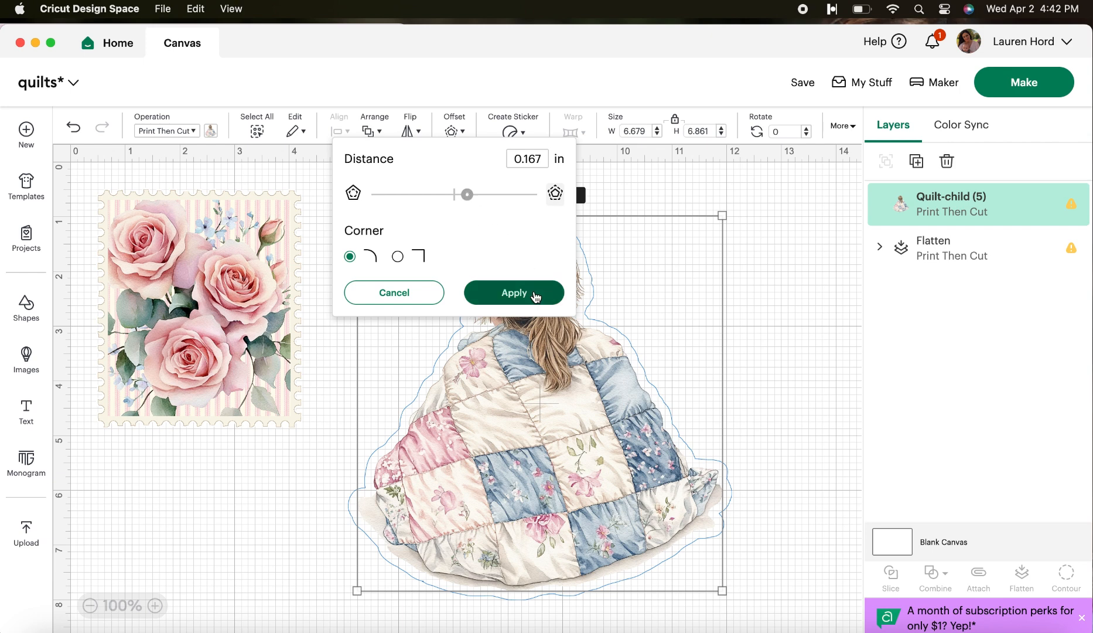
left_click(513, 292)
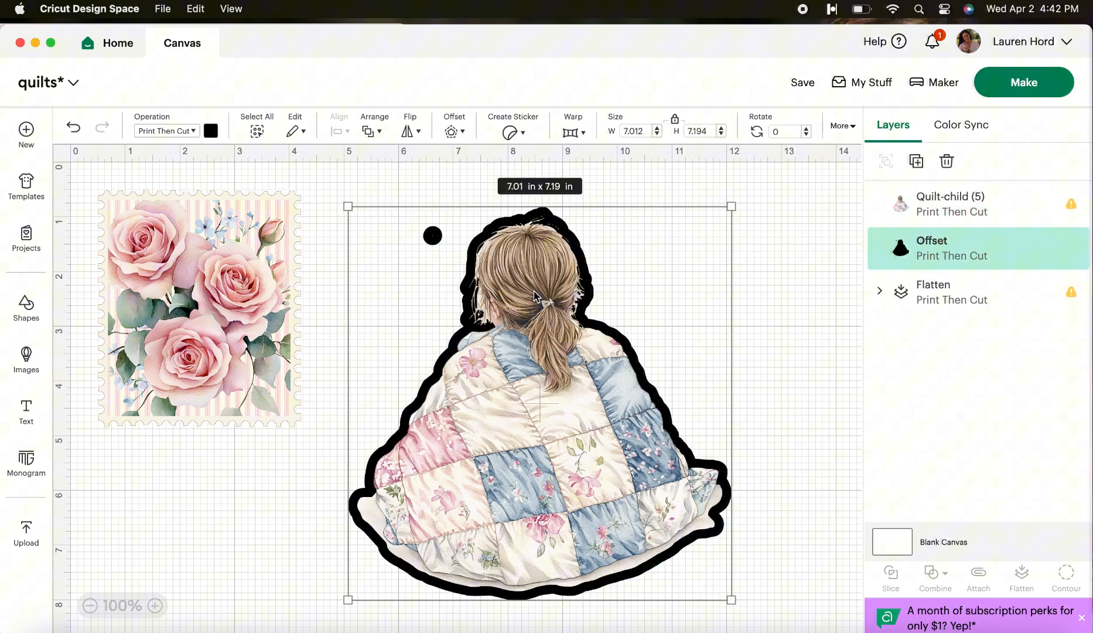
left_click(460, 251)
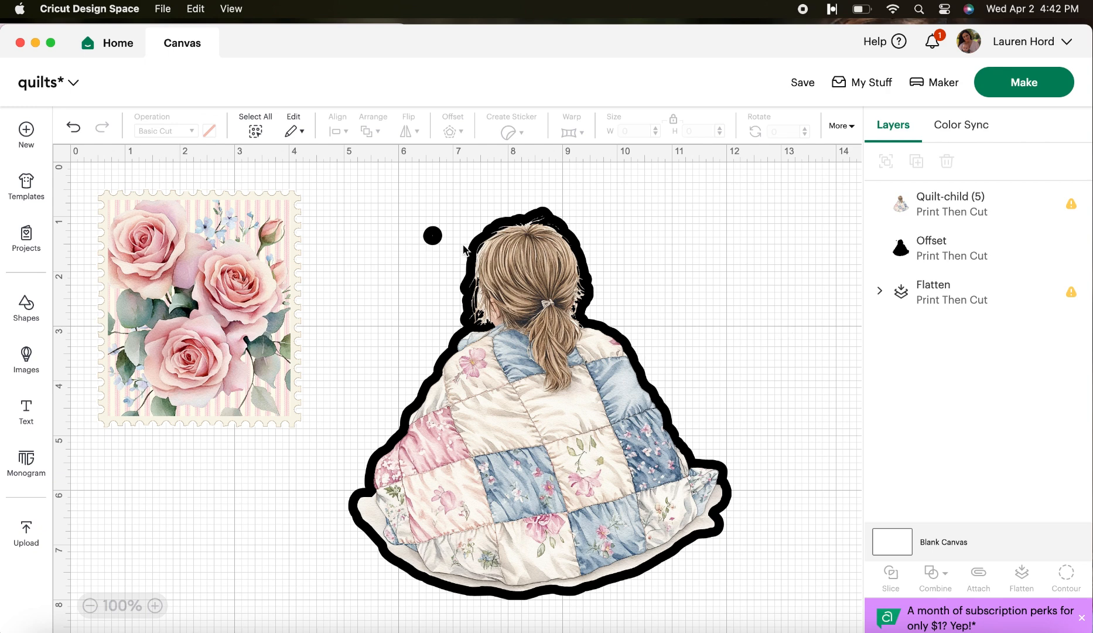
mouse_move(419, 273)
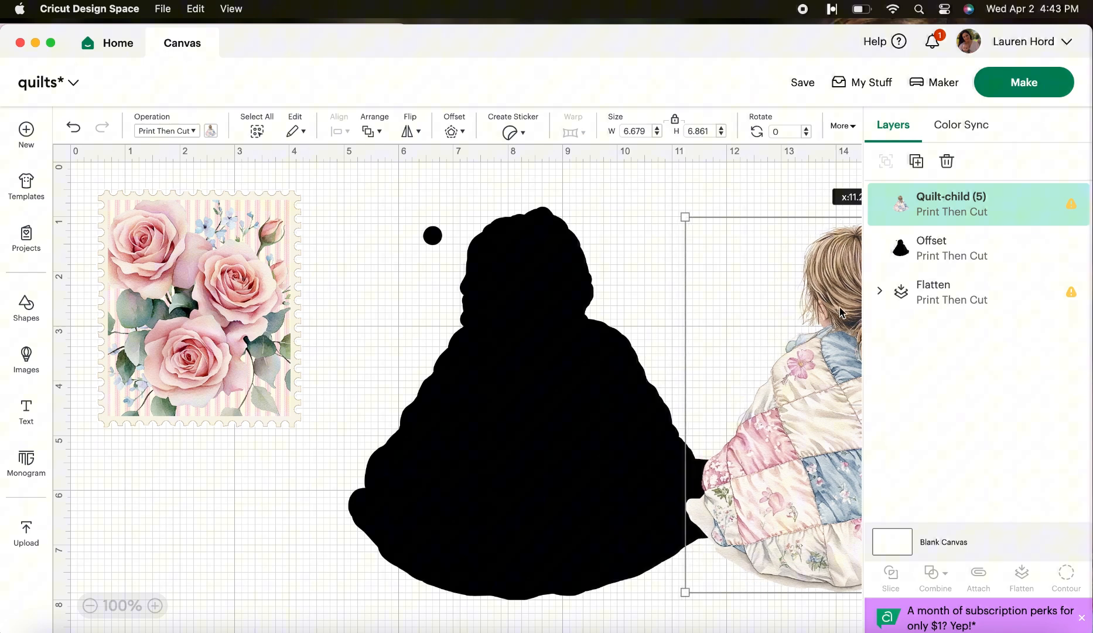
- Change the black offset outline's operation to Basic Cut
left_click(932, 247)
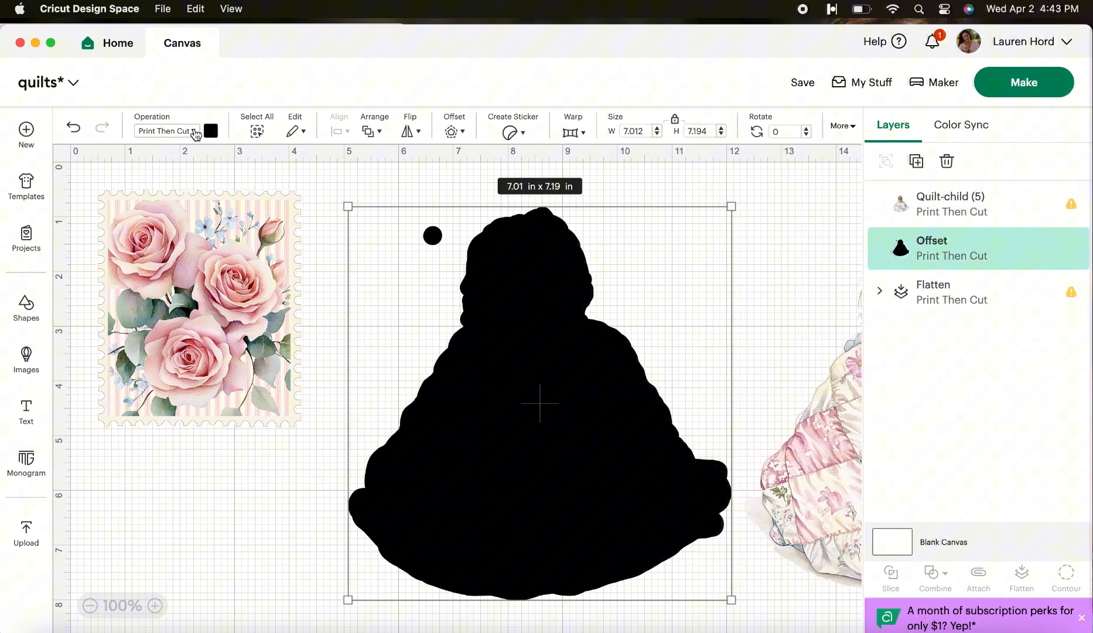
left_click(167, 131)
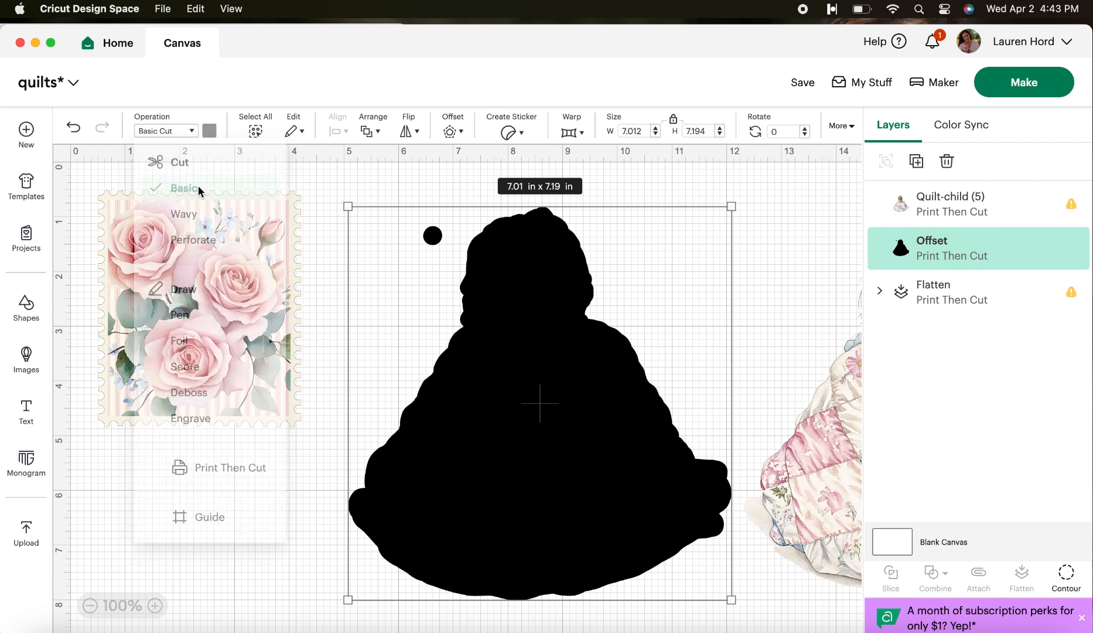
left_click(186, 188)
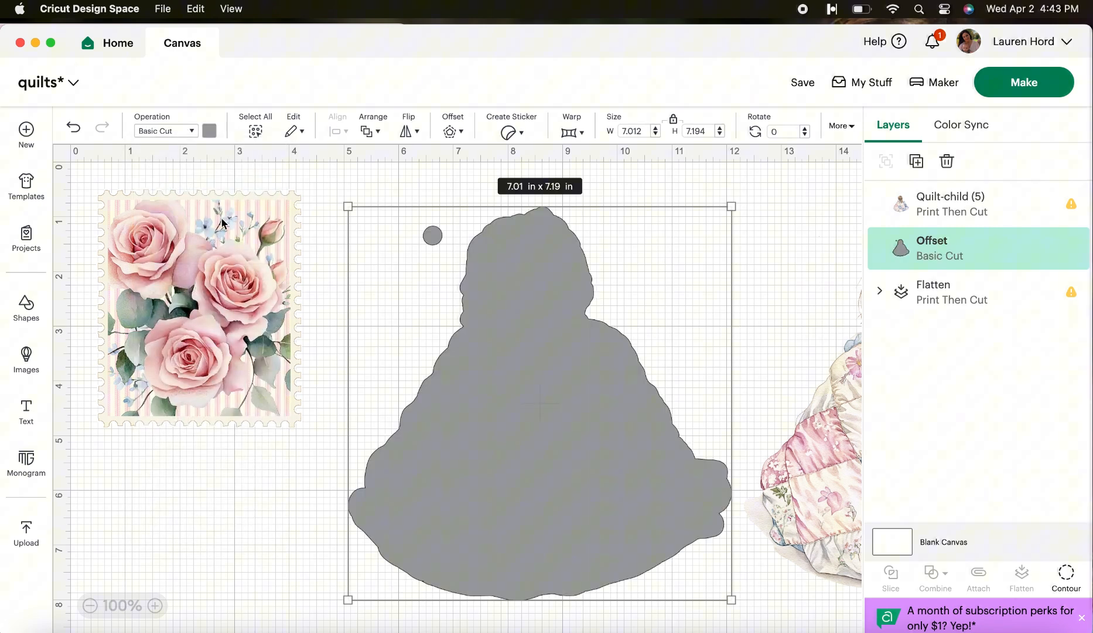
mouse_move(38, 317)
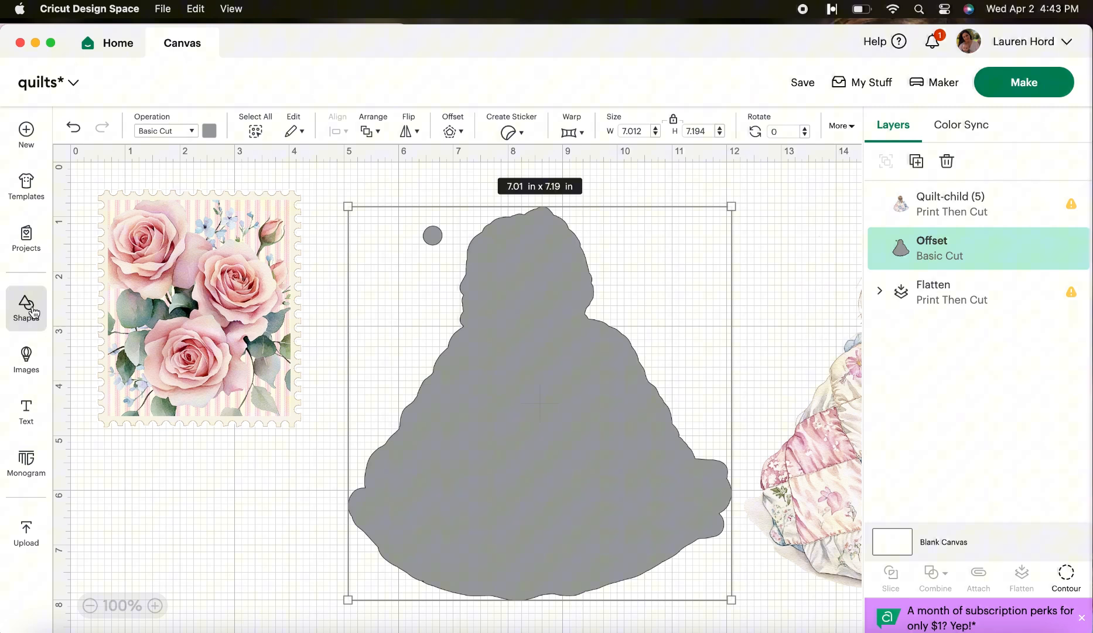
- Add a circle over the stray dot and slice it from the outline
left_click(25, 308)
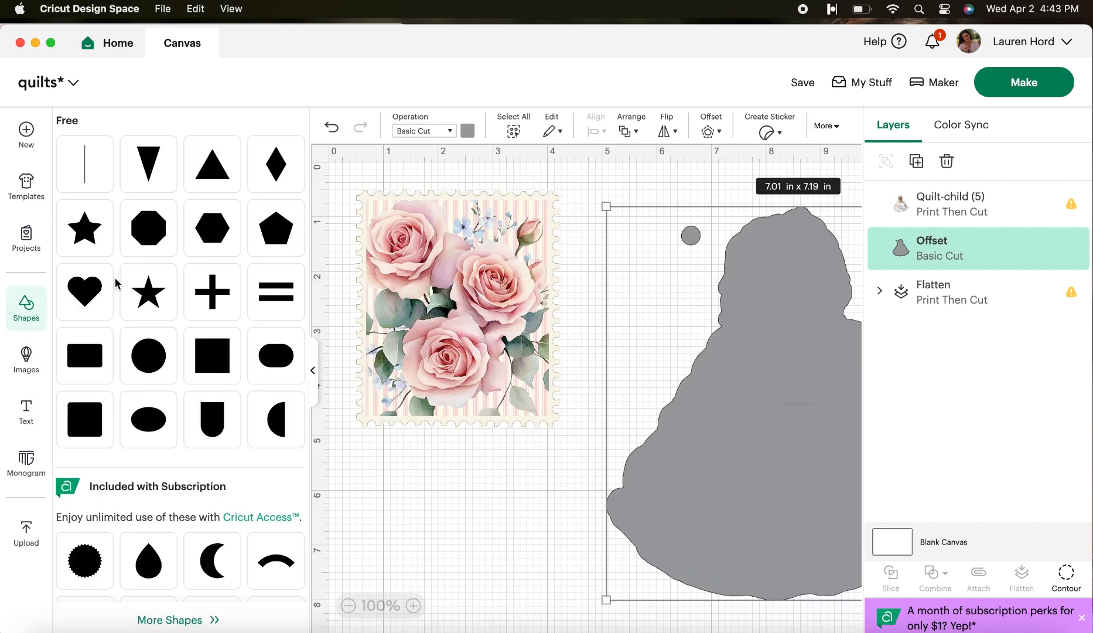
left_click(147, 355)
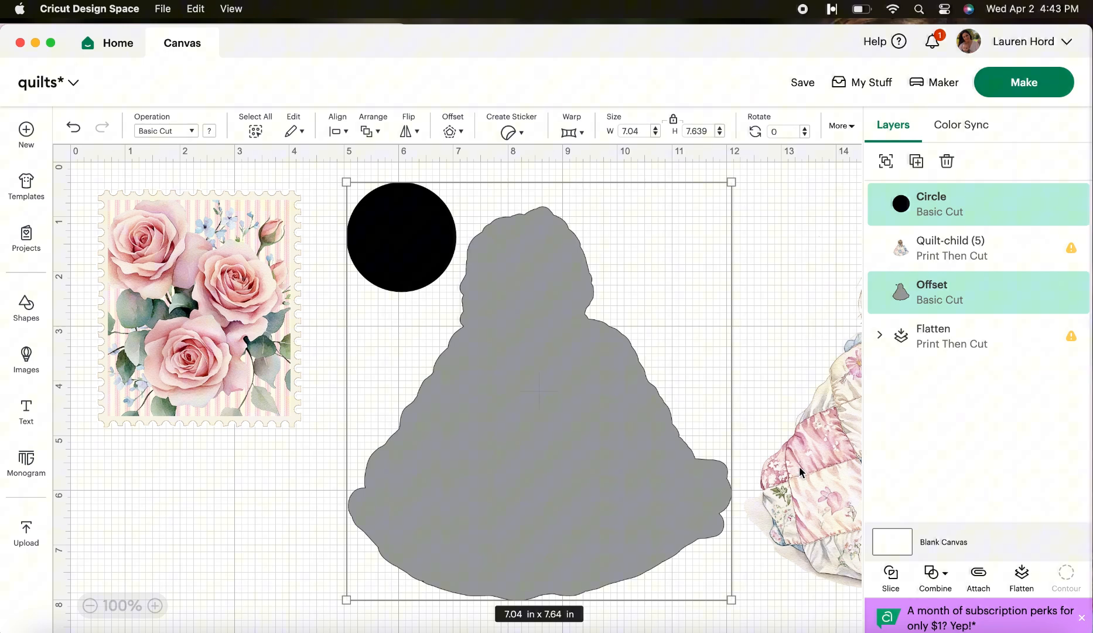
mouse_move(884, 562)
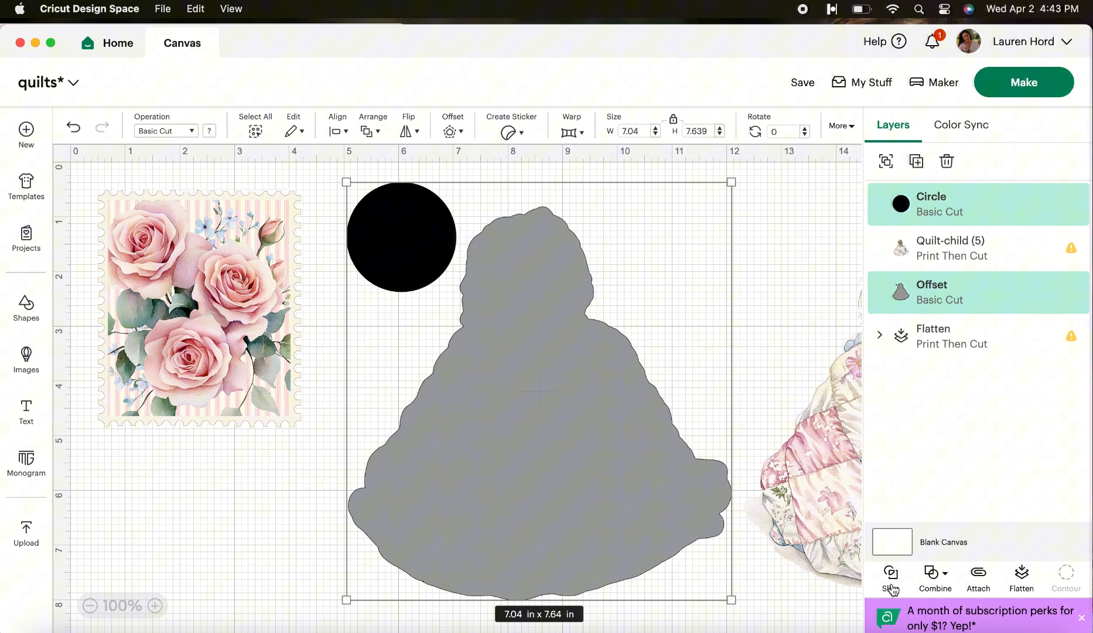
left_click(890, 575)
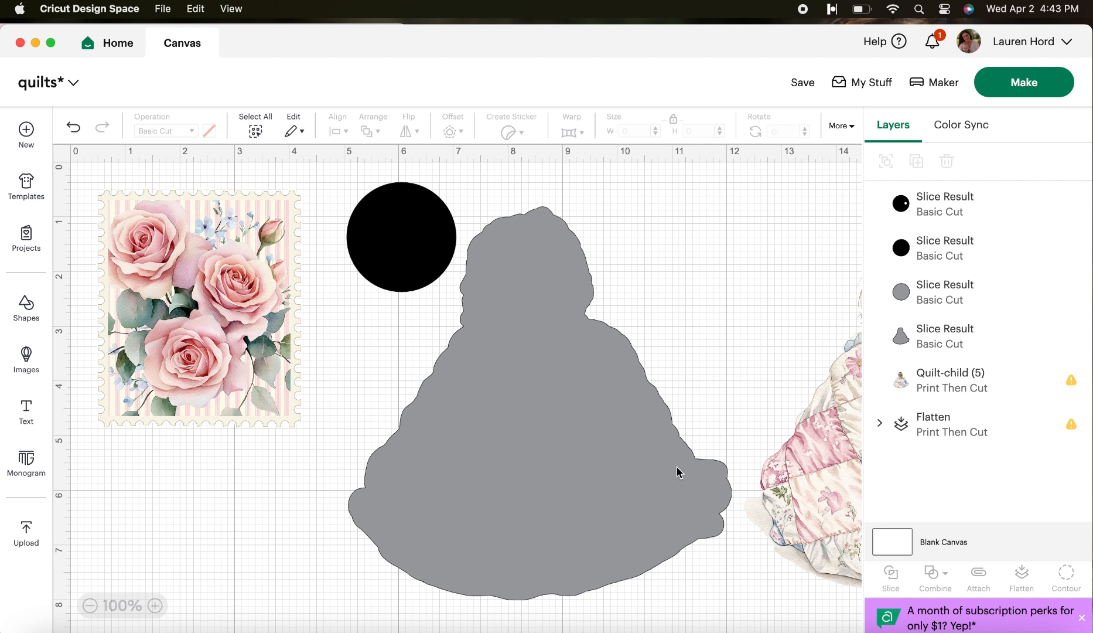
left_click(400, 236)
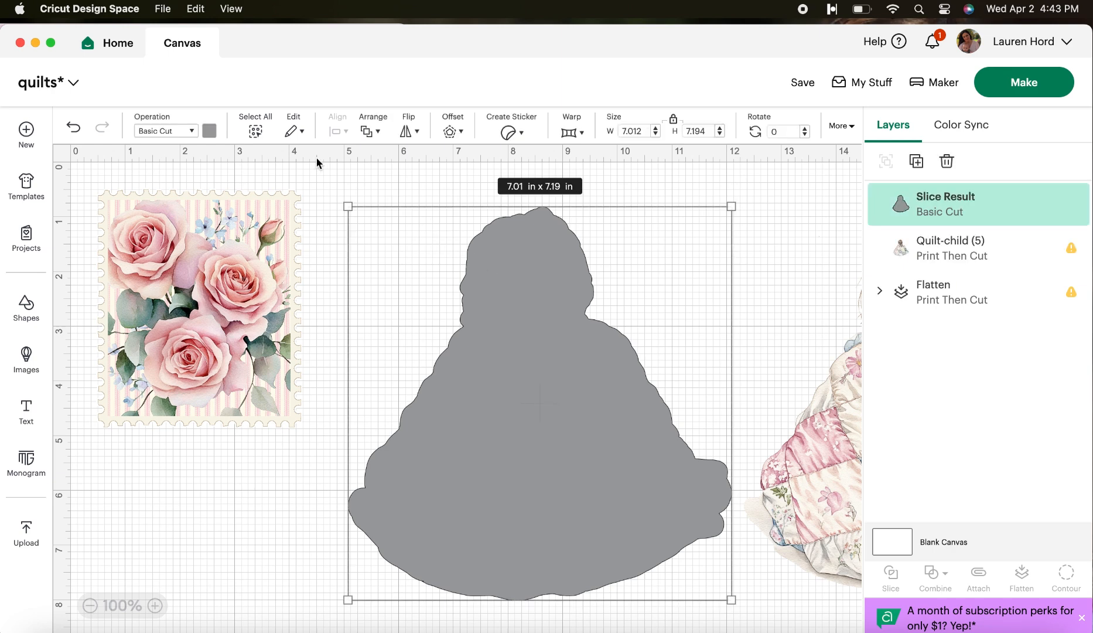
- Set the sliced outline to Print Then Cut with a white colour
left_click(165, 130)
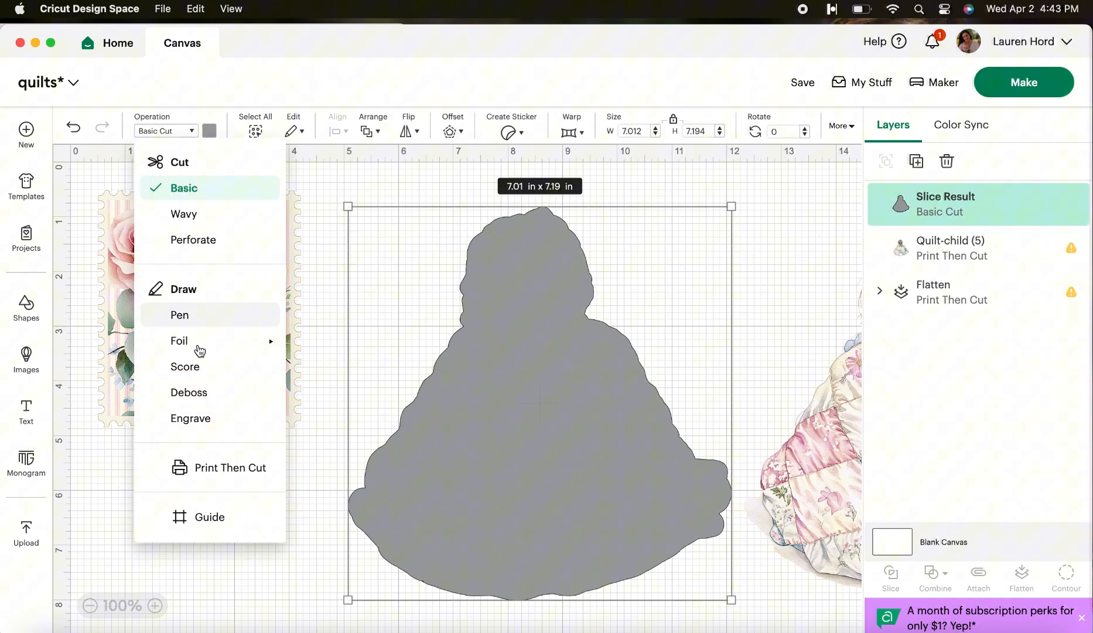
left_click(228, 467)
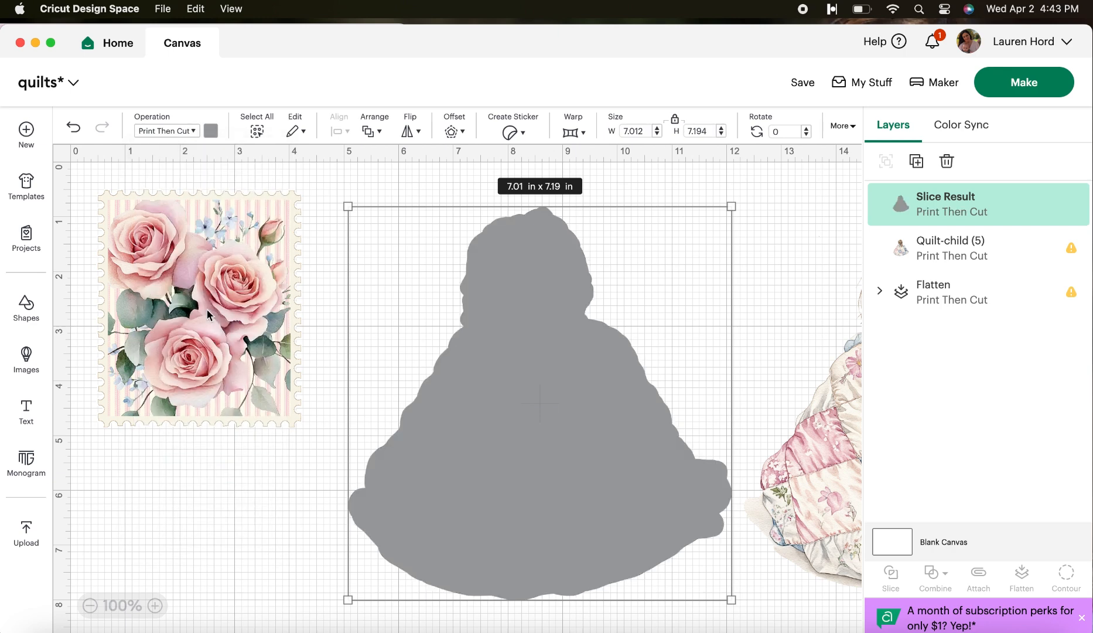
left_click(211, 130)
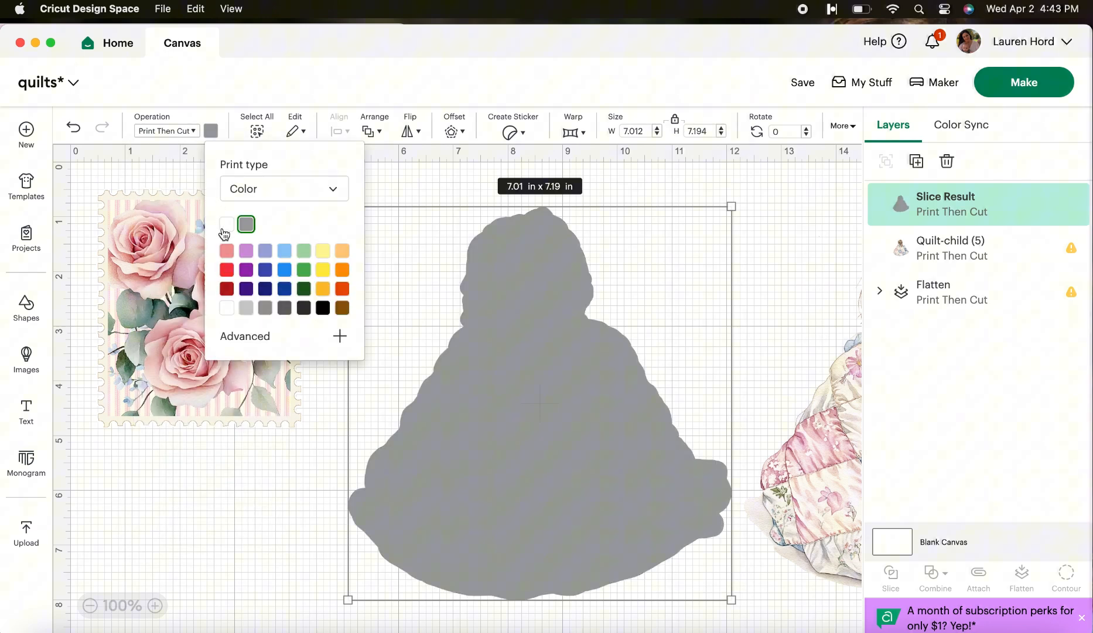
left_click(226, 224)
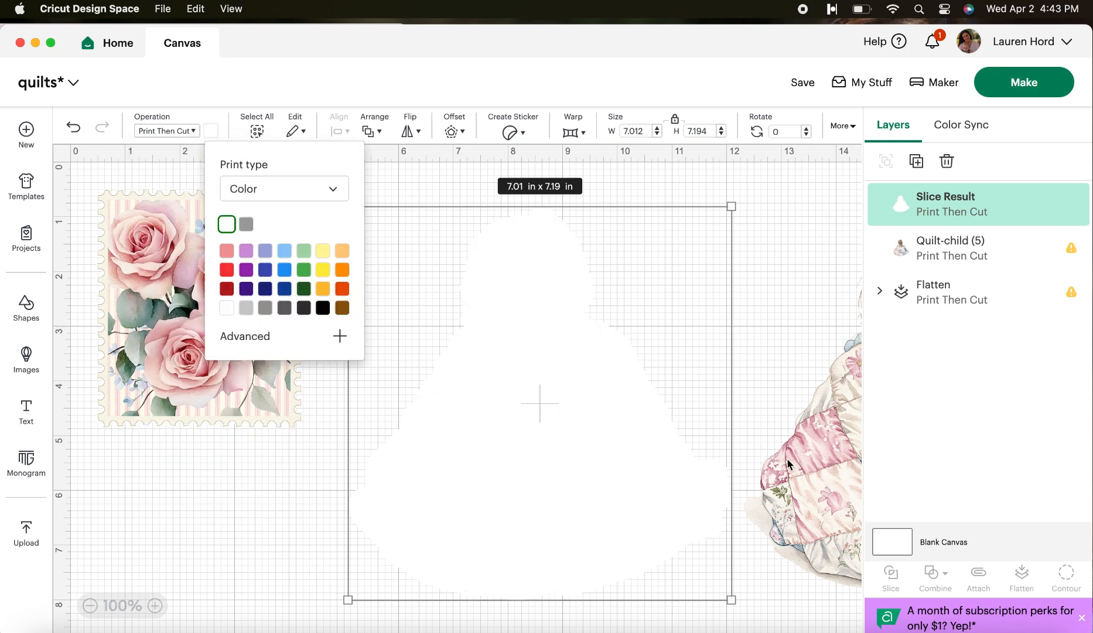
- Send the white backing behind the quilt child and flatten them together
left_click(950, 248)
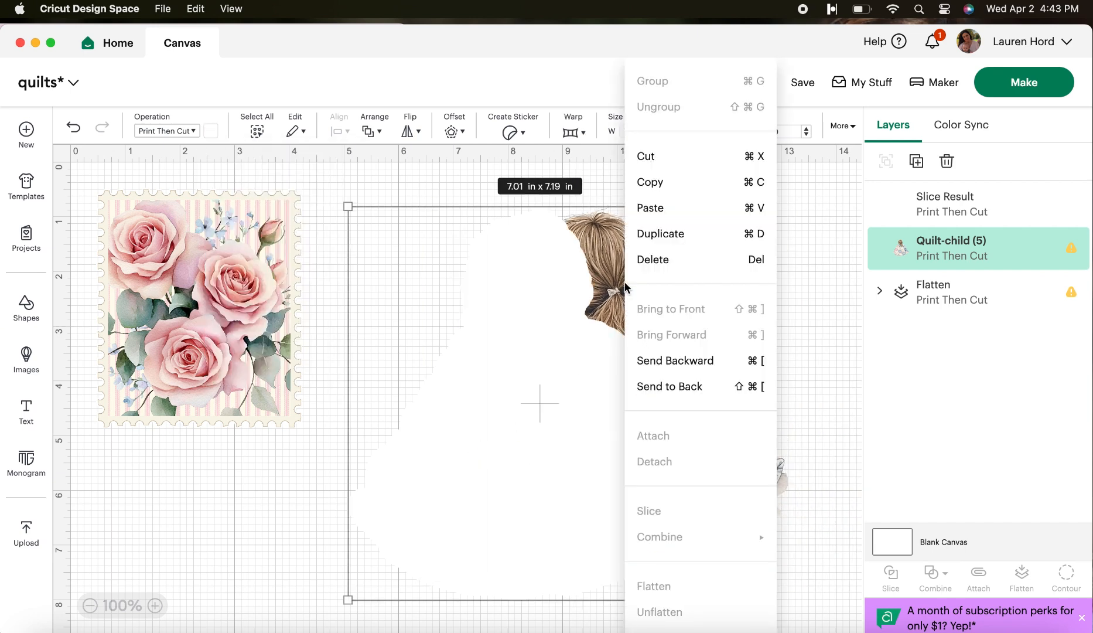
left_click(946, 205)
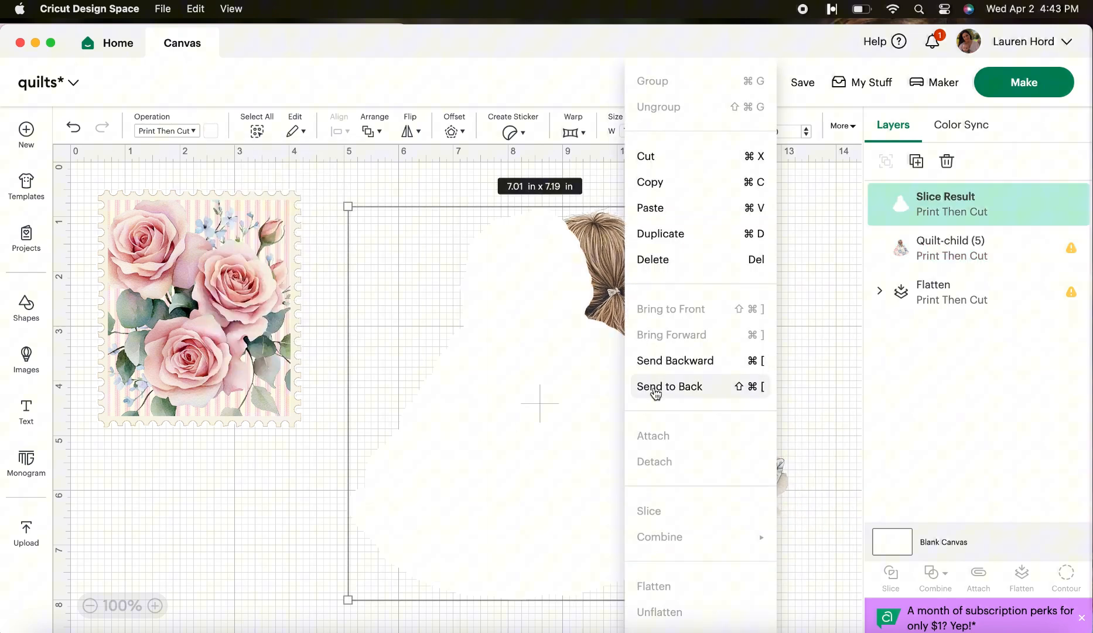
left_click(669, 386)
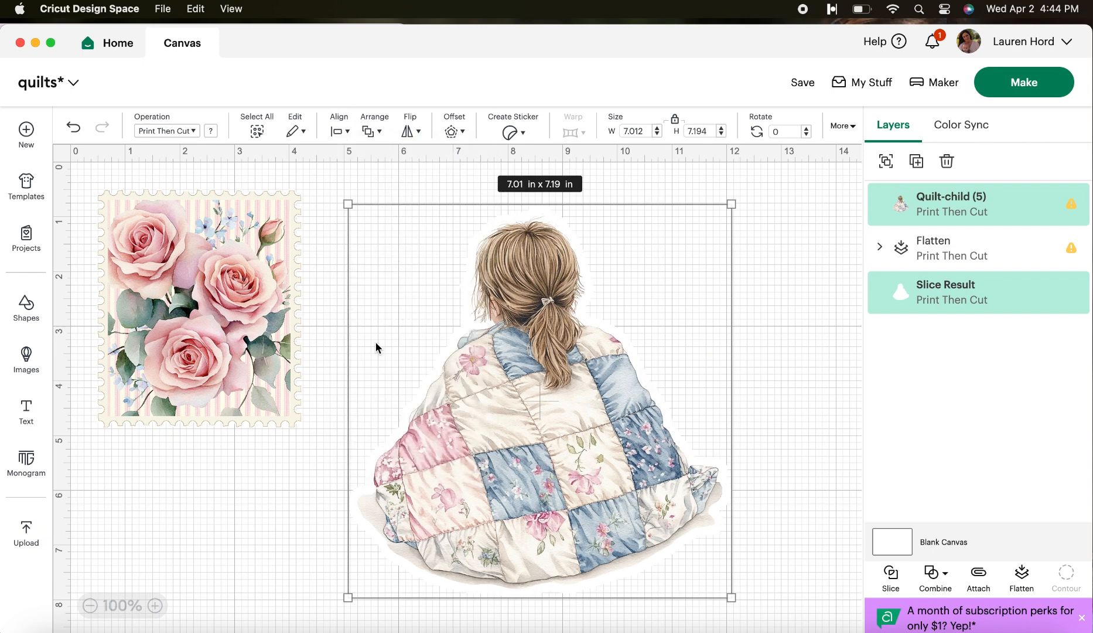
mouse_move(661, 181)
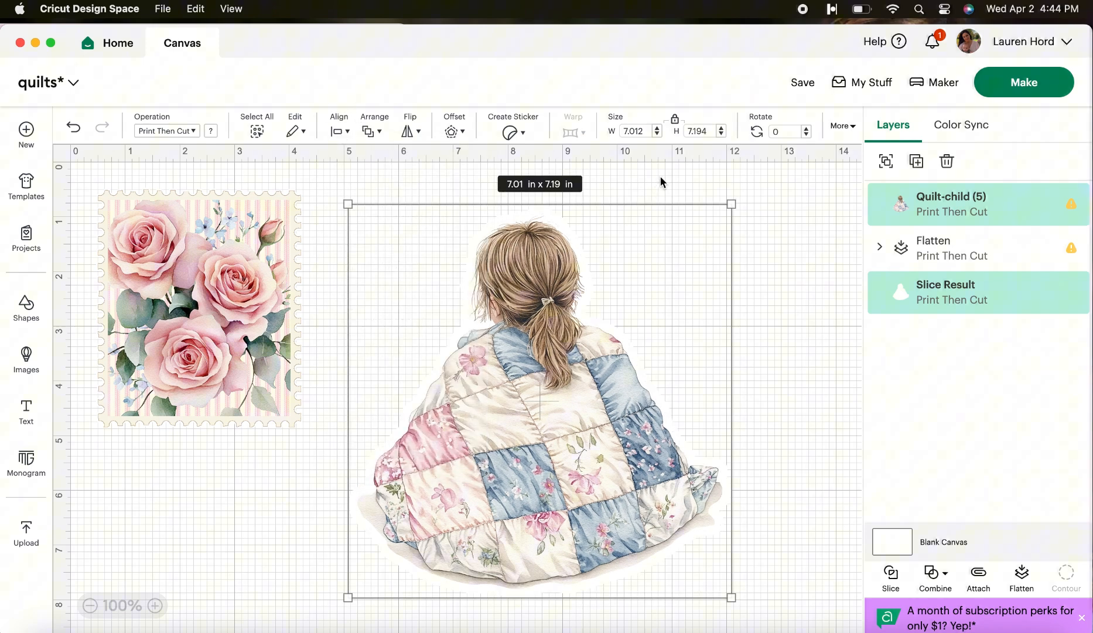
mouse_move(771, 550)
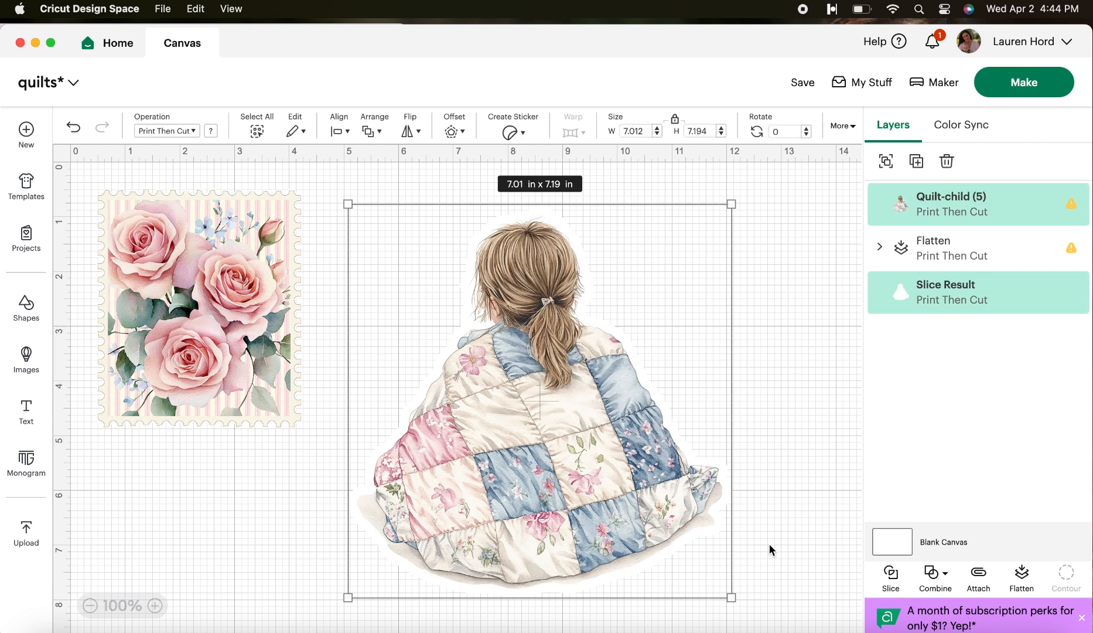
left_click(1021, 577)
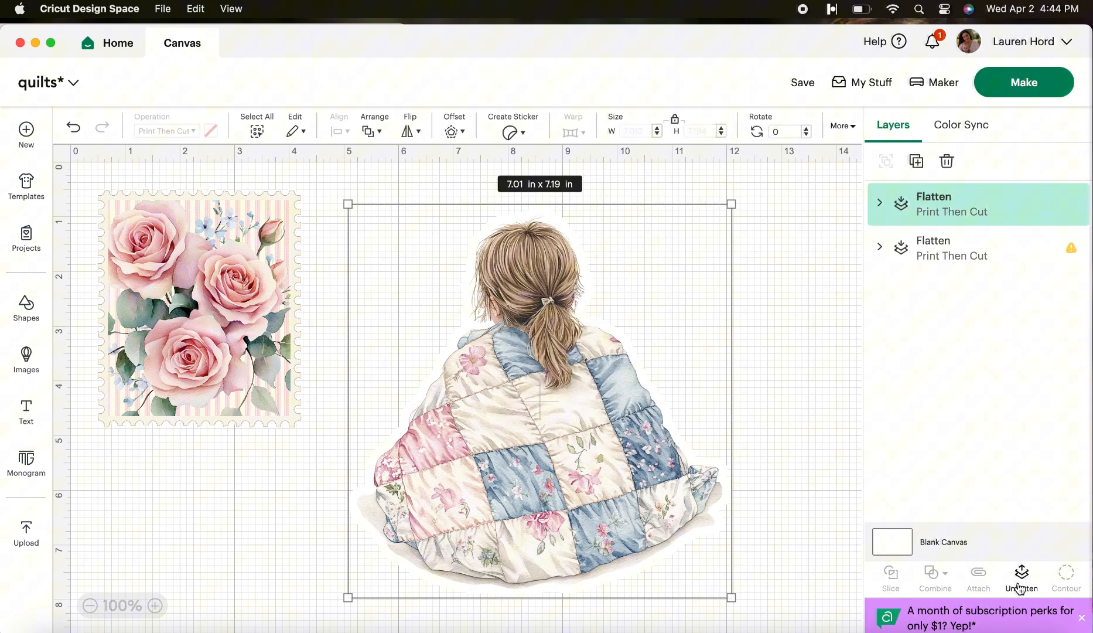
left_click(1020, 577)
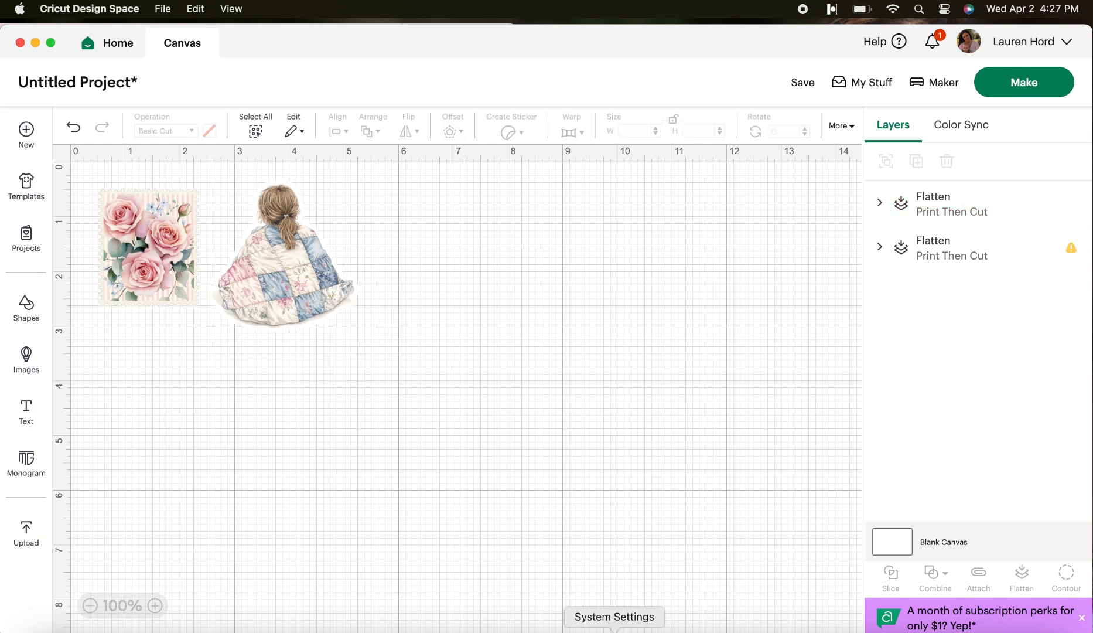
mouse_move(26, 533)
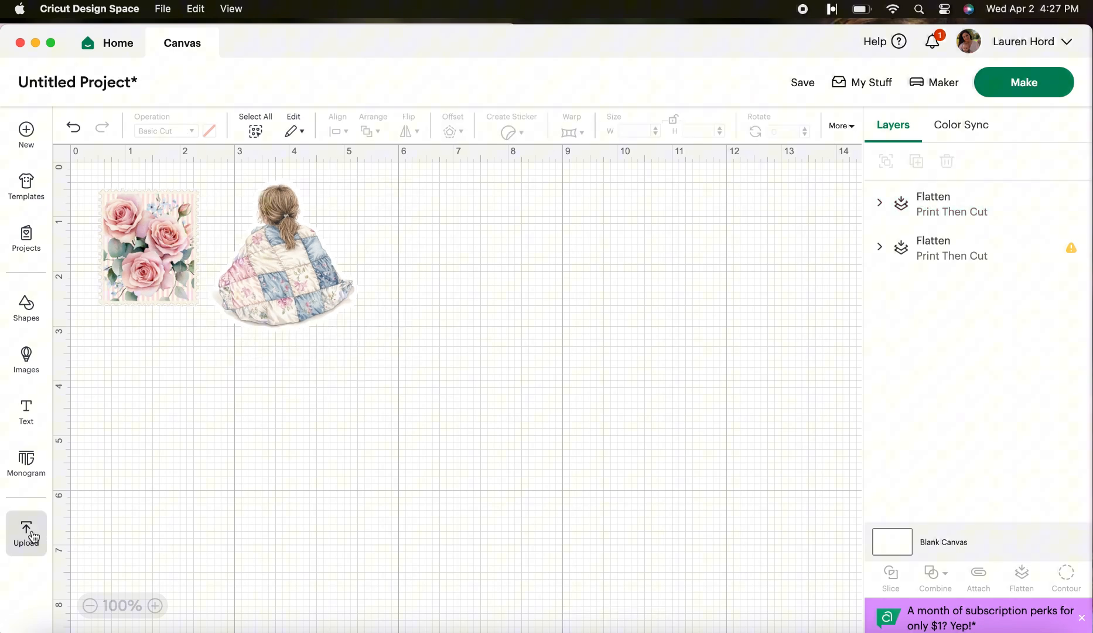
- Go to the Upload panel and start an Upload Image
left_click(26, 531)
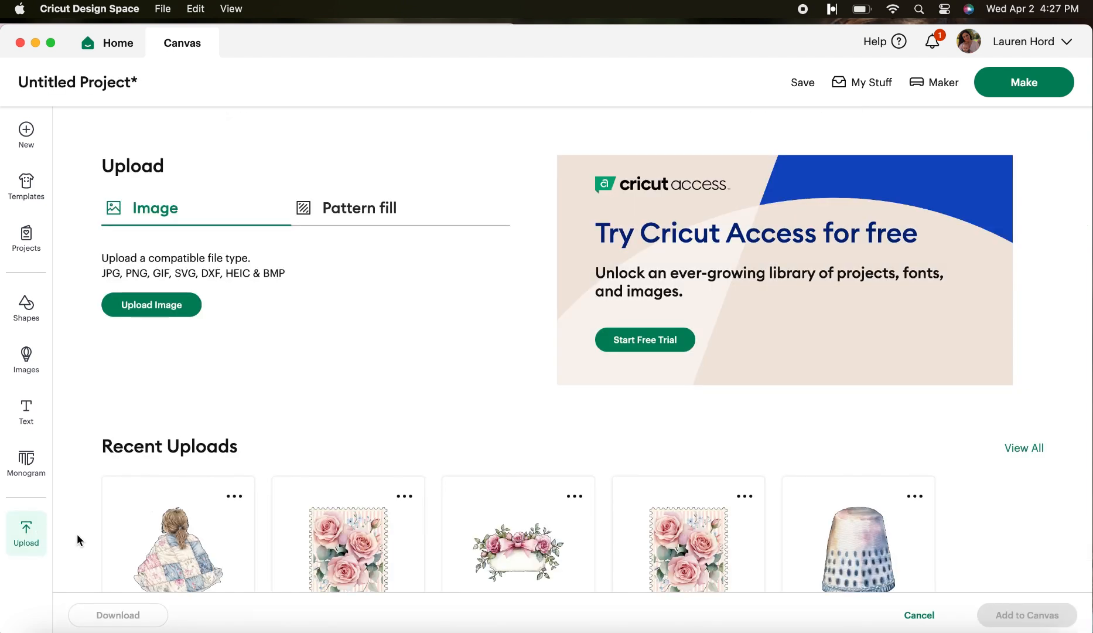
scroll("up", 3)
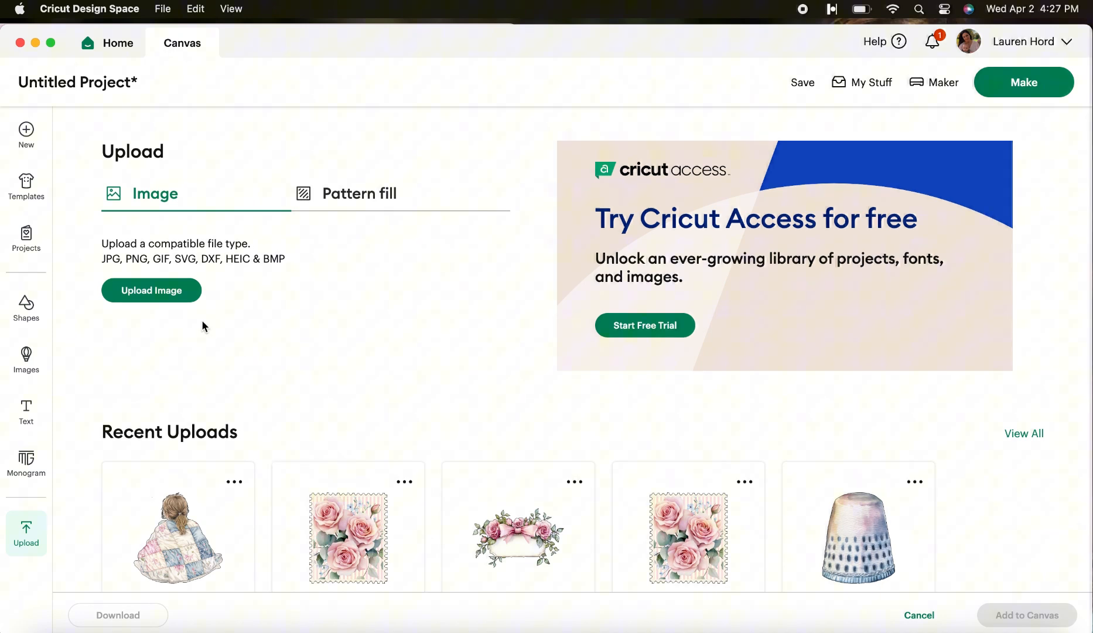
left_click(151, 290)
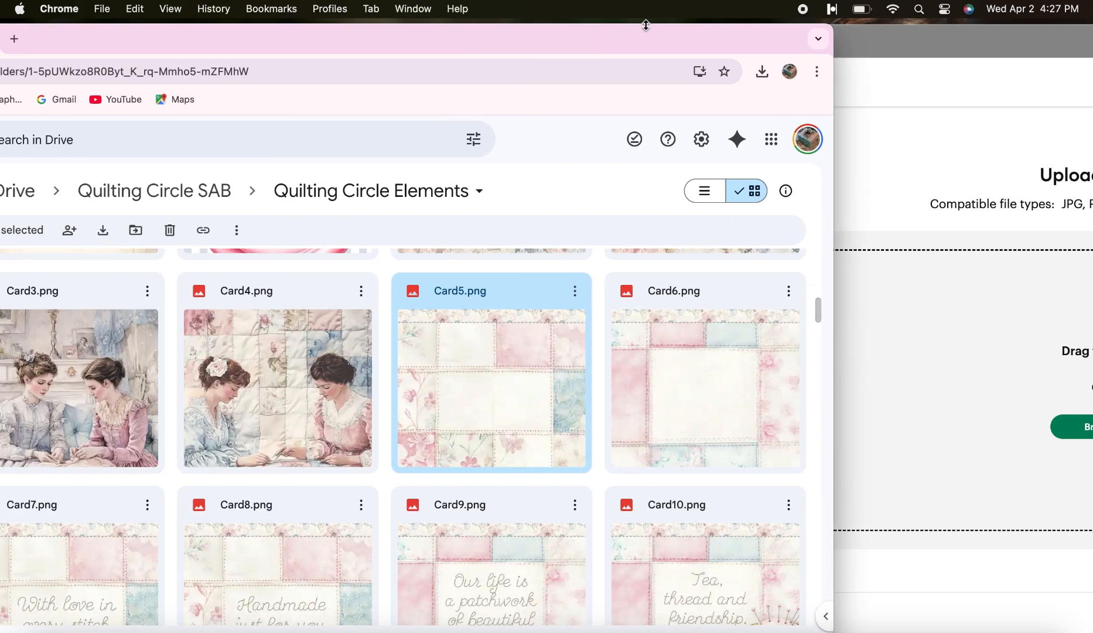
- Download Embroidery Hoop 2.png from Drive's Quilting Circle Elements folder and show recent downloads
scroll("down", 3)
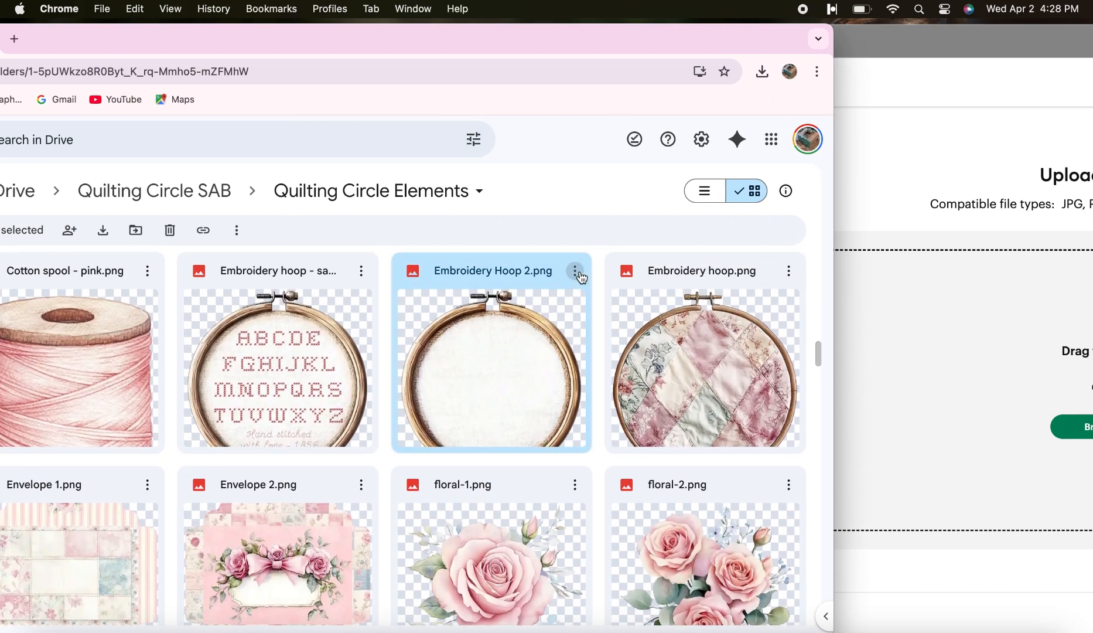
left_click(575, 271)
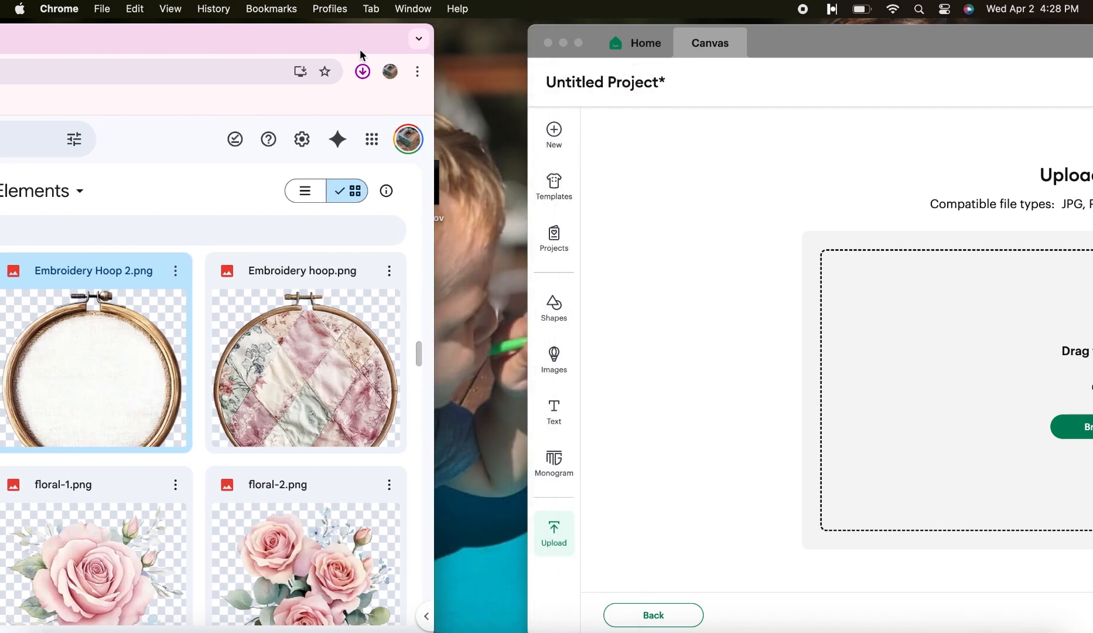
left_click(362, 71)
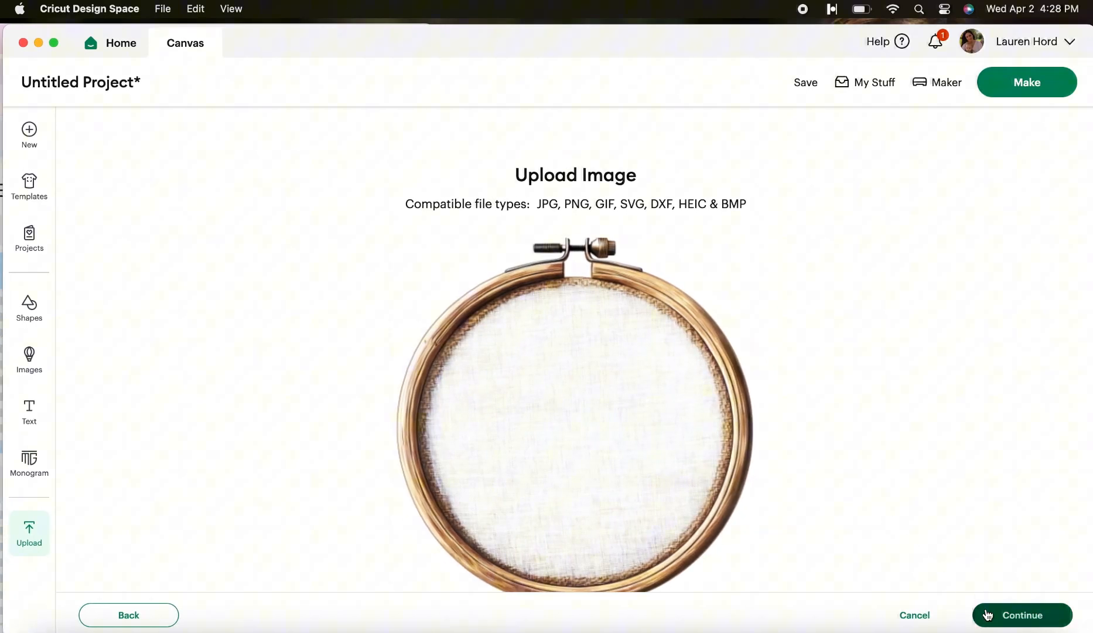
- Upload Embroidery Hoop 2 as a Flat Graphic, adding it as a Print Then Cut layer
left_click(1022, 615)
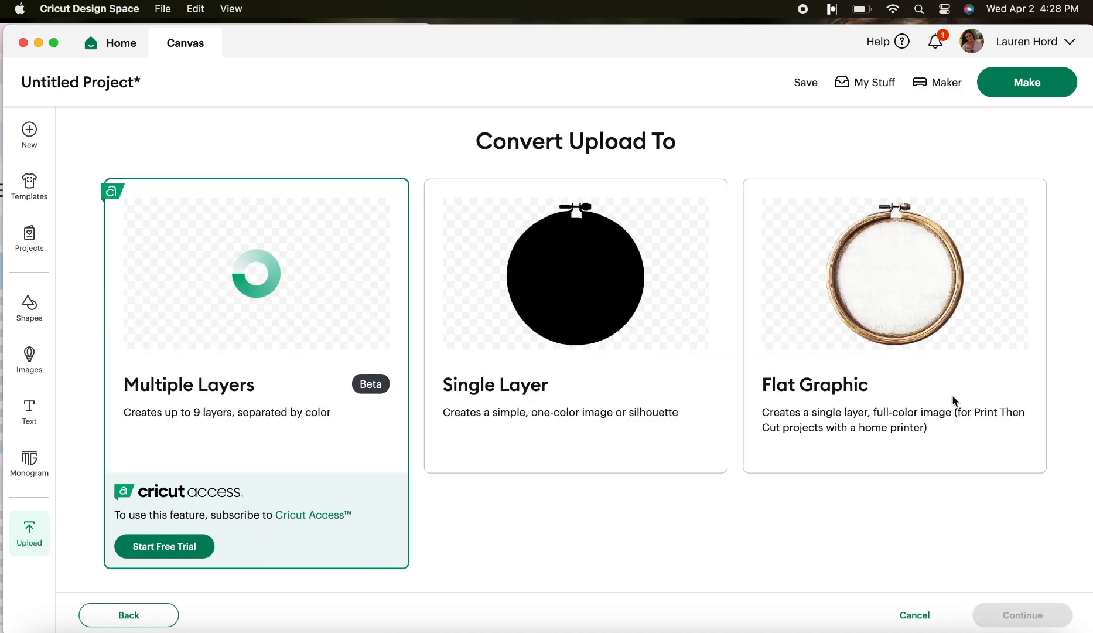
left_click(895, 325)
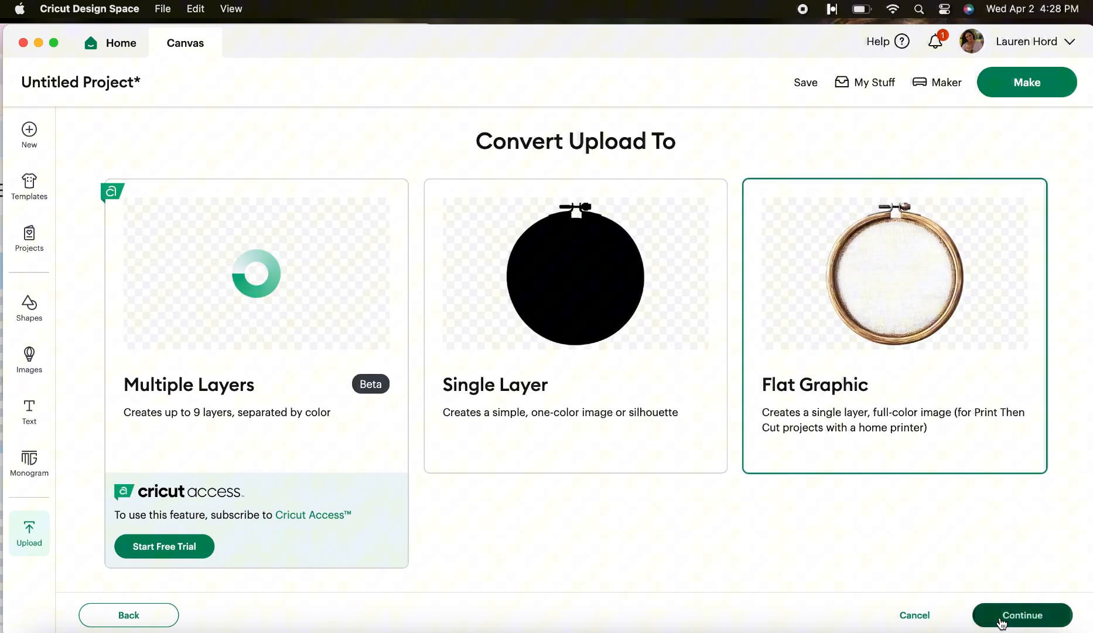
left_click(1022, 614)
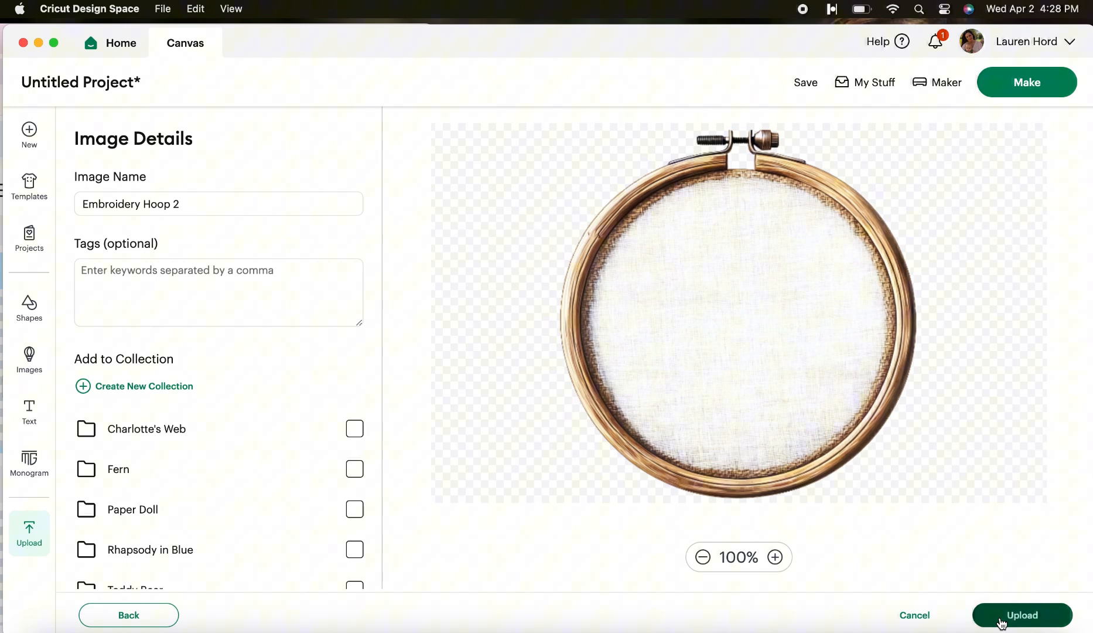
left_click(1021, 614)
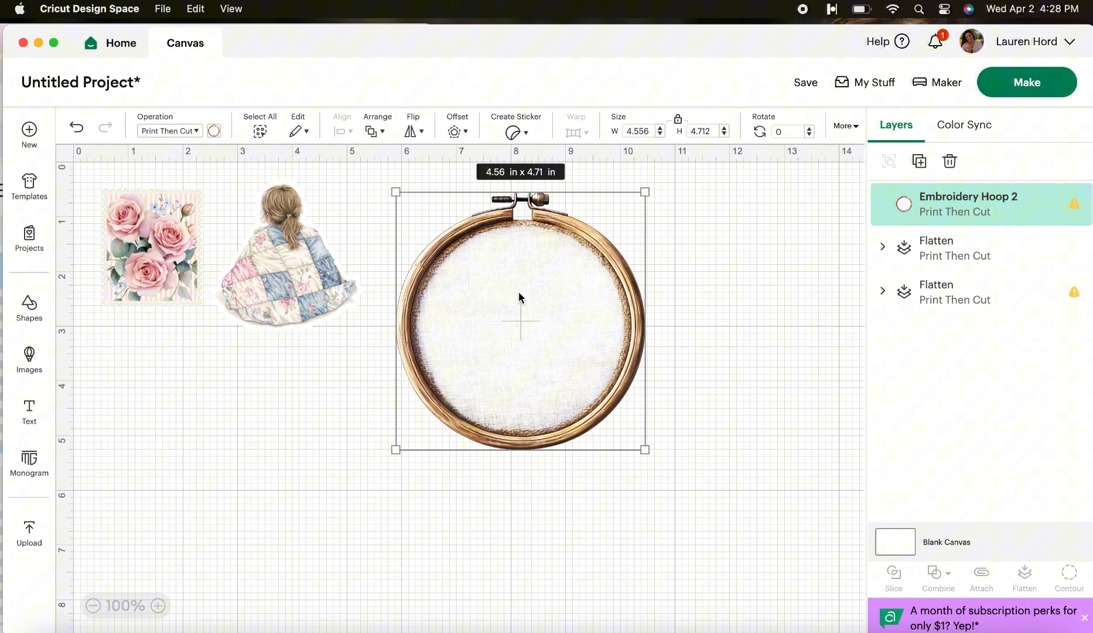
- Add a white 0.025 in offset around the hoop and flatten both into one layer
left_click(456, 131)
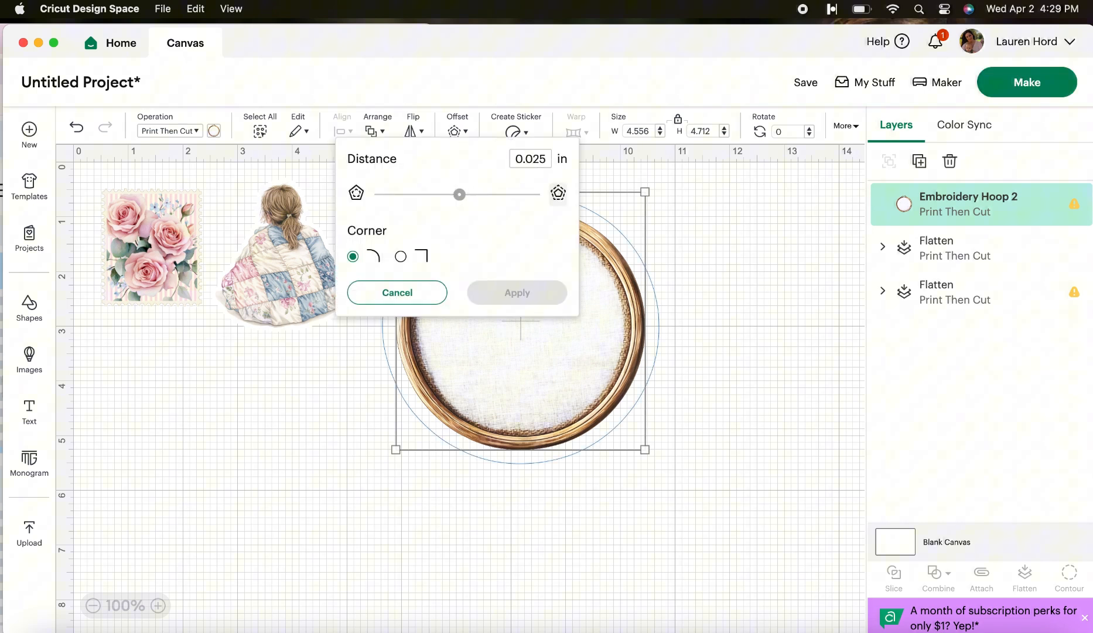
left_click(517, 292)
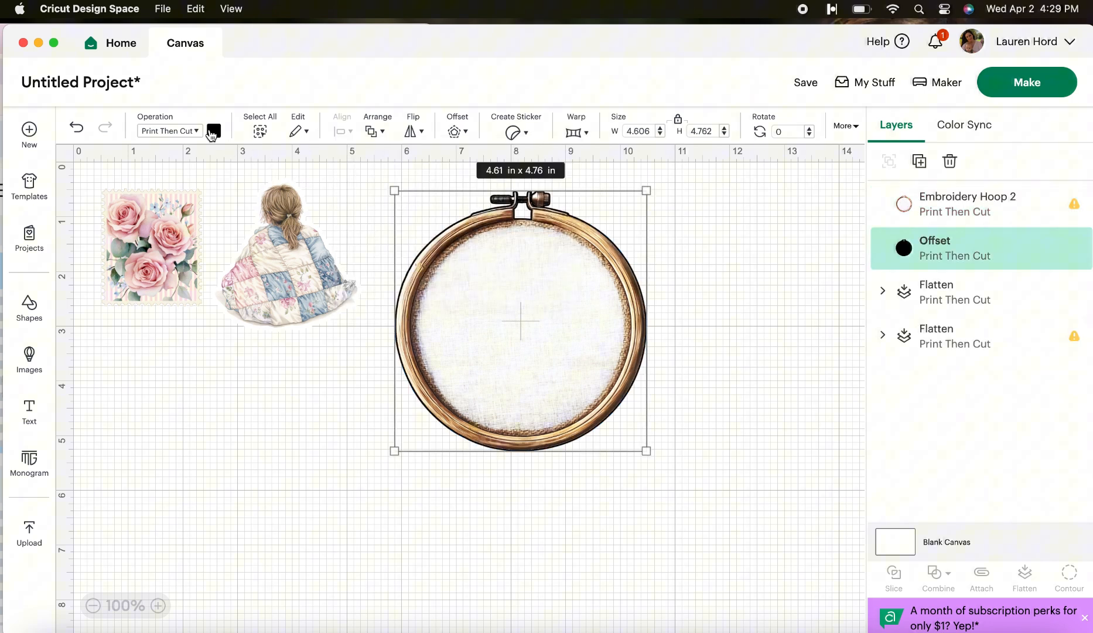
left_click(214, 131)
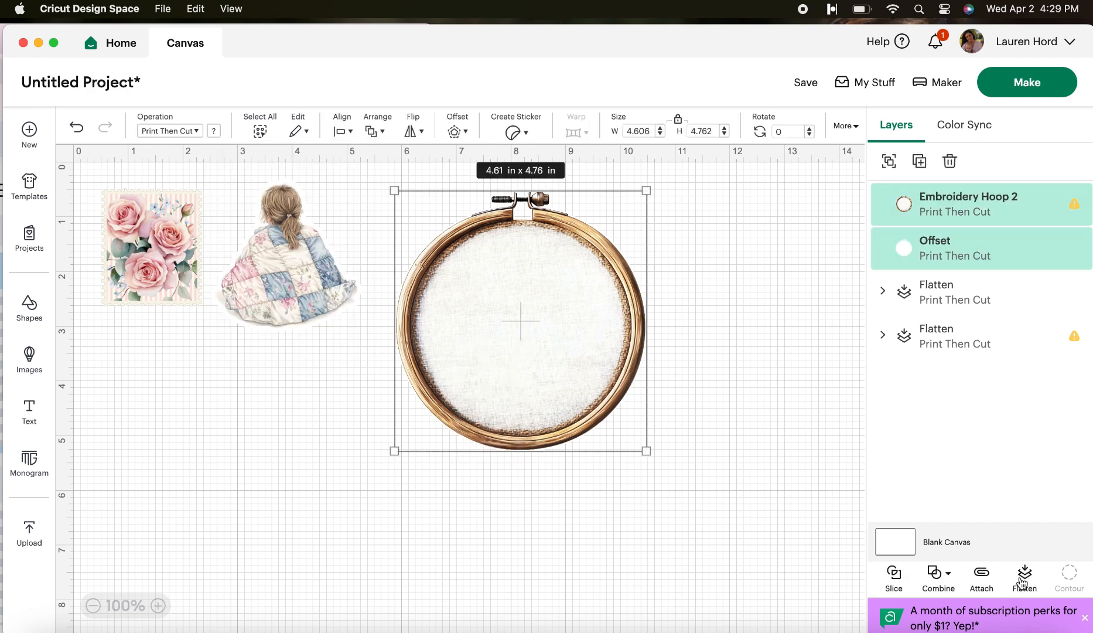
left_click(1024, 577)
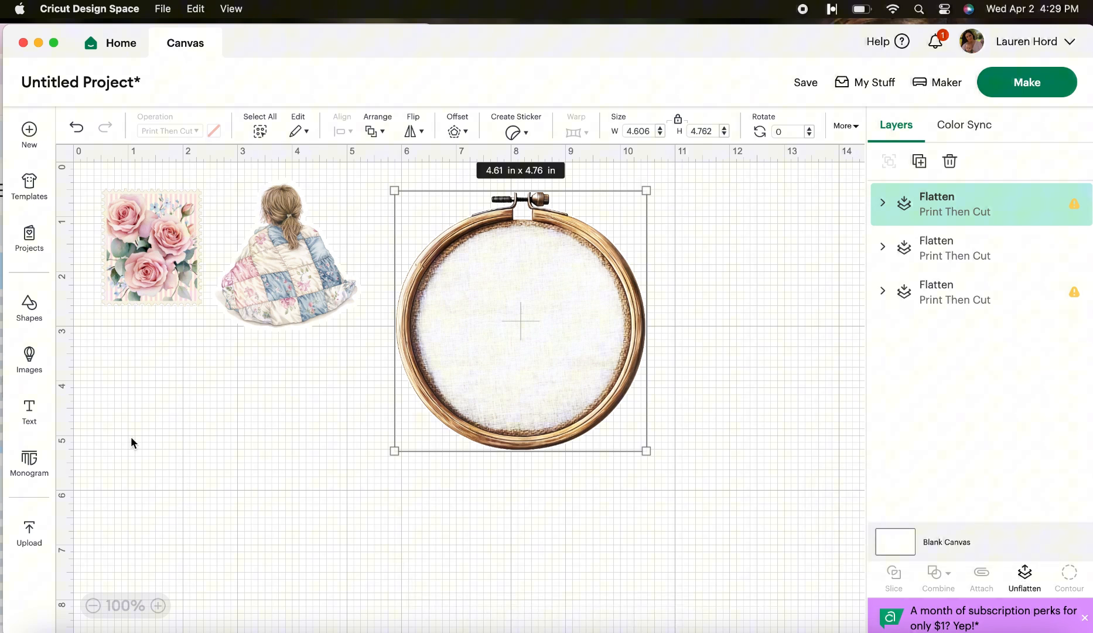
mouse_move(29, 411)
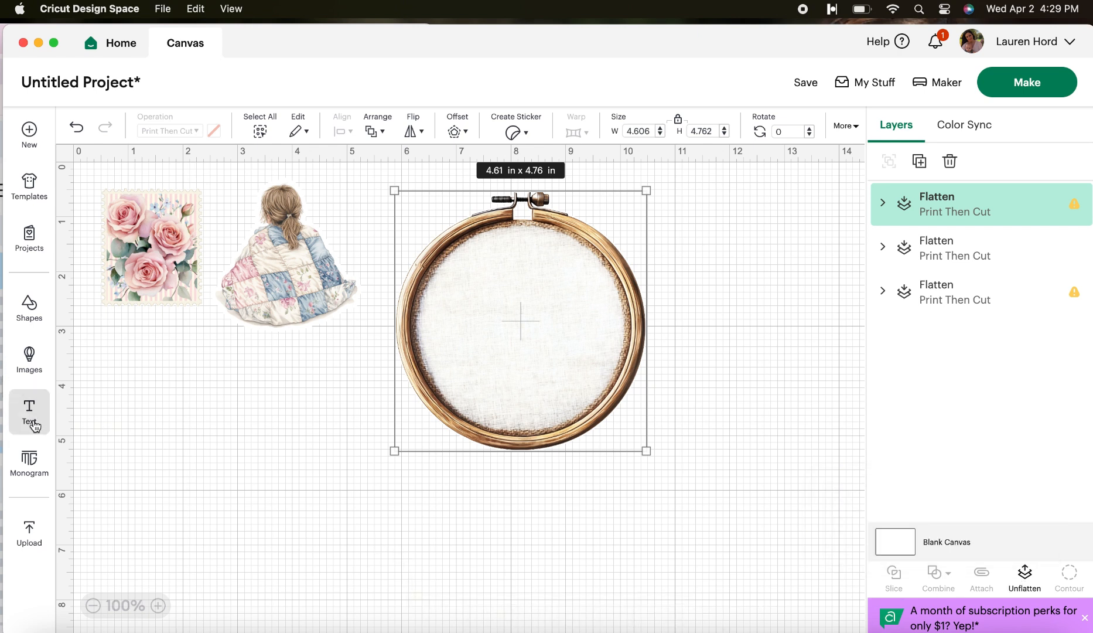
- Add a text layer and set its font to the bookmarked josephsophia script
left_click(28, 411)
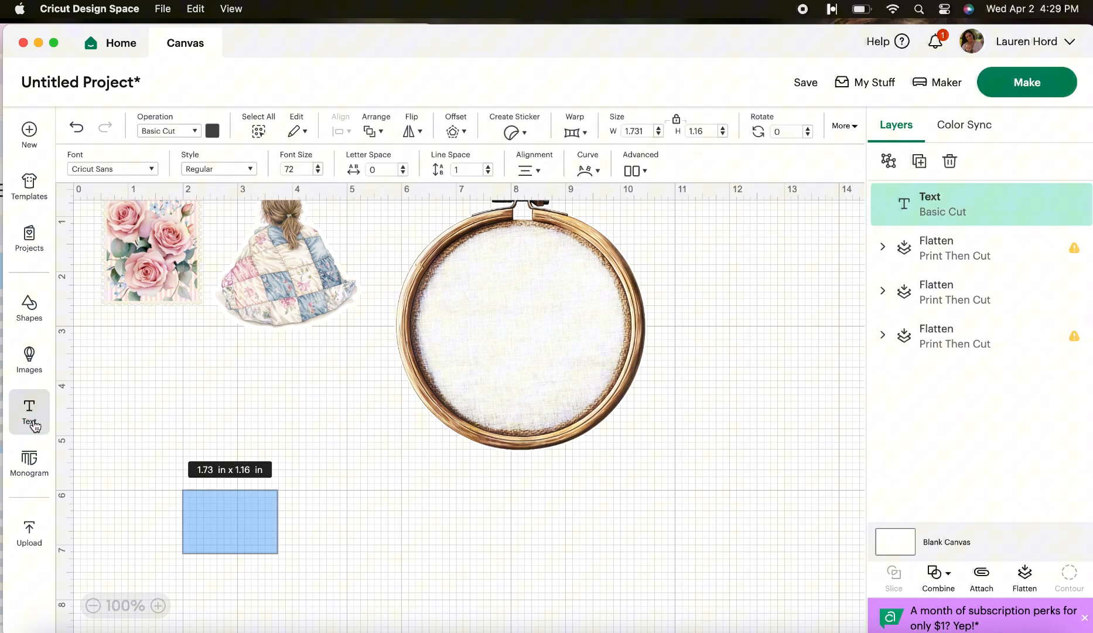
left_click(29, 411)
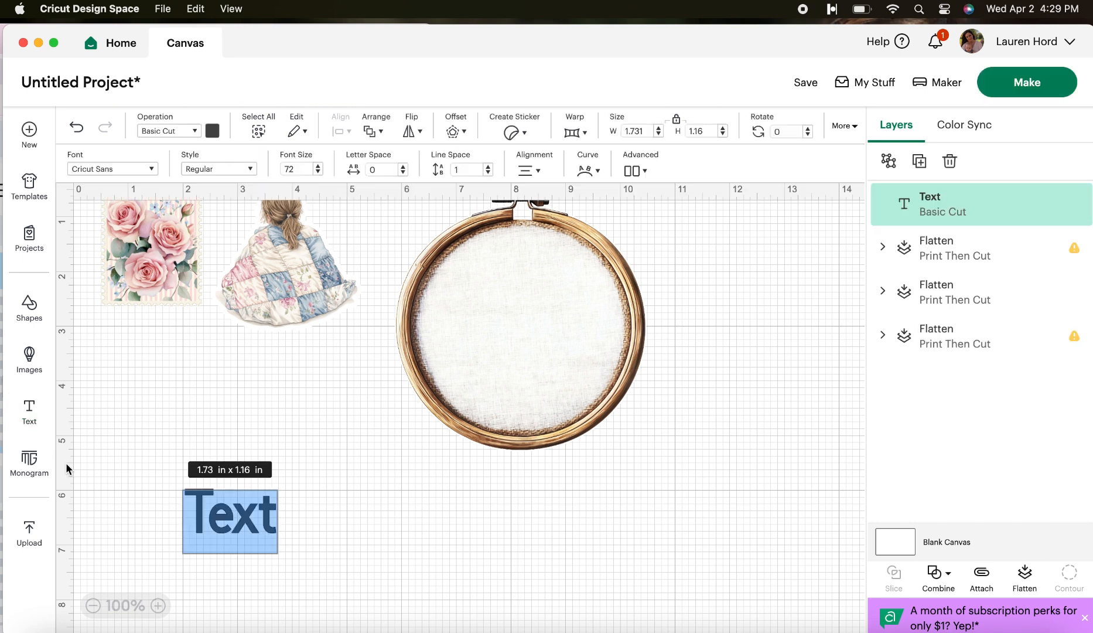
mouse_move(187, 292)
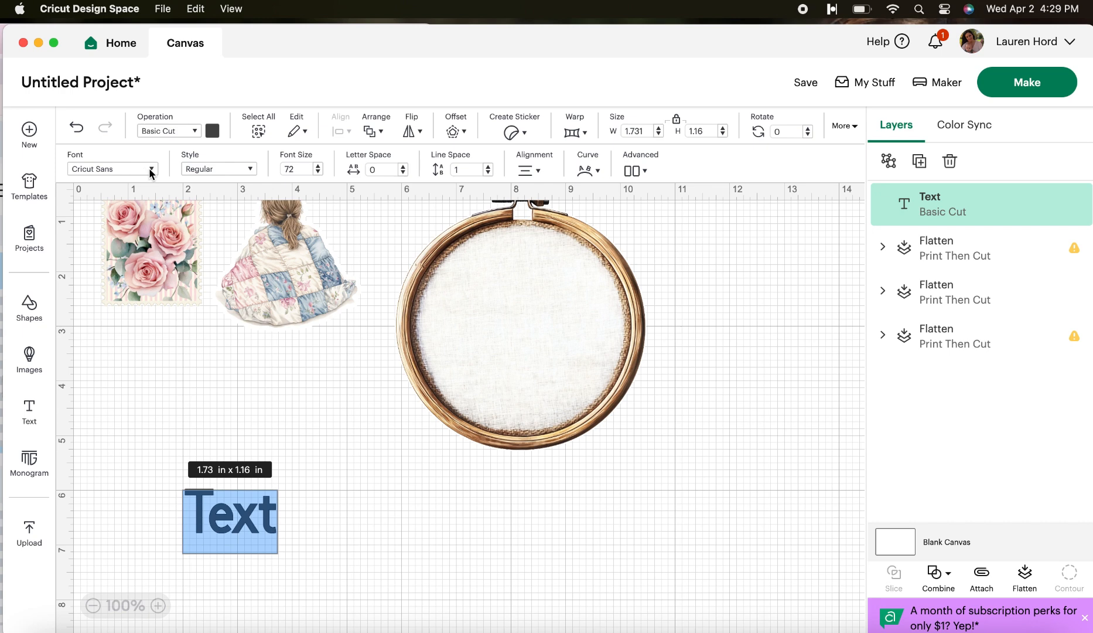
left_click(112, 169)
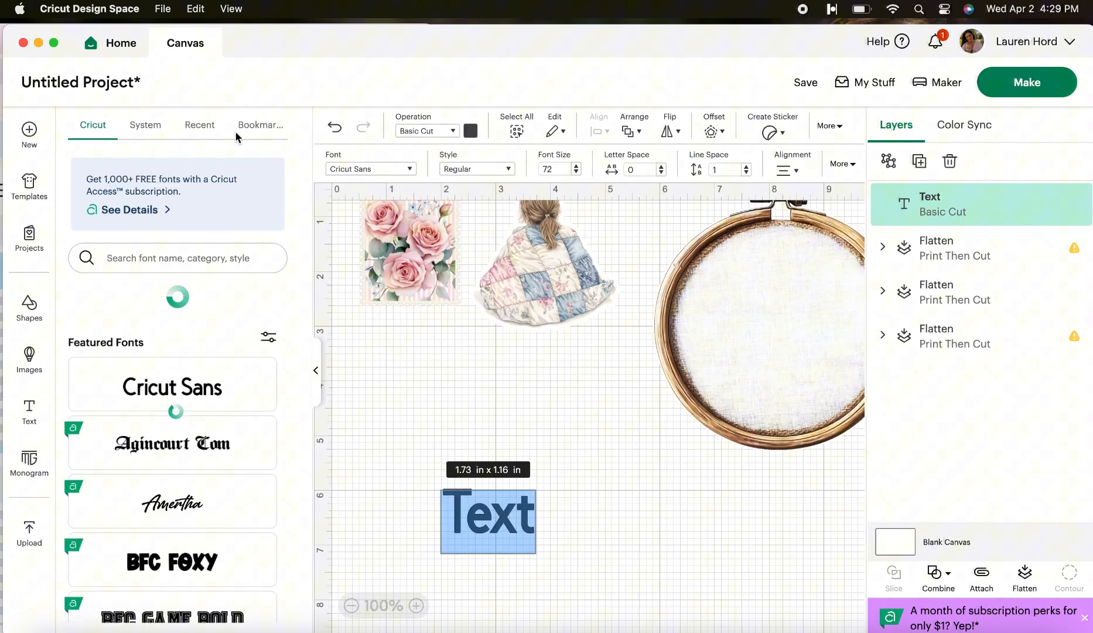
left_click(260, 125)
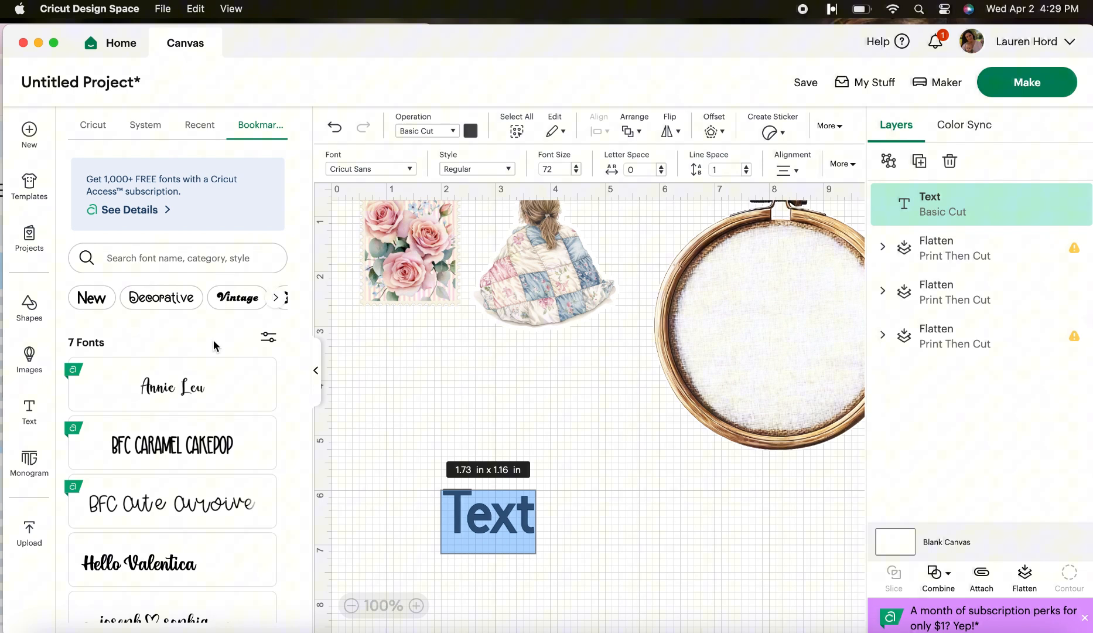
scroll("down", 3)
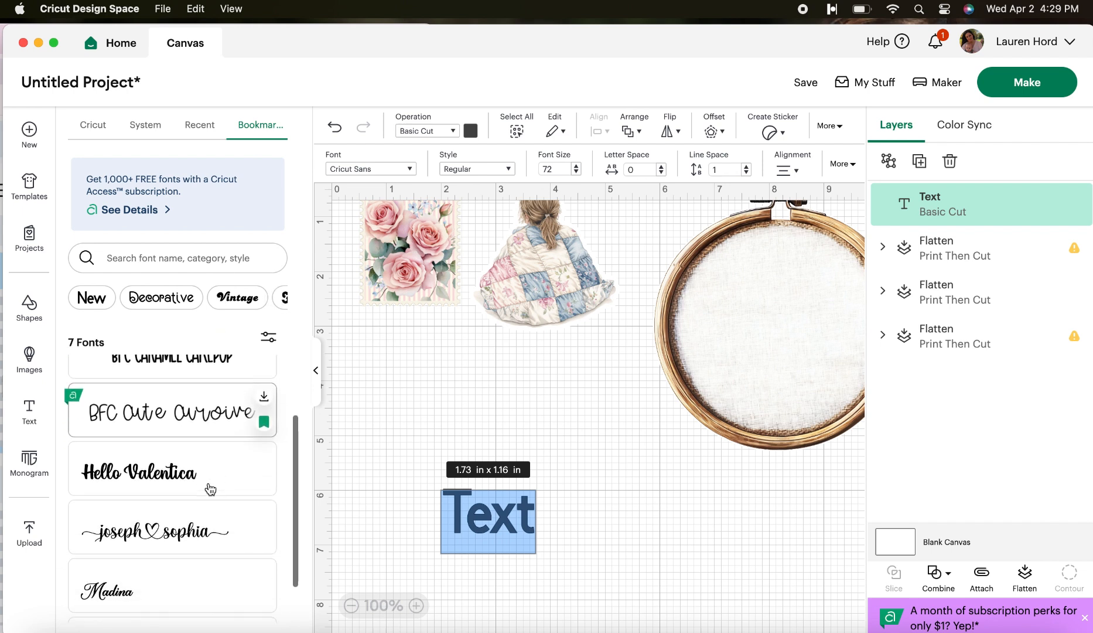
left_click(172, 529)
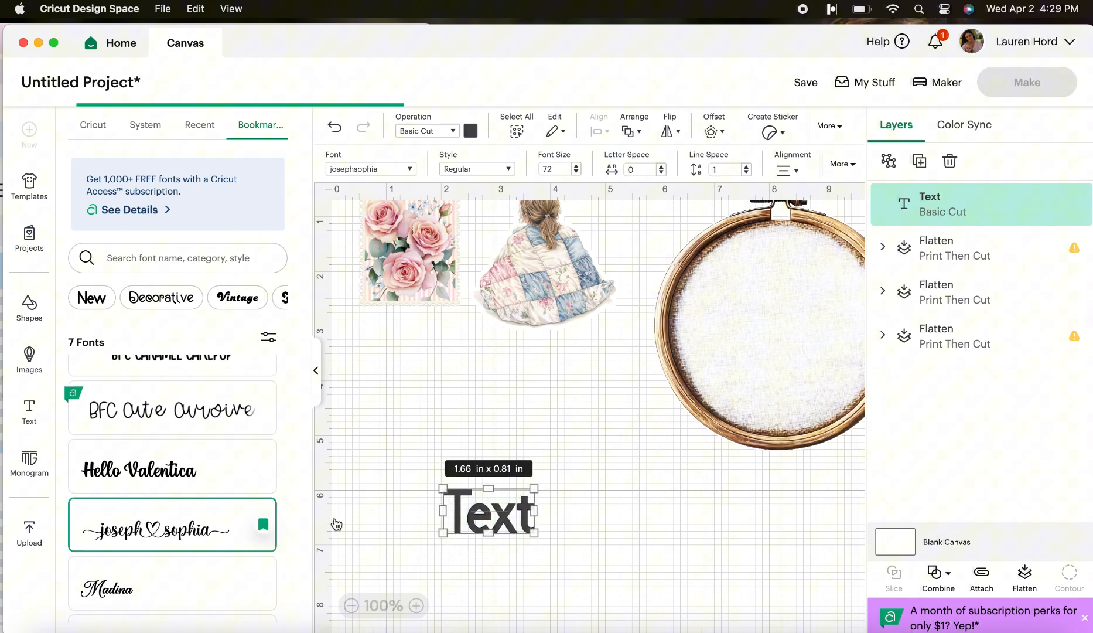
left_click(172, 530)
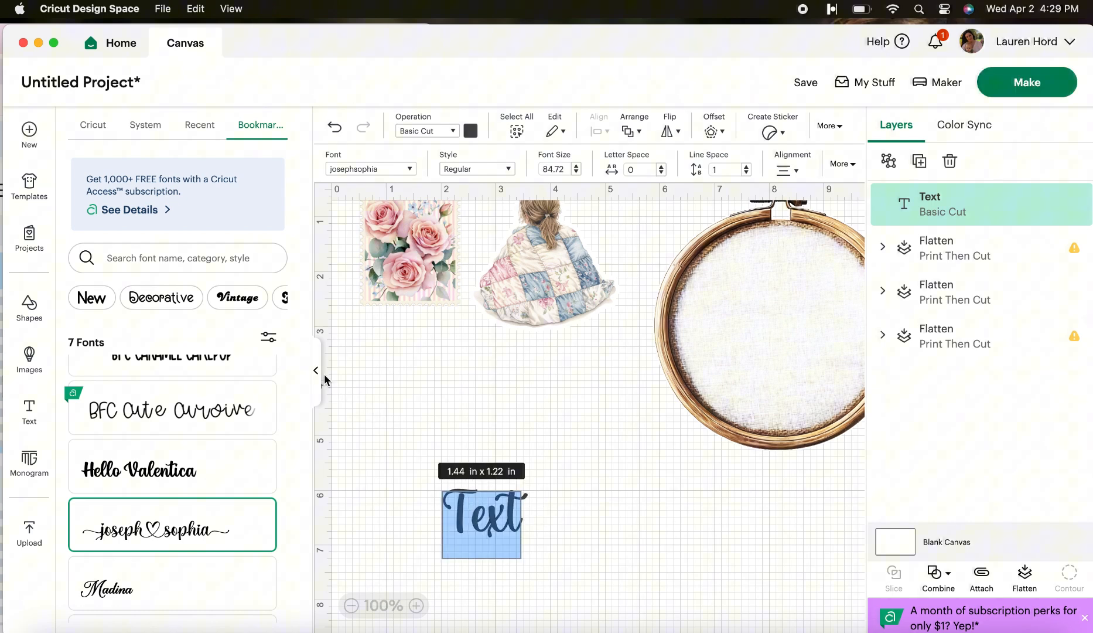
left_click(315, 370)
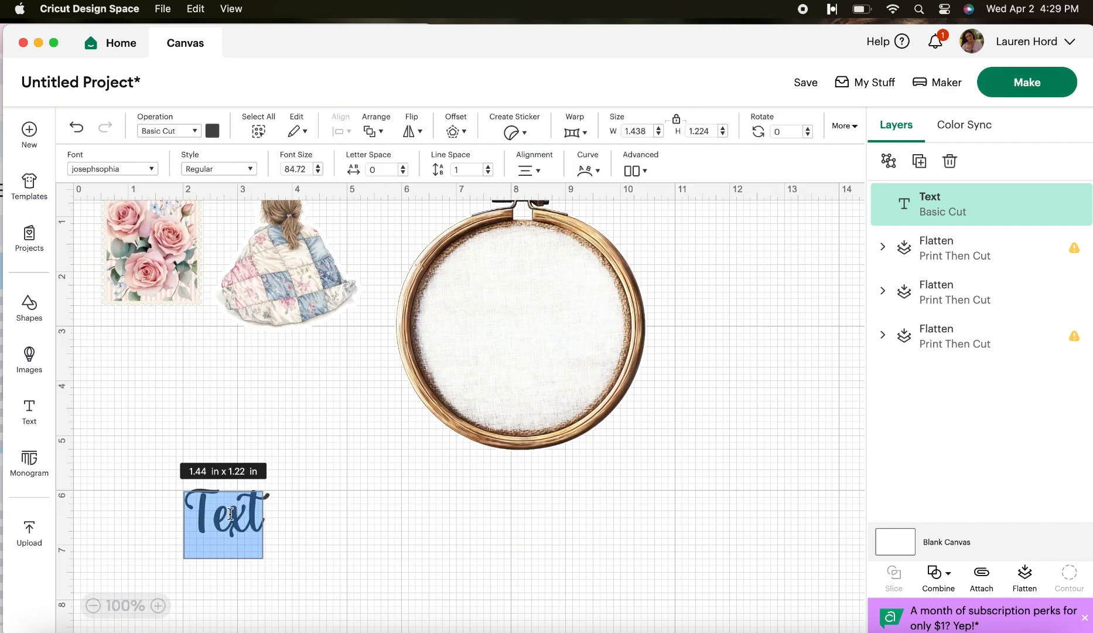
- Enter 'Friends' as the text and bring up its arrange options on the hoop
type("Friends")
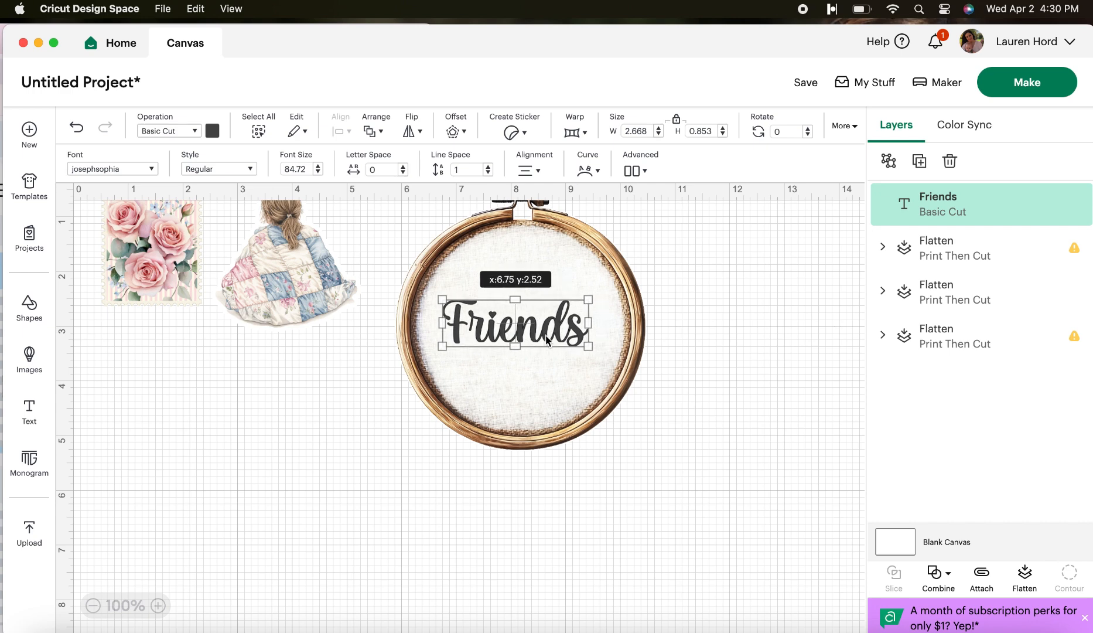
right_click(543, 341)
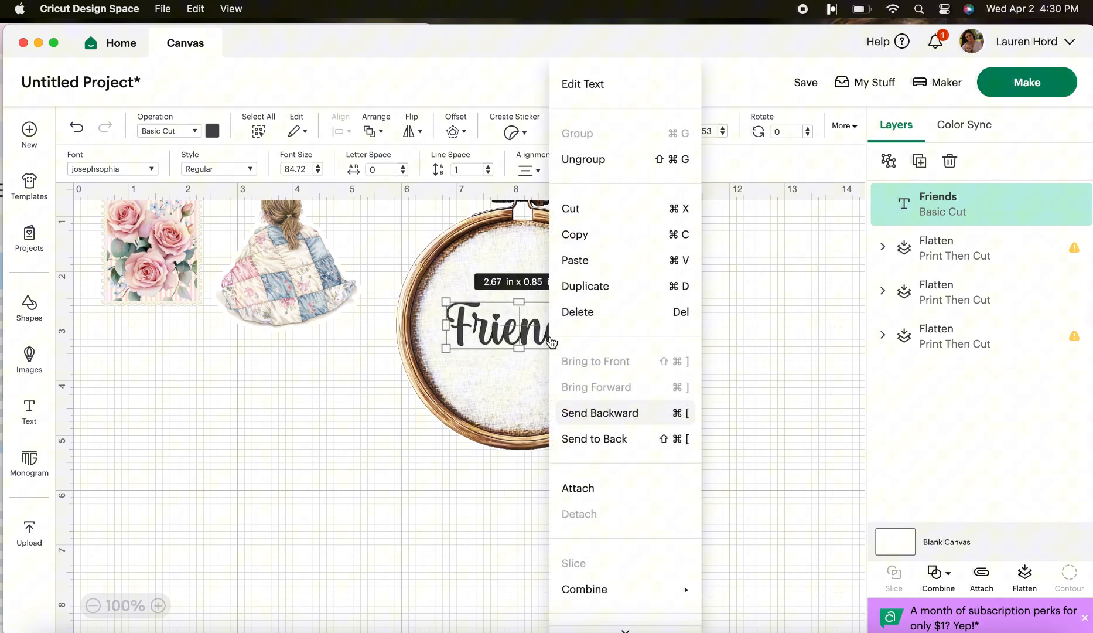
mouse_move(582, 445)
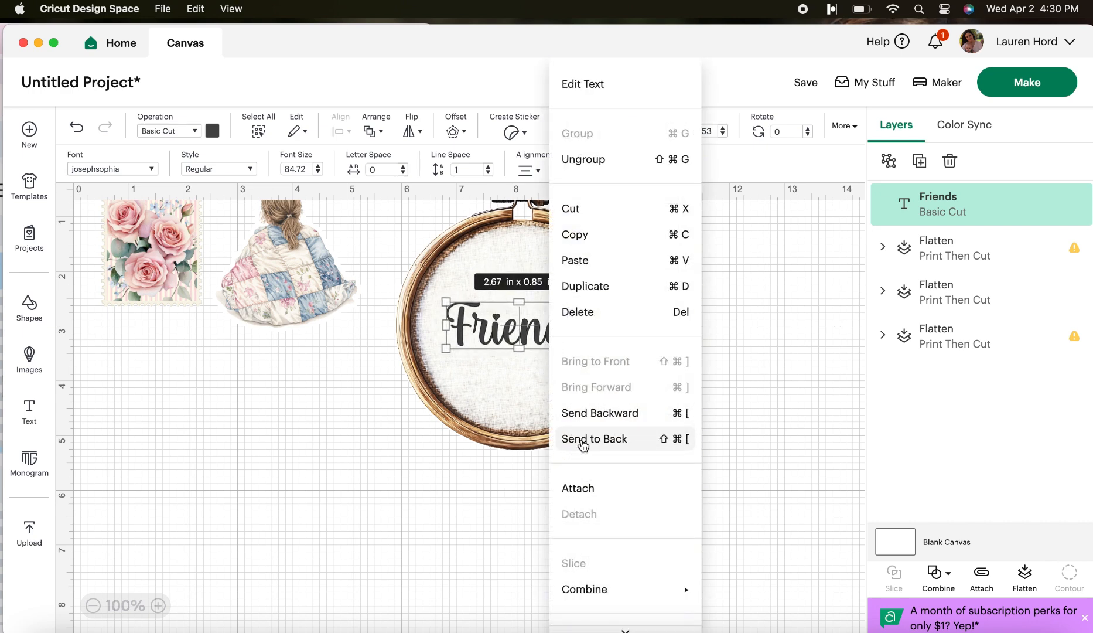
mouse_move(584, 368)
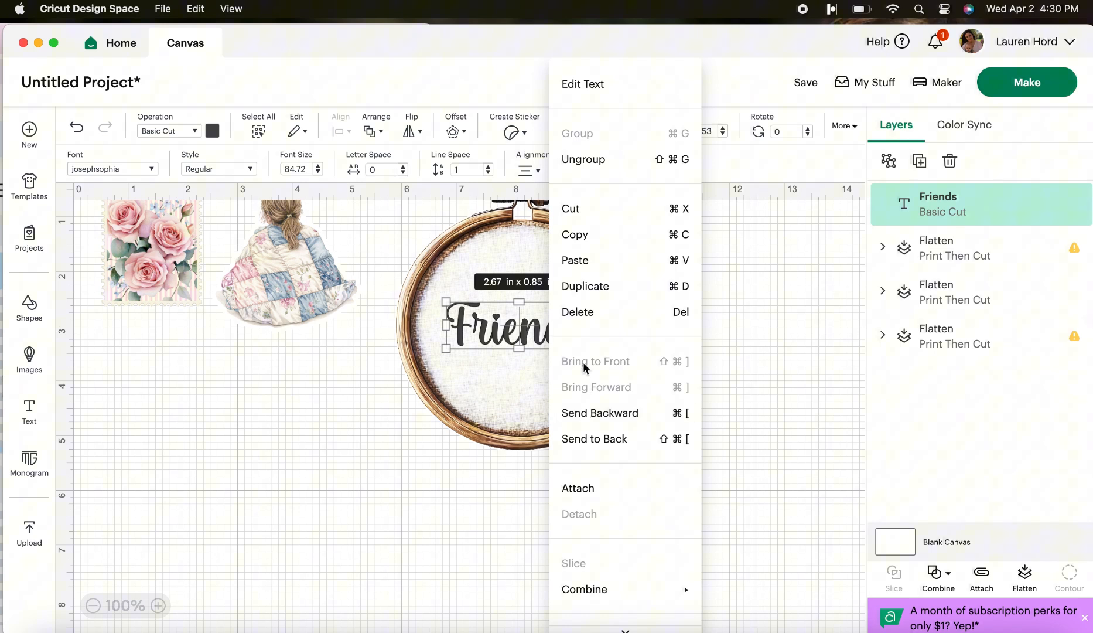
mouse_move(492, 514)
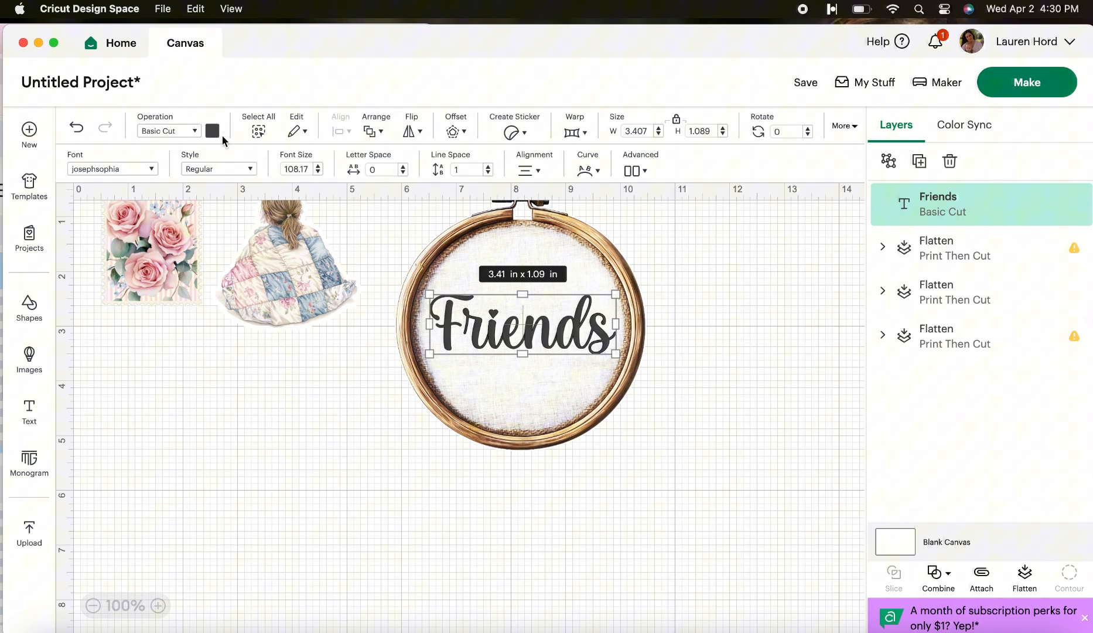
- Select the Friends text together with the hoop layer and attach them
left_click(213, 132)
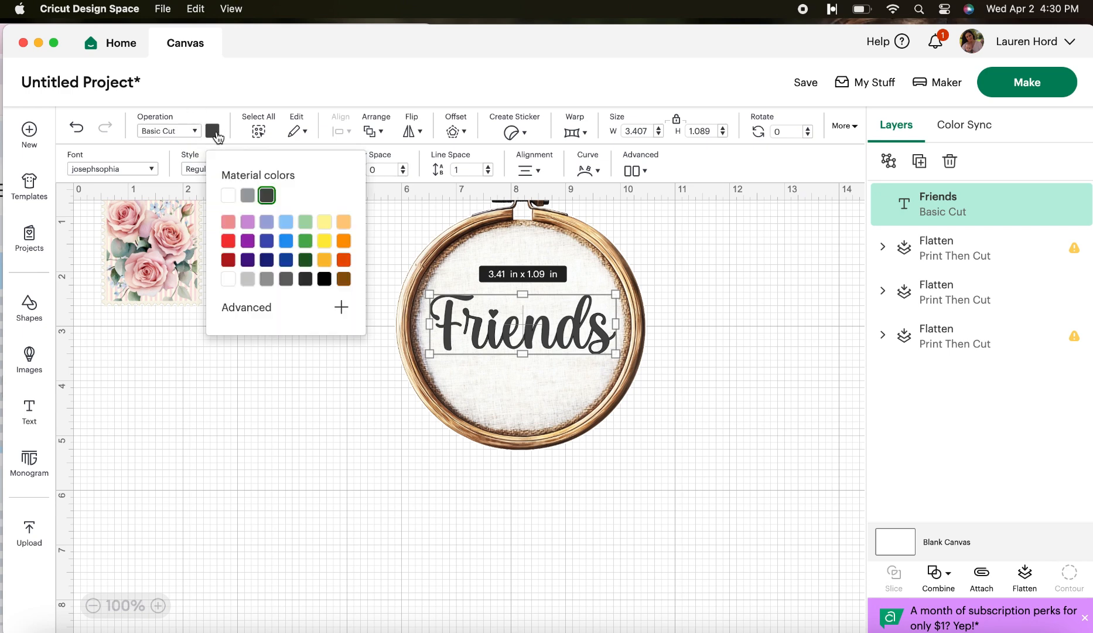
left_click(194, 131)
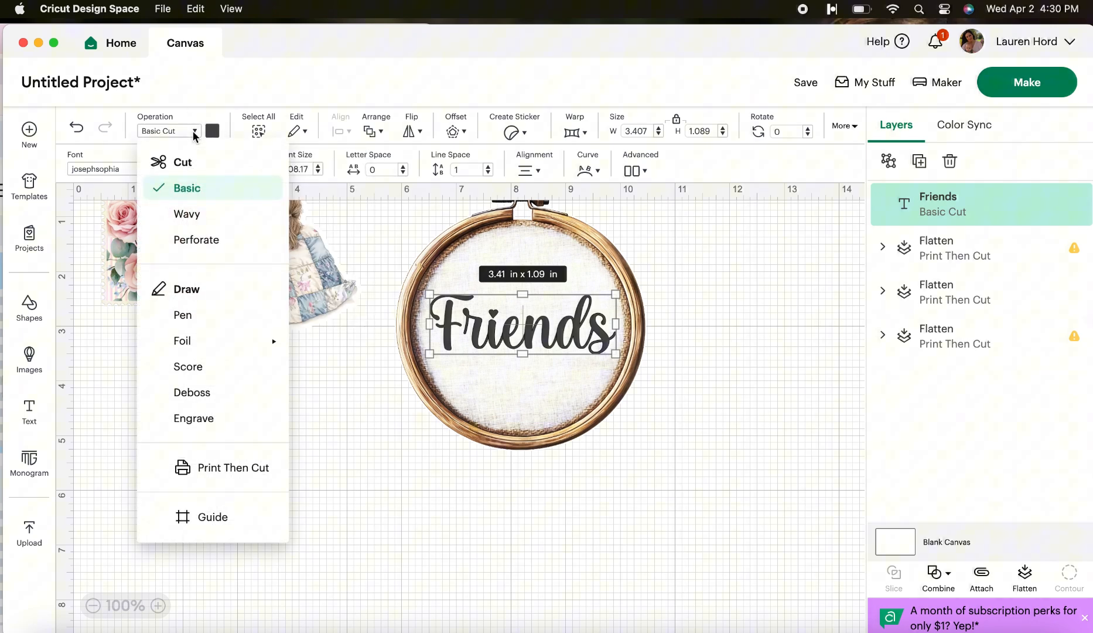
mouse_move(183, 316)
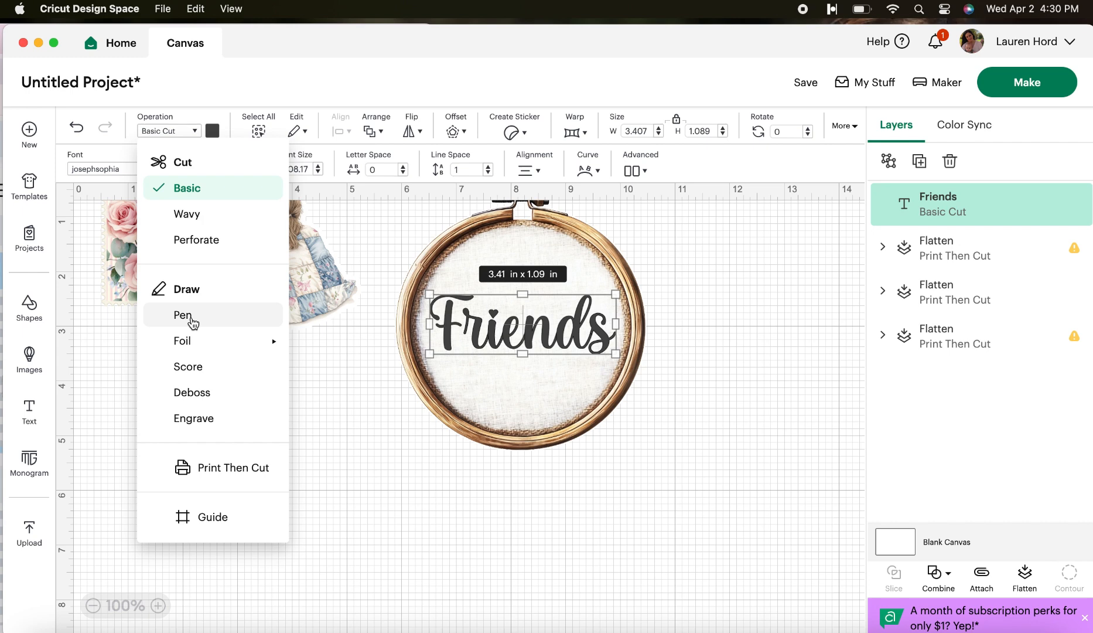
mouse_move(342, 334)
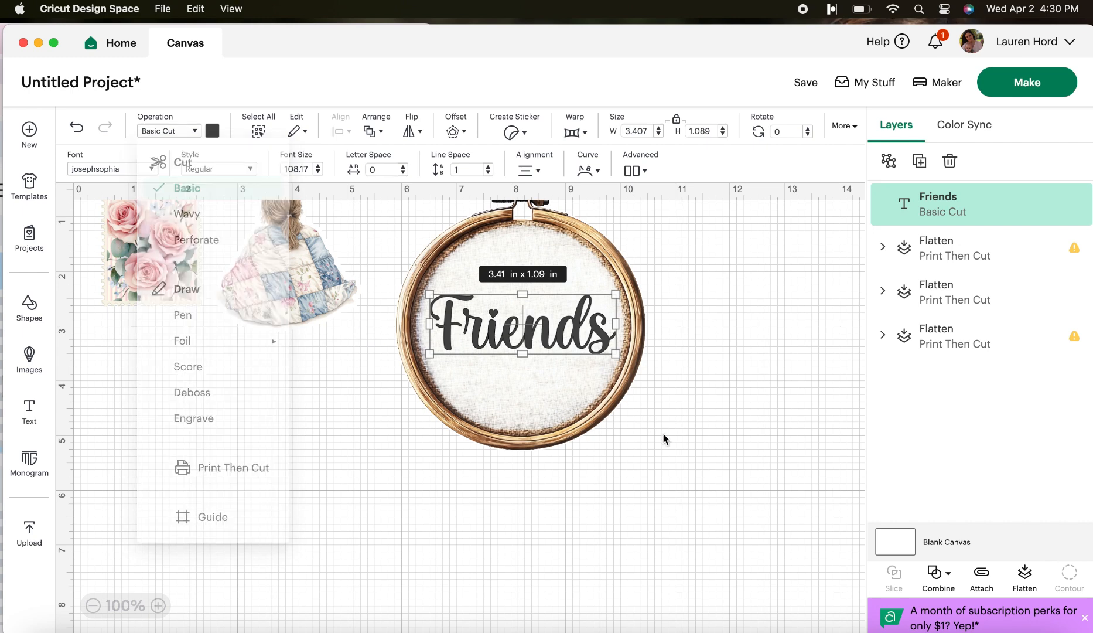
left_click(674, 464)
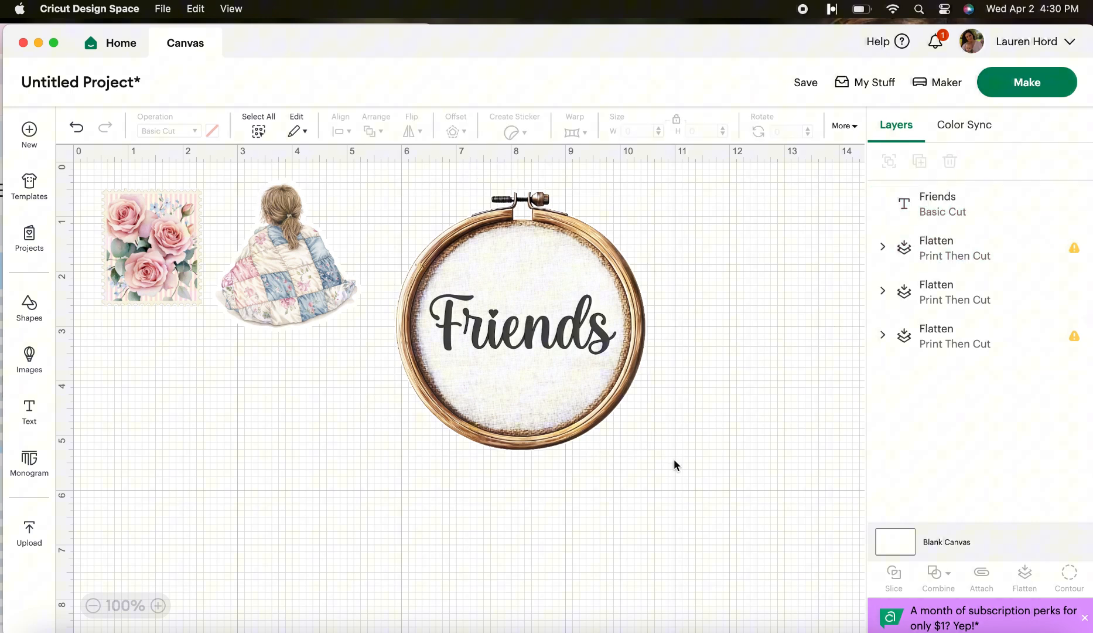
left_click(520, 320)
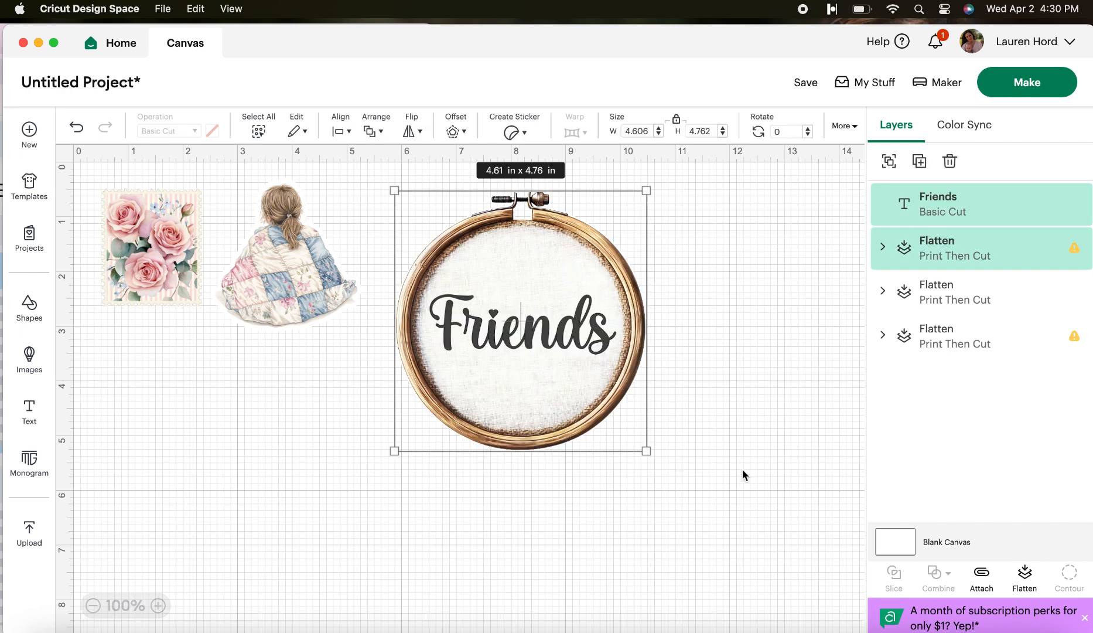
mouse_move(980, 576)
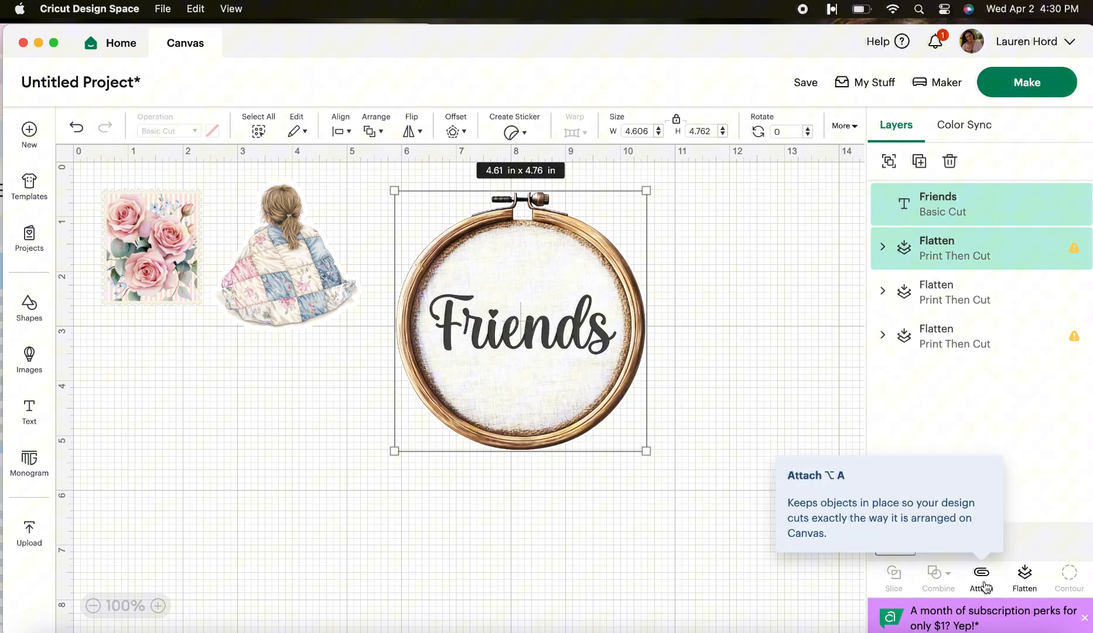
left_click(980, 574)
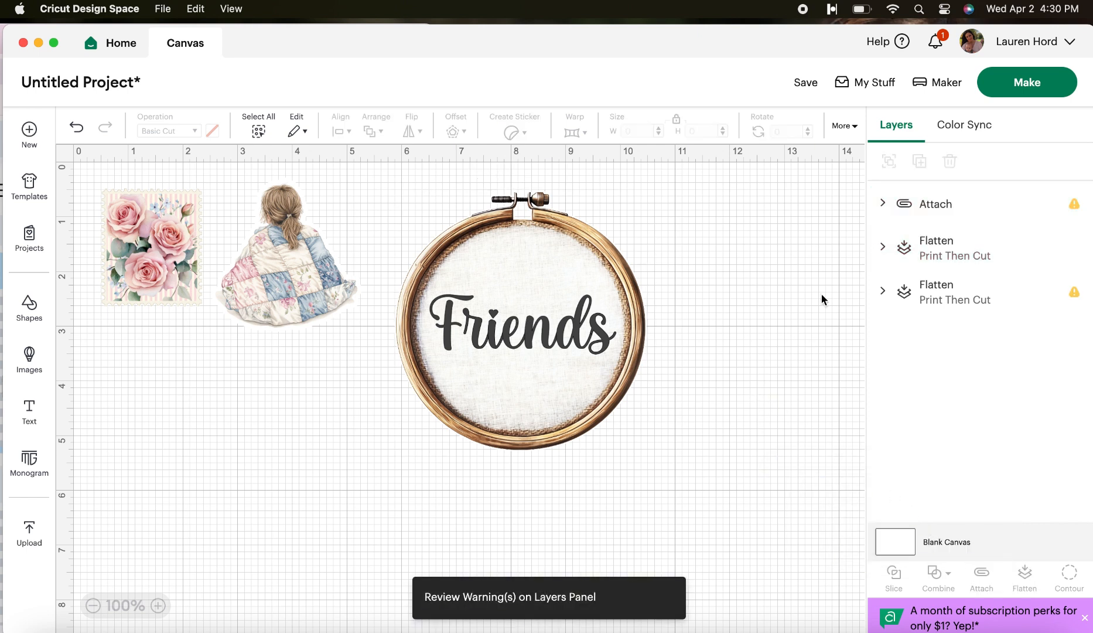
- Save the project titled 'quilts' and go to the Make prepare screen
left_click(805, 82)
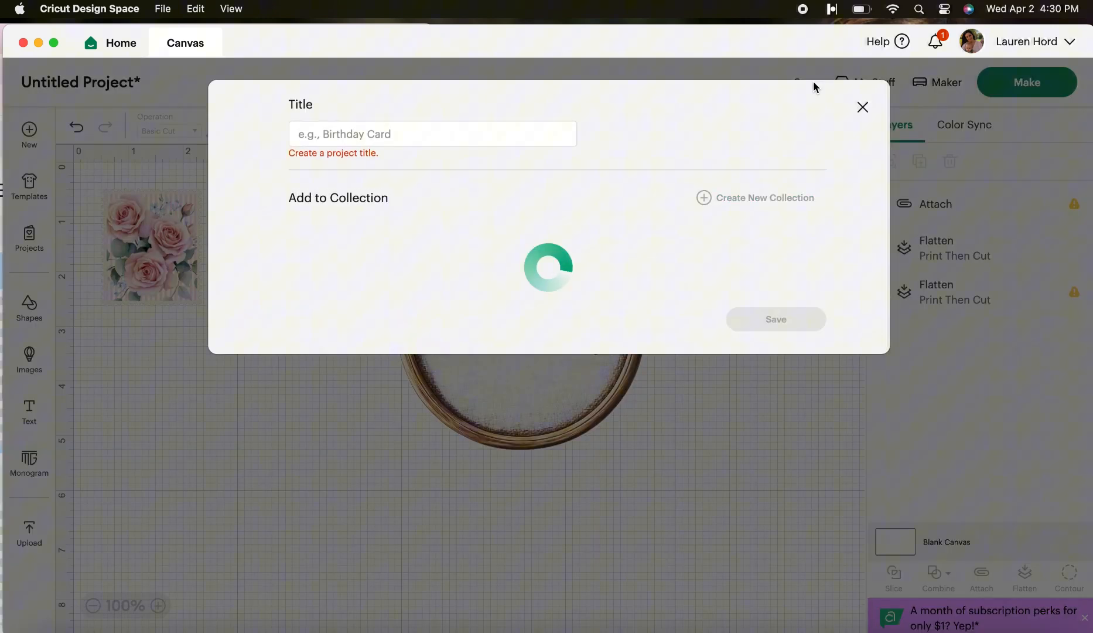
type("quilt")
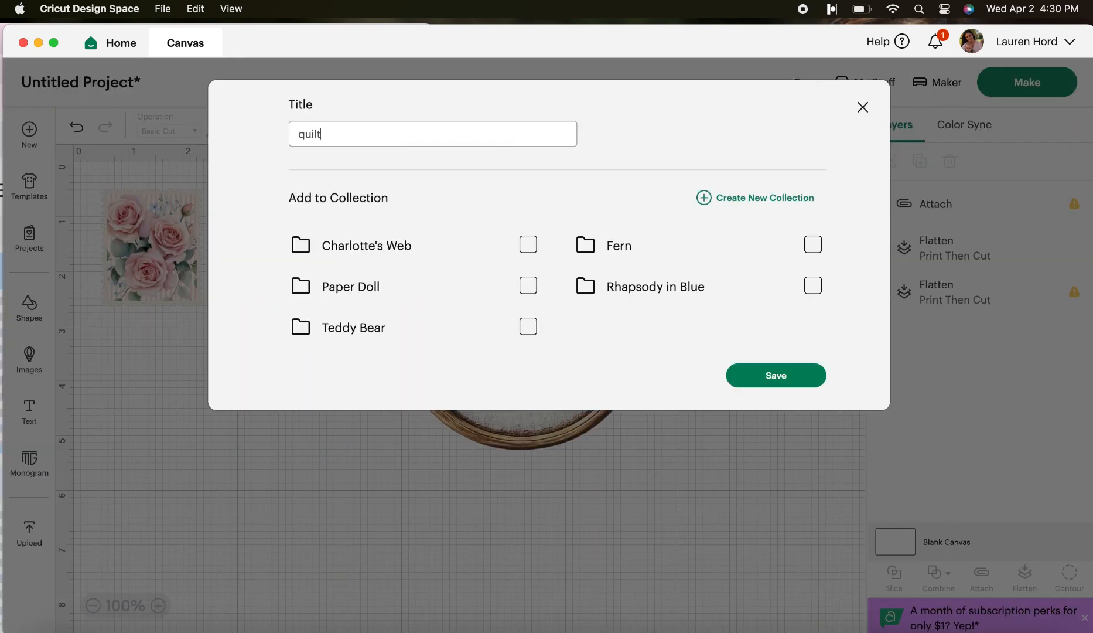
left_click(774, 375)
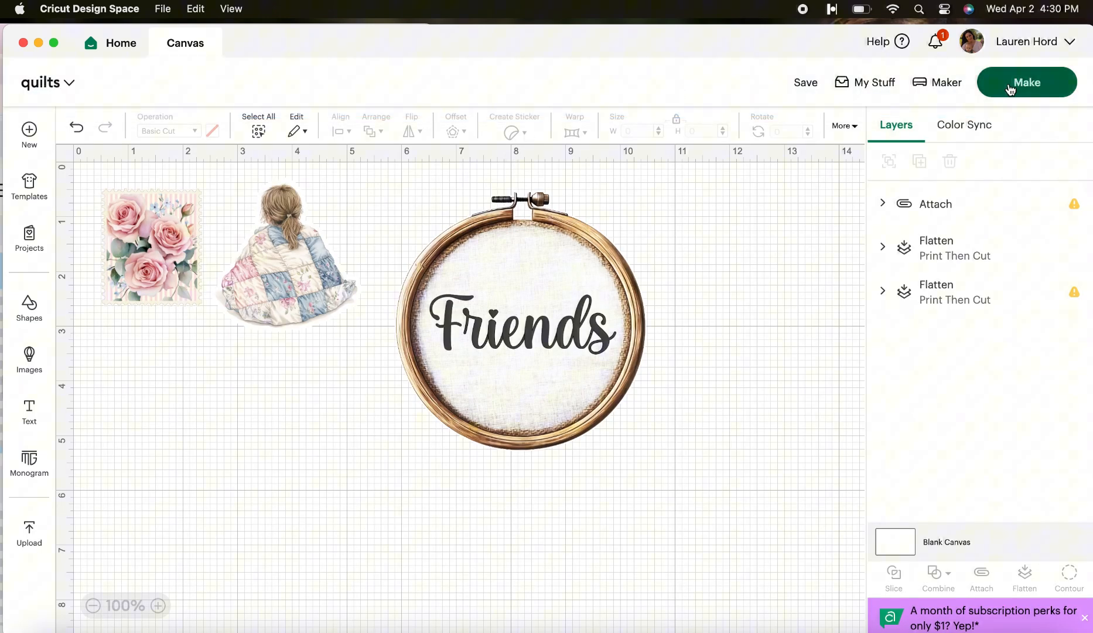
left_click(1026, 82)
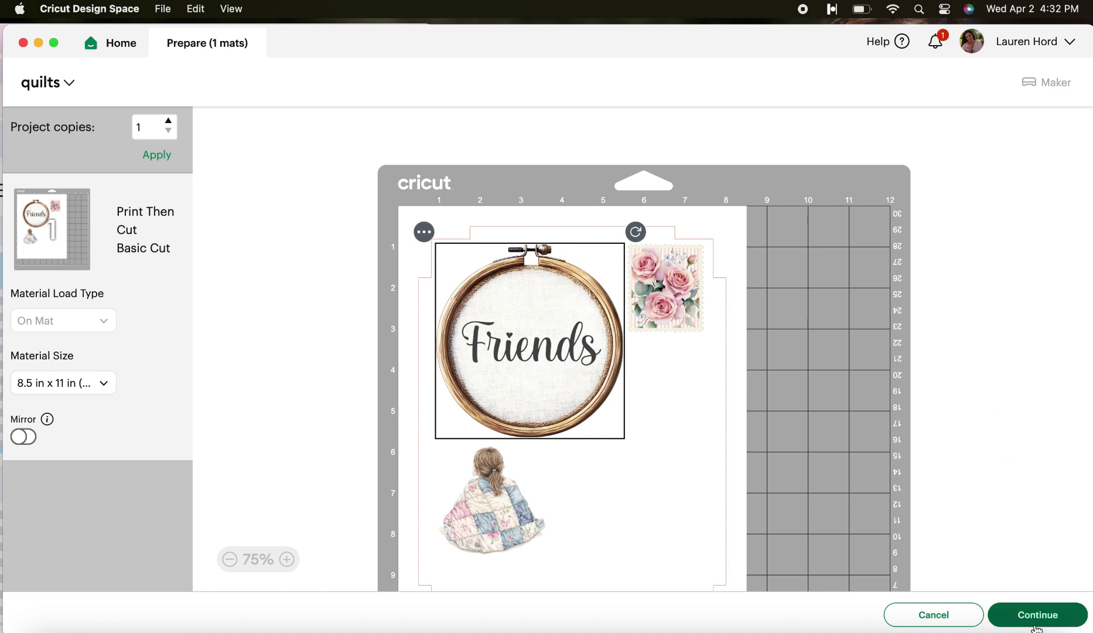
- Accept the mat layout and print the sensor-marked sheet to EPSON ET-3850 Series via the system dialog
left_click(1037, 614)
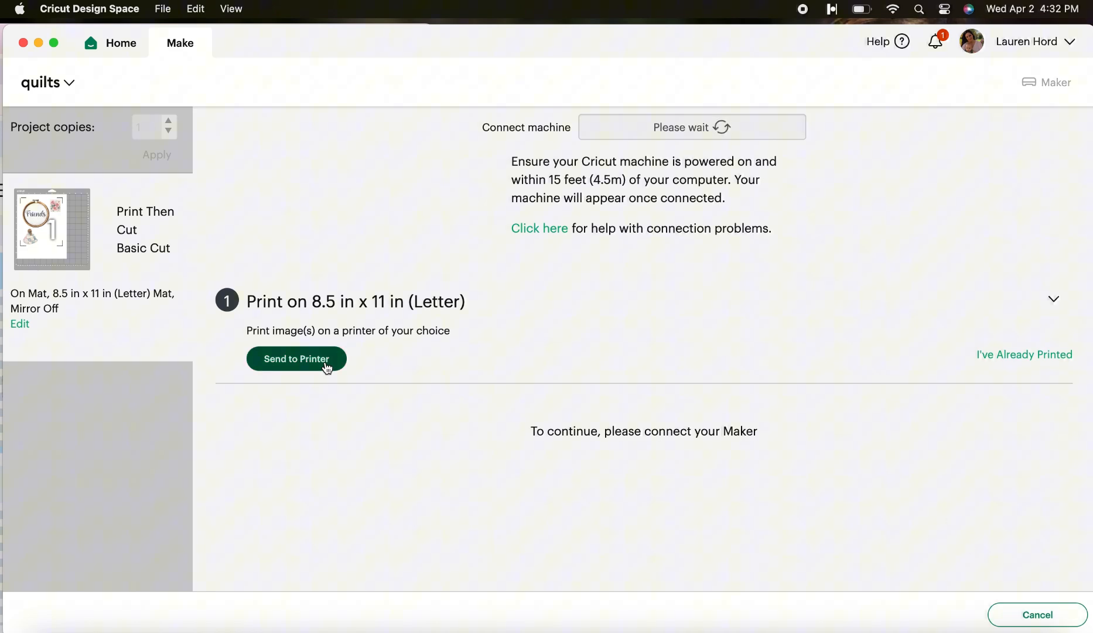
left_click(296, 359)
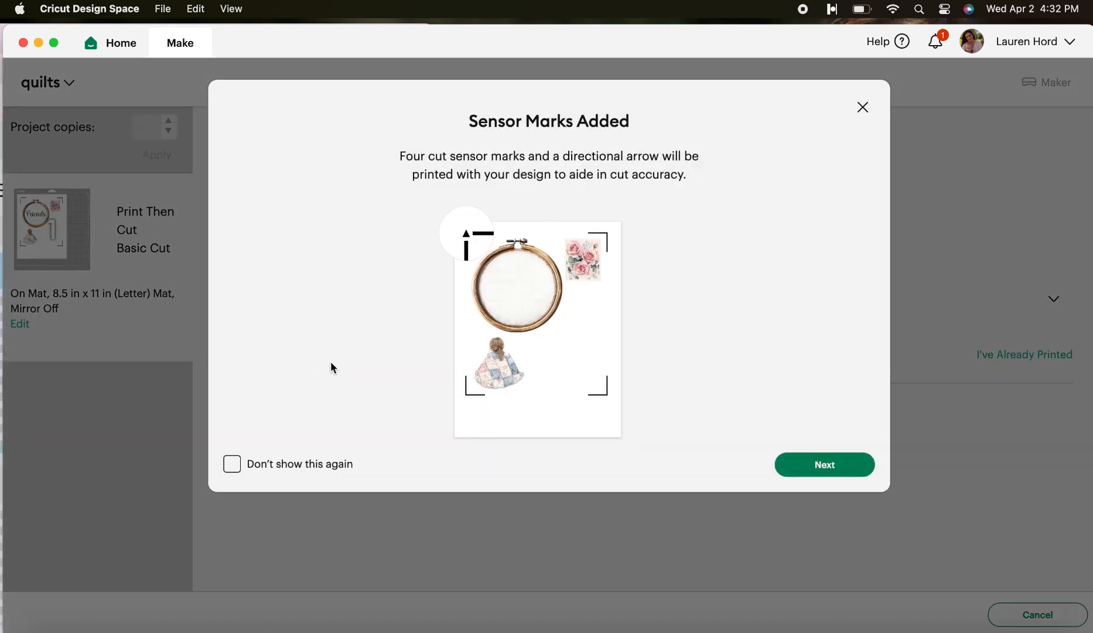
left_click(824, 464)
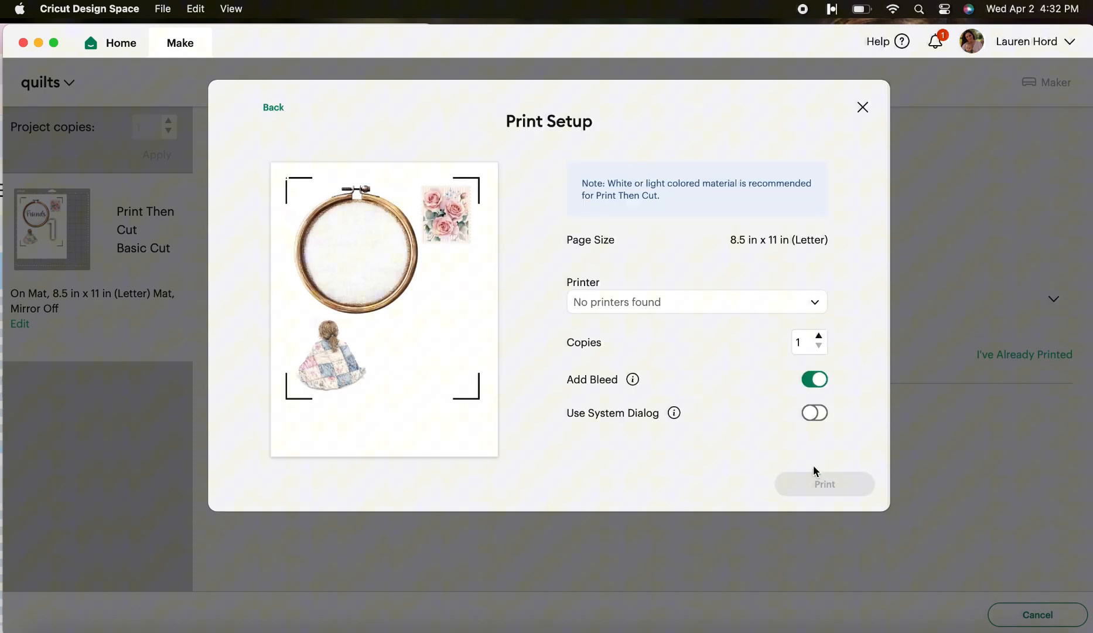
left_click(694, 302)
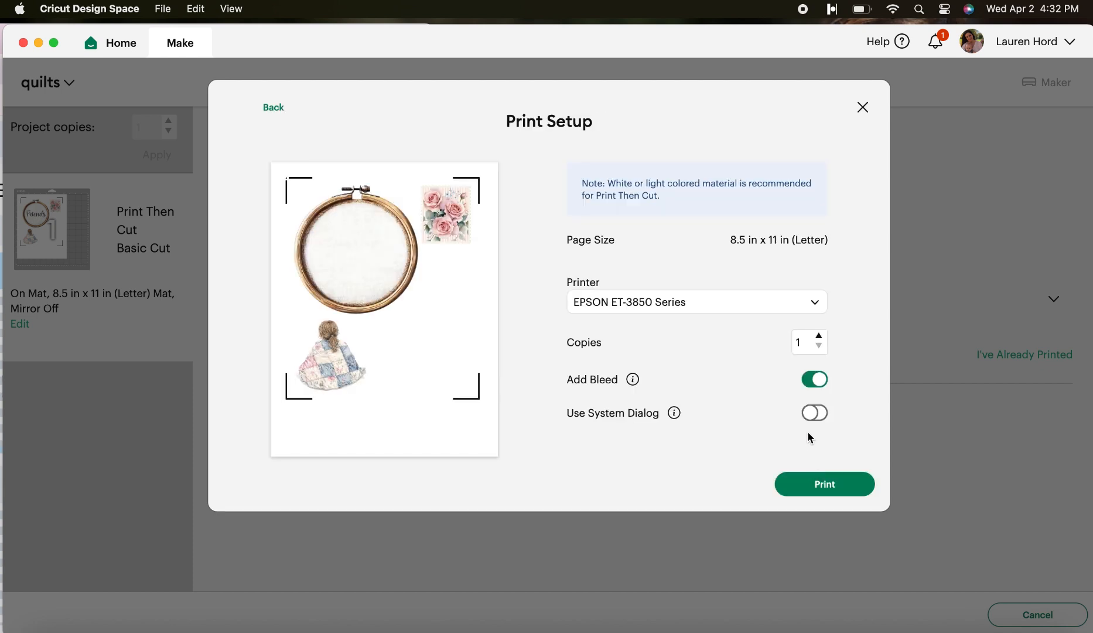
left_click(813, 413)
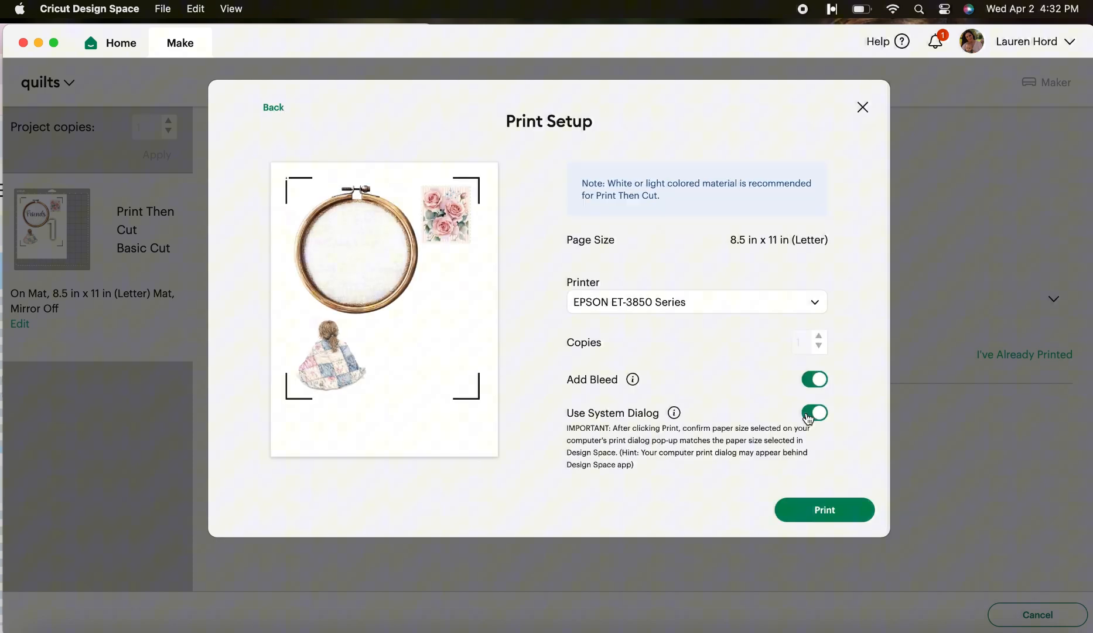
mouse_move(811, 590)
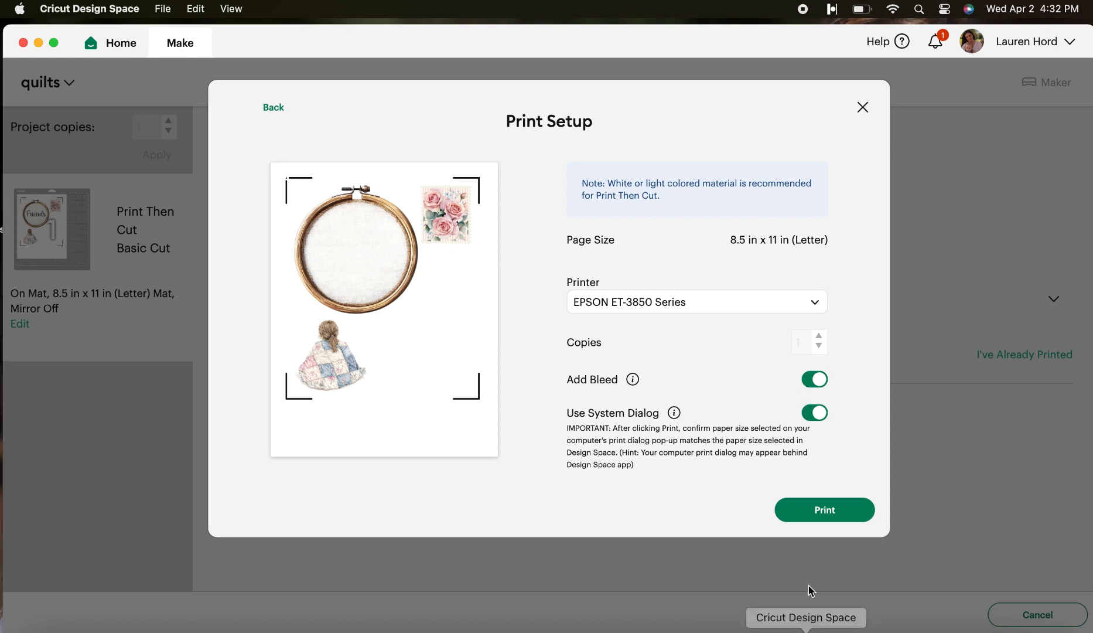
mouse_move(824, 509)
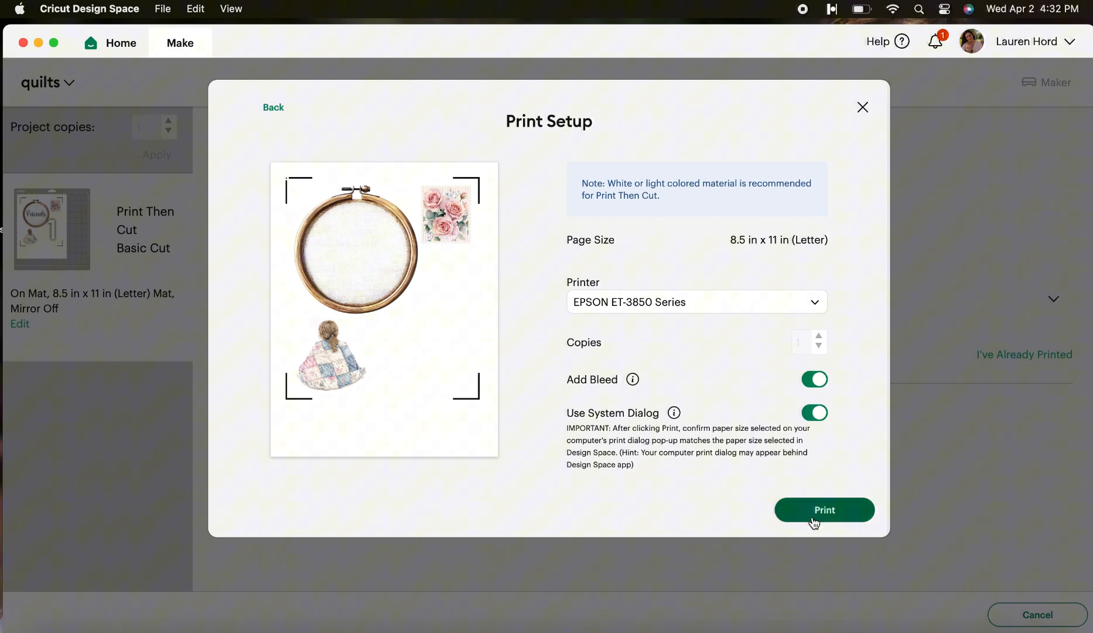
left_click(824, 508)
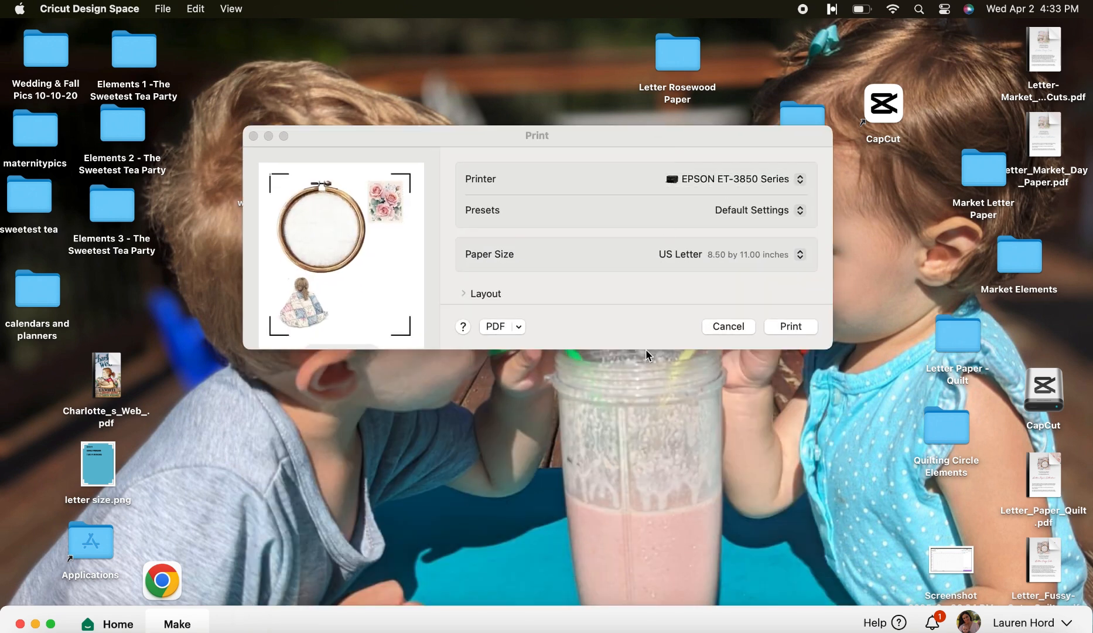
- Change Print Quality from Normal to Quality under Printer Options and print the sticker sheet
scroll("down", 3)
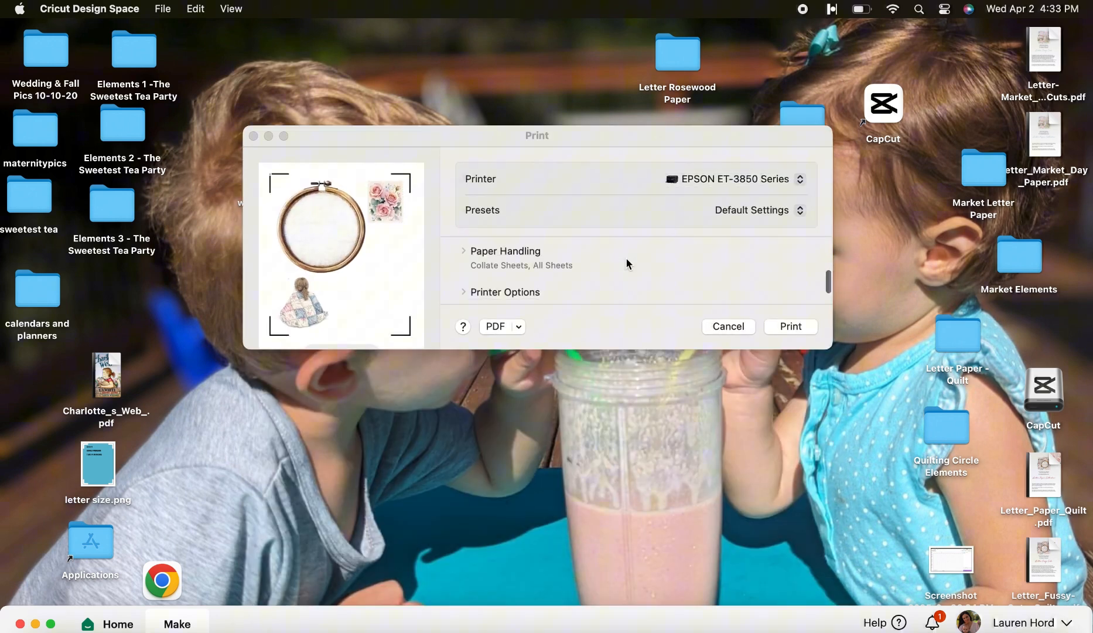
left_click(505, 291)
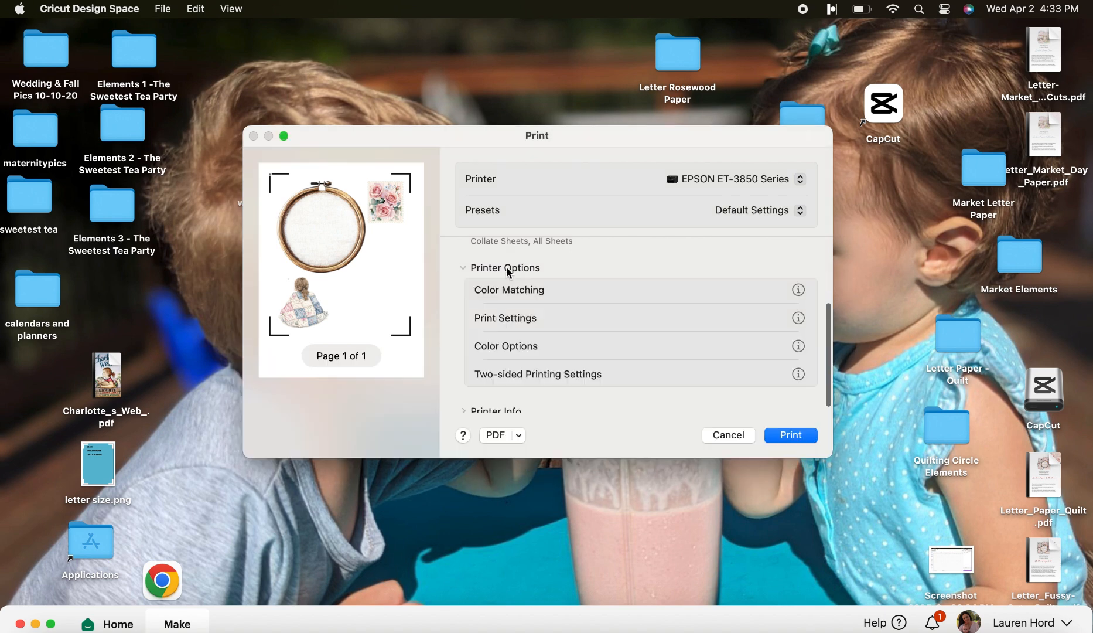
left_click(505, 318)
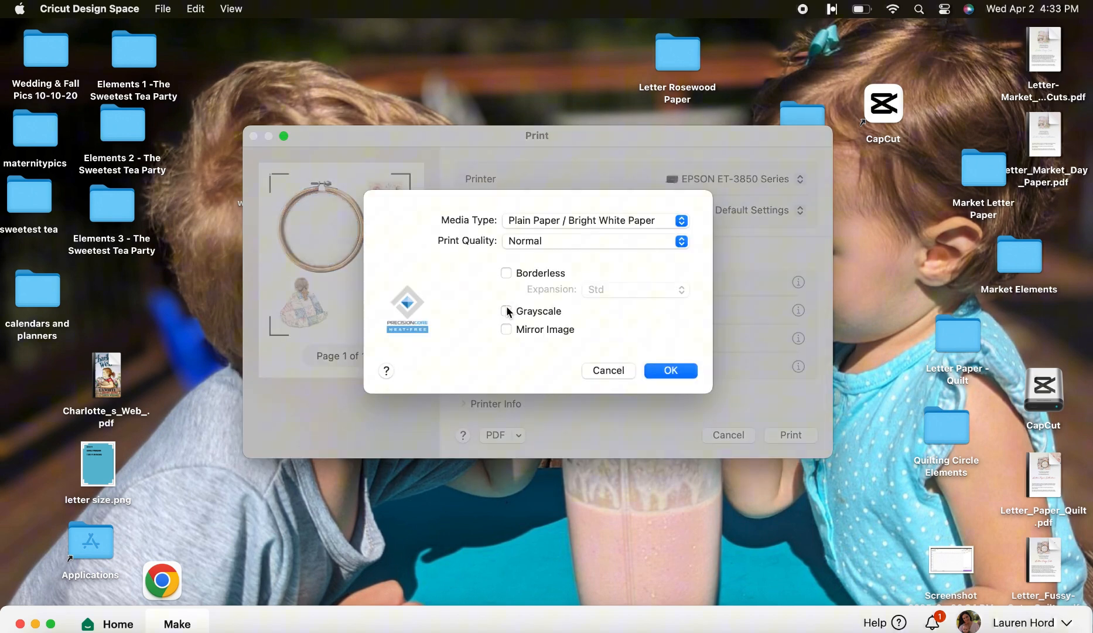
mouse_move(538, 224)
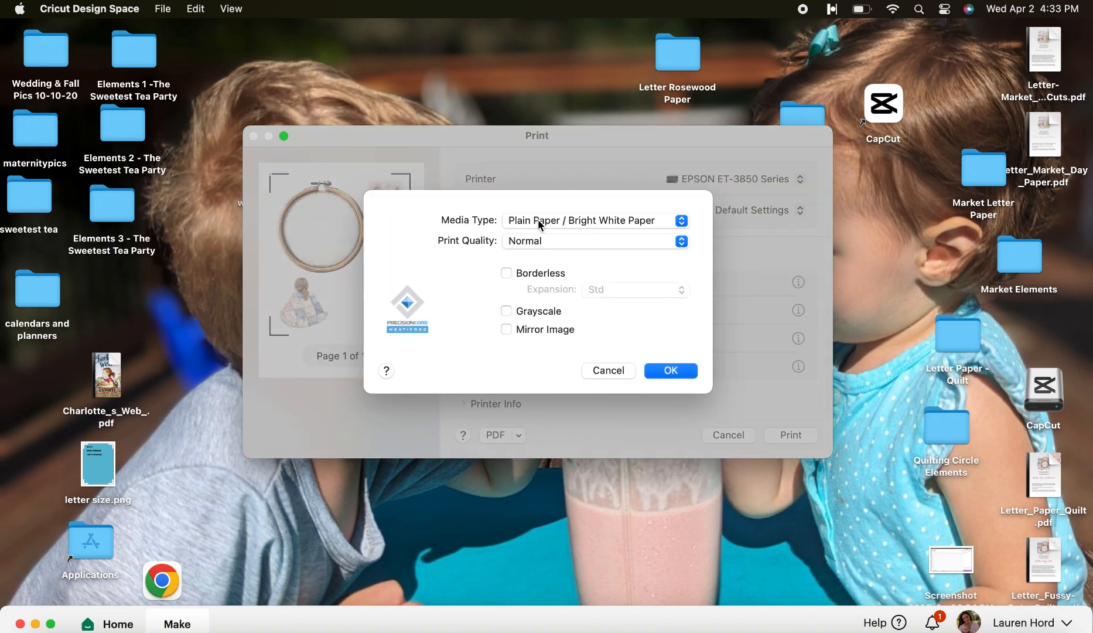
mouse_move(539, 236)
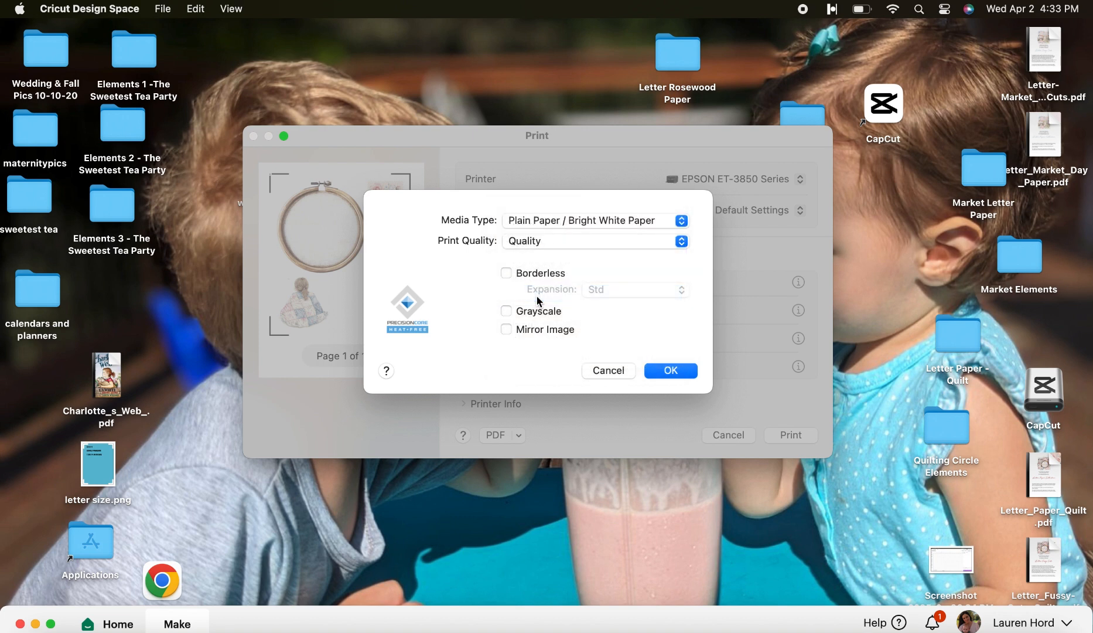
left_click(668, 370)
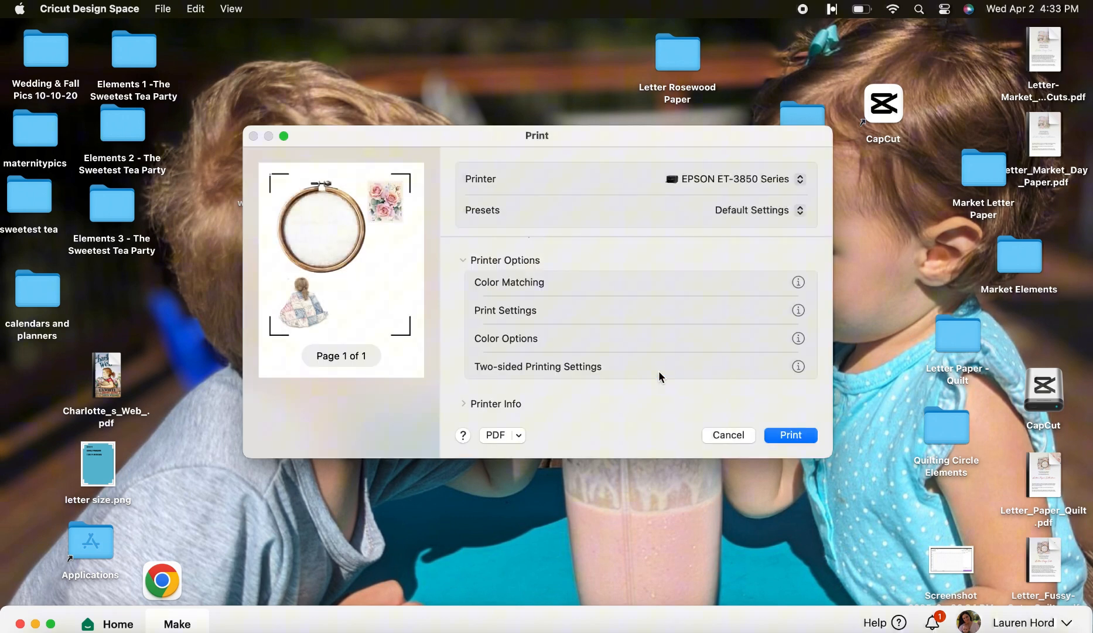
mouse_move(790, 434)
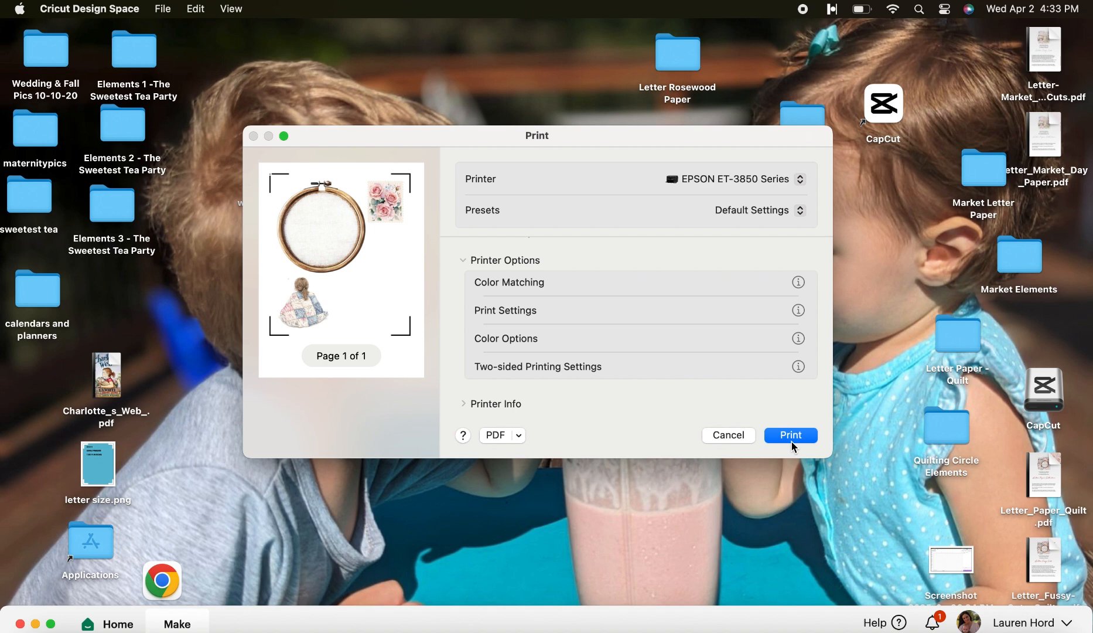
left_click(789, 434)
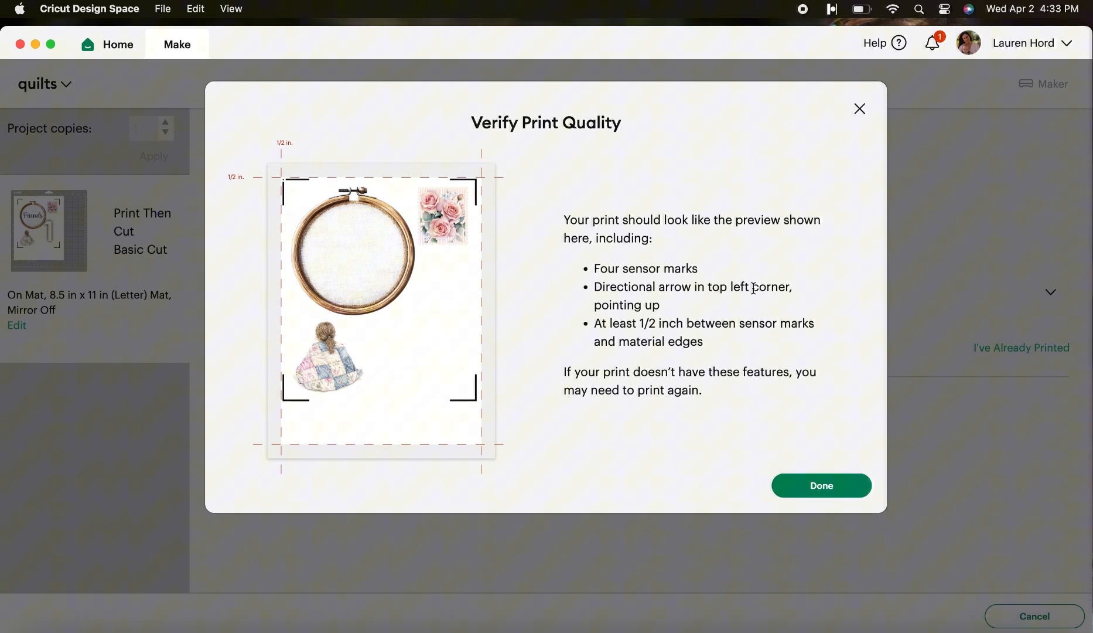
- Mark the sheet as printed with Done in the Verify Print Quality dialog
left_click(821, 485)
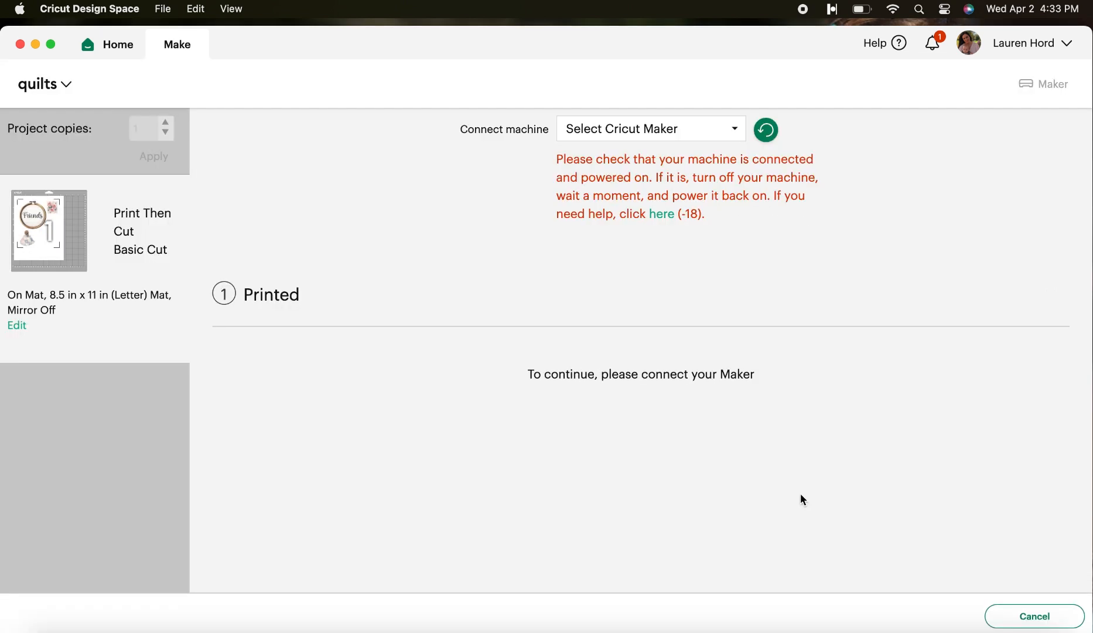